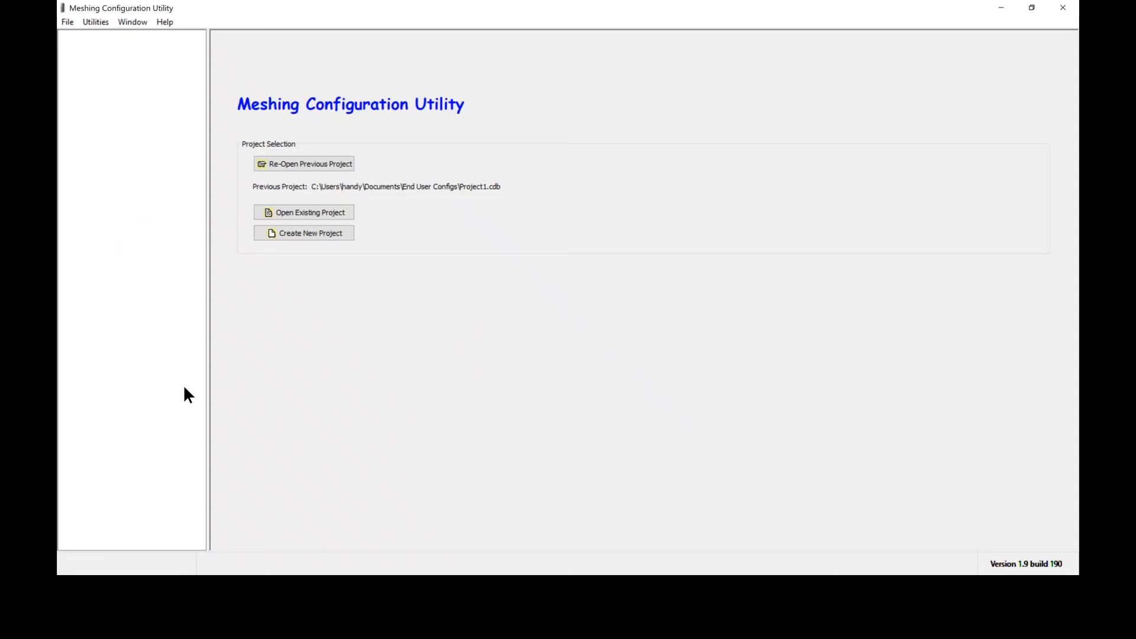
mouse_move(341, 324)
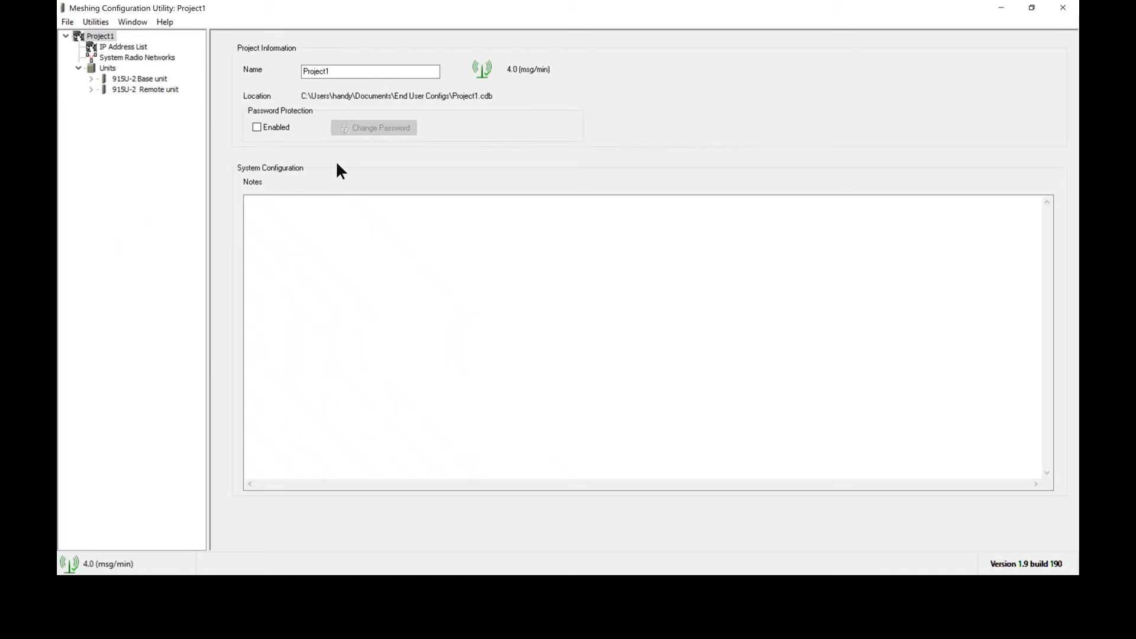
mouse_move(150, 182)
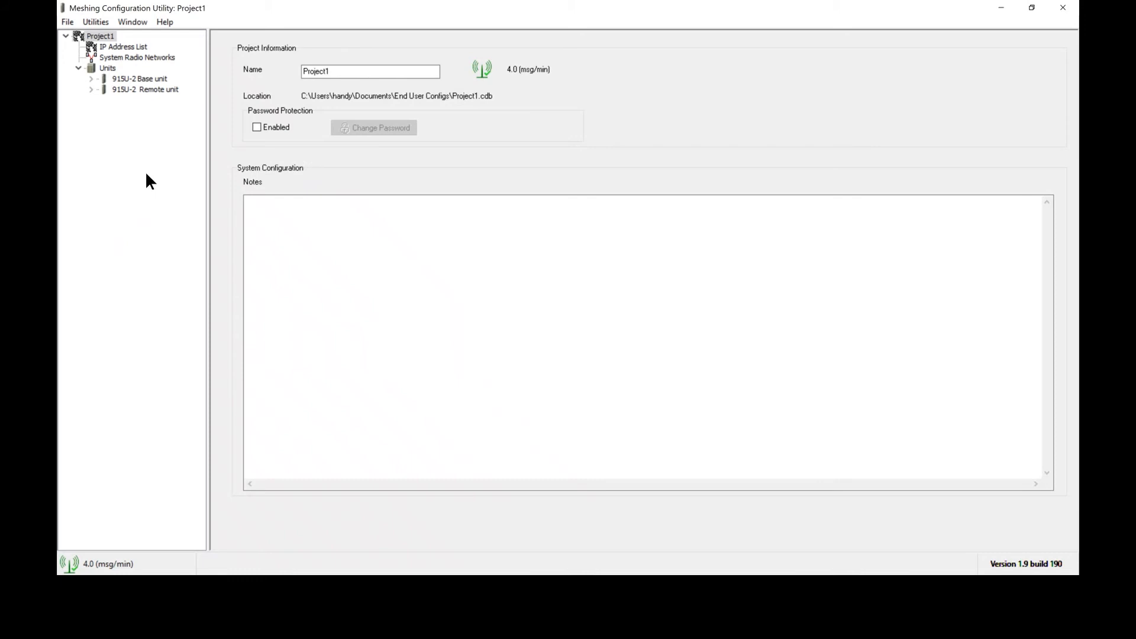
mouse_move(142, 120)
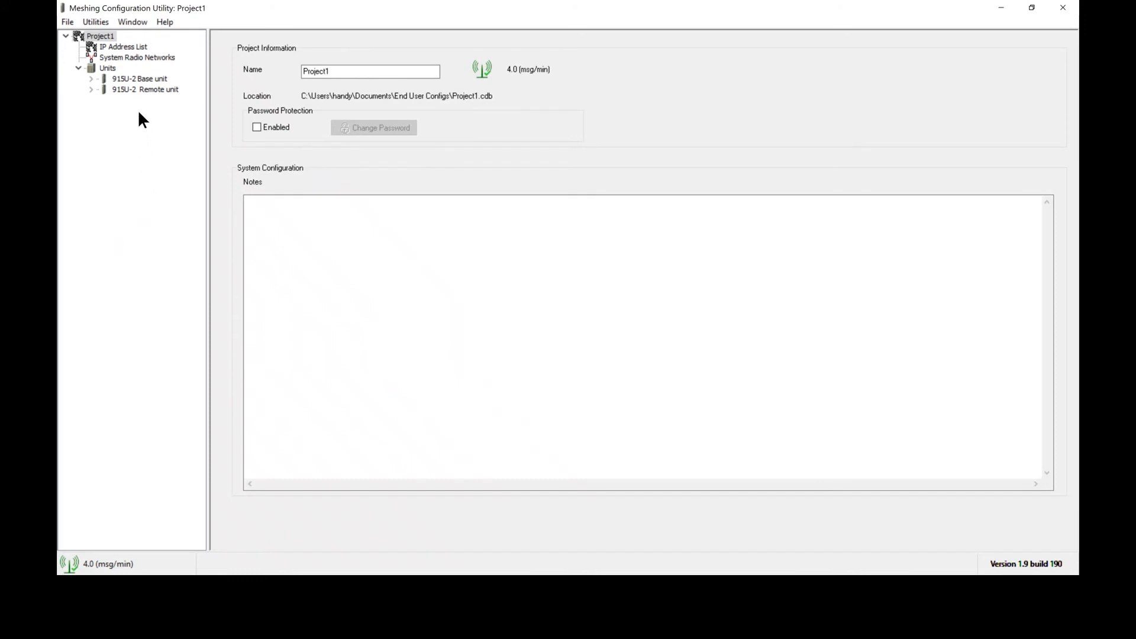
Step: Select the 915U-2 Base unit and expand it to list Mappings, Networking, RS232, RS485, Modbus and IO
click(139, 78)
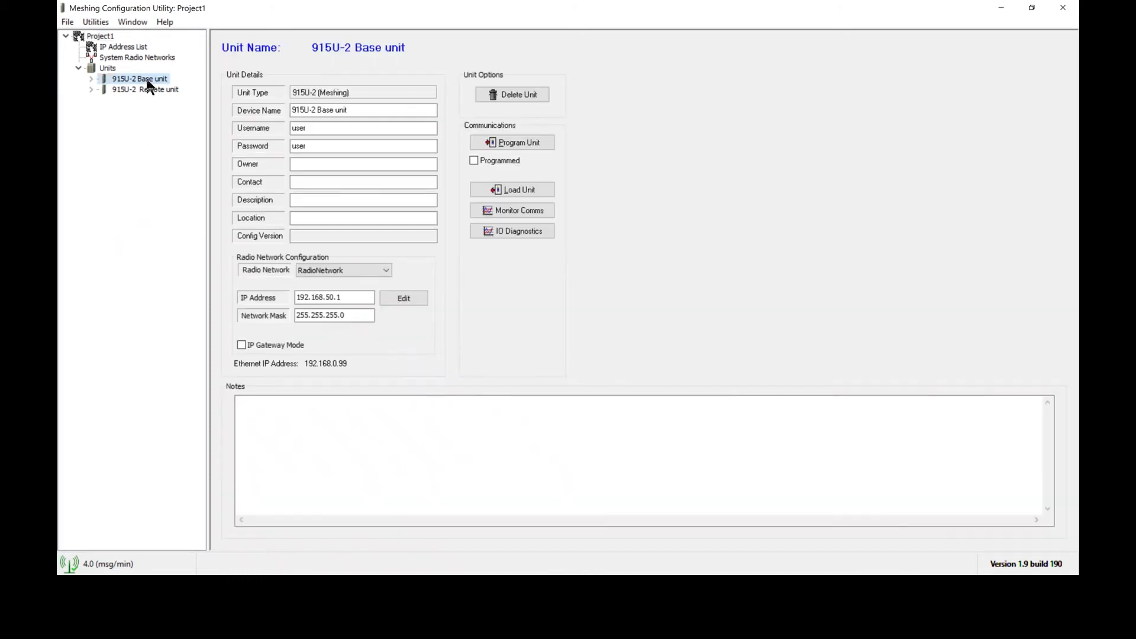
click(92, 78)
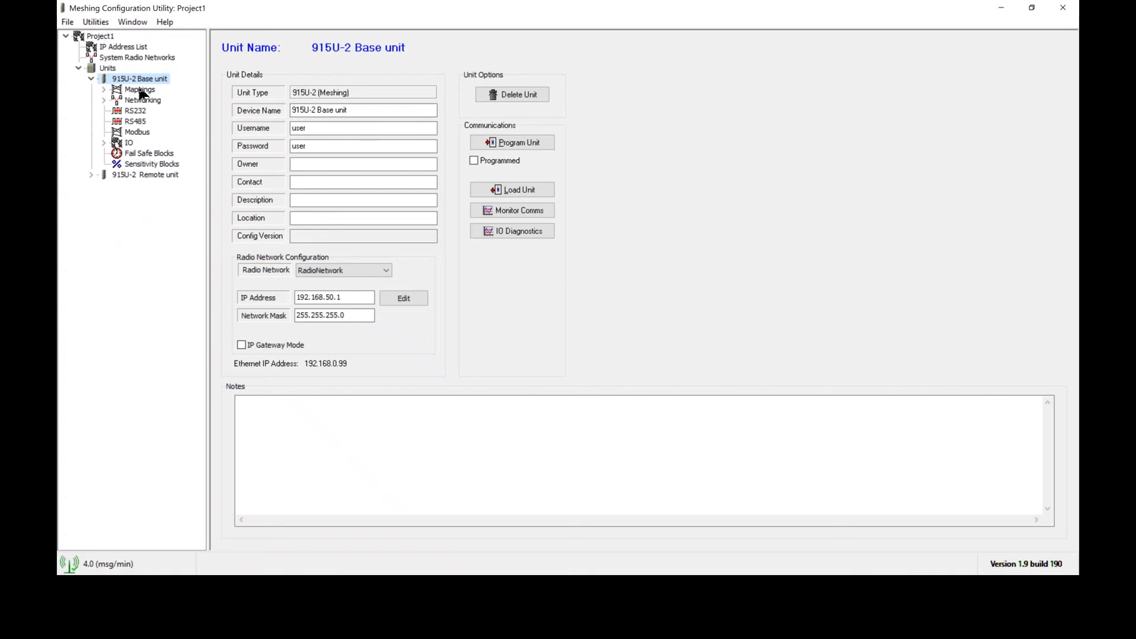
mouse_move(131, 183)
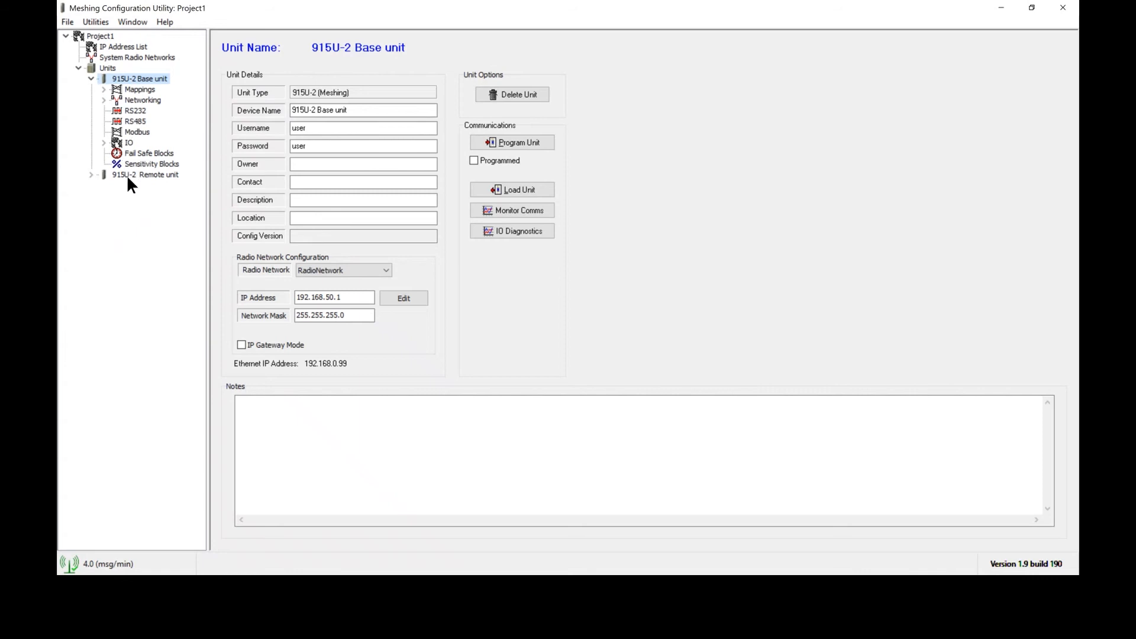
mouse_move(190, 113)
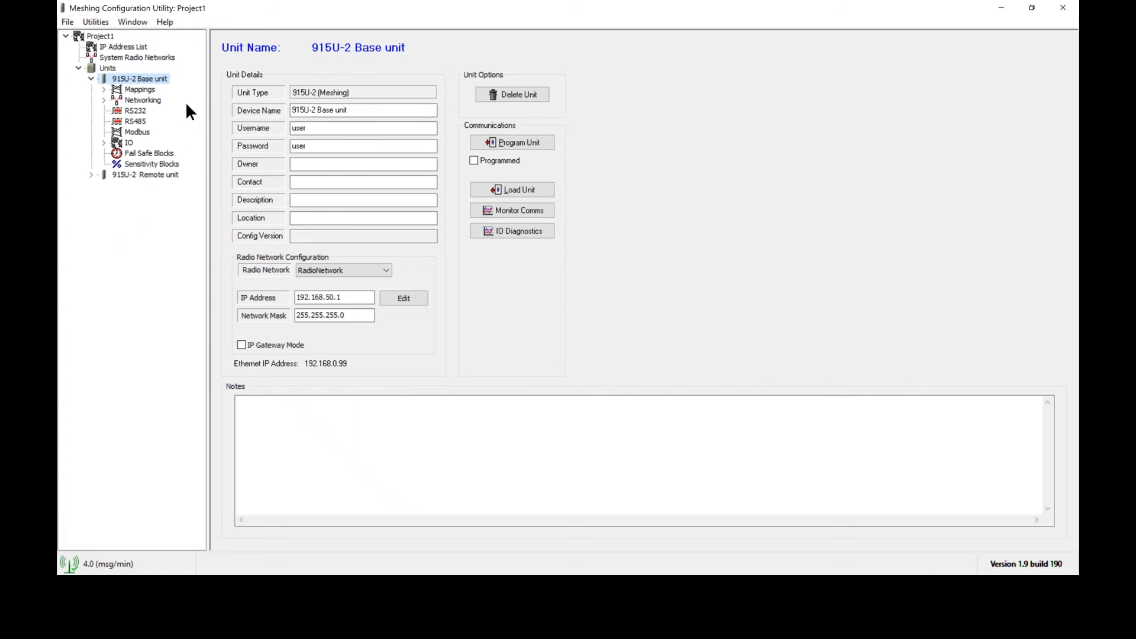
mouse_move(187, 117)
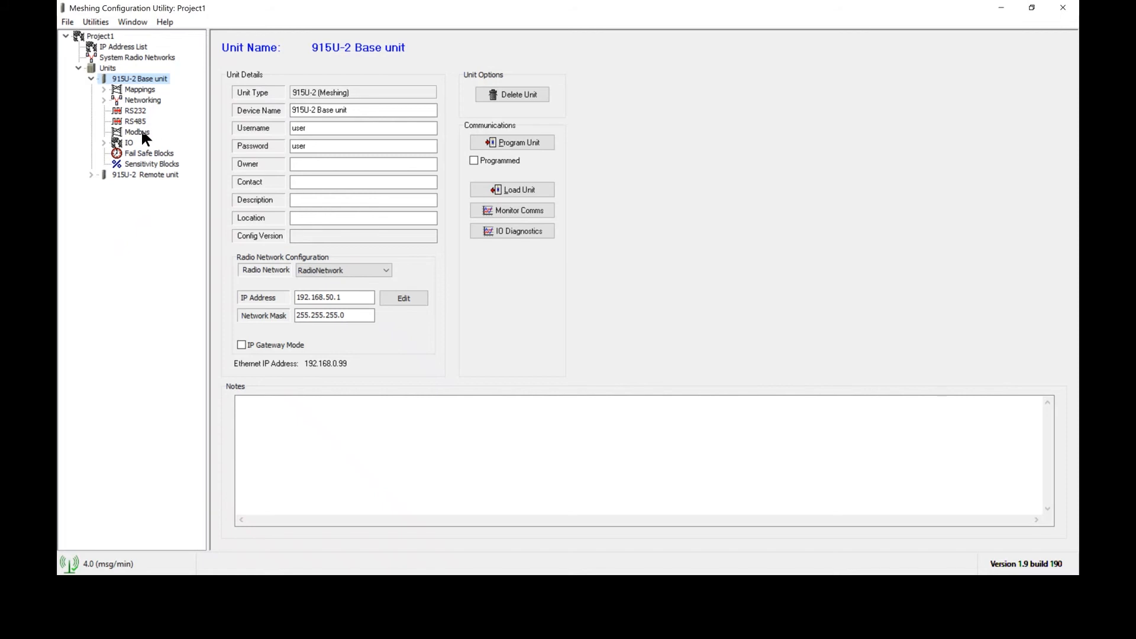
Step: Show the base unit's Modbus page, with Modbus TCP Server enabled and Device ID 1
click(137, 132)
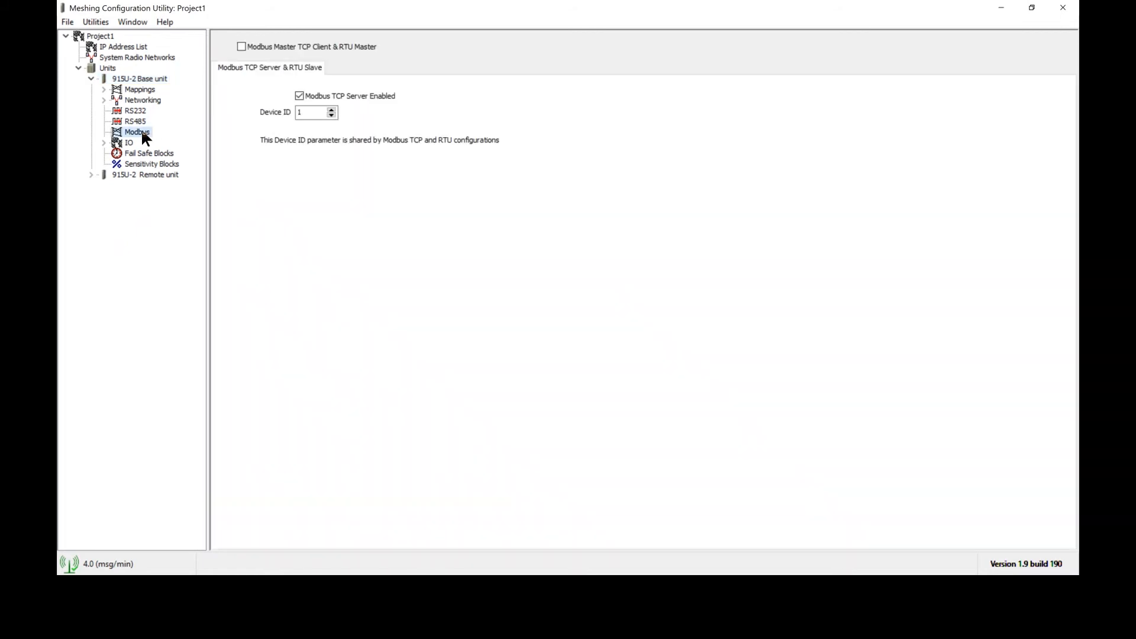
mouse_move(262, 122)
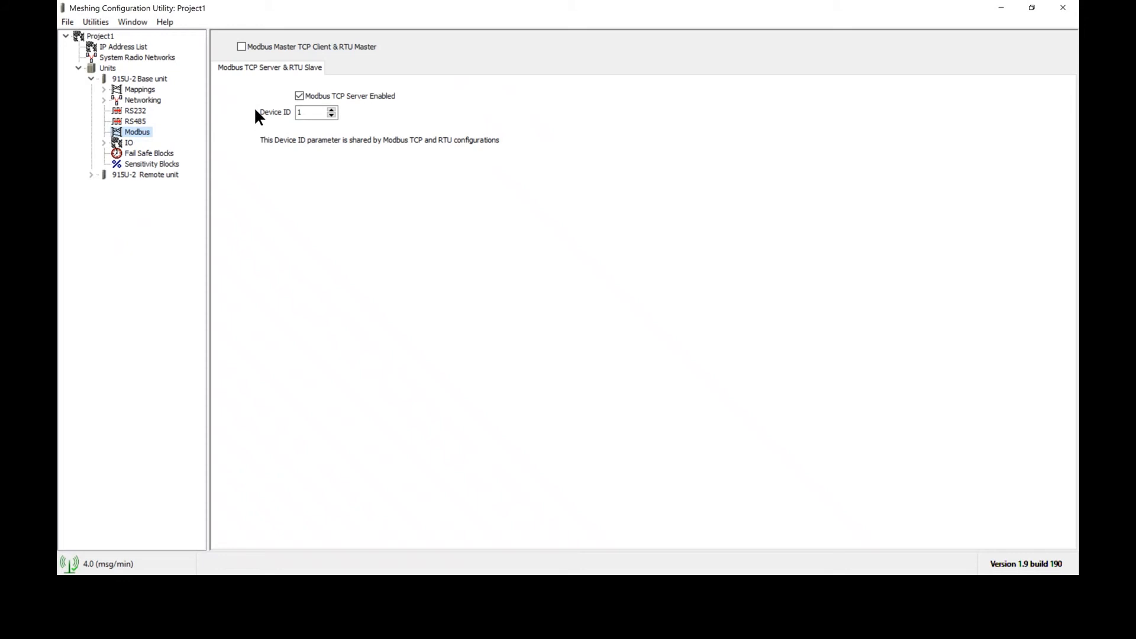
mouse_move(346, 101)
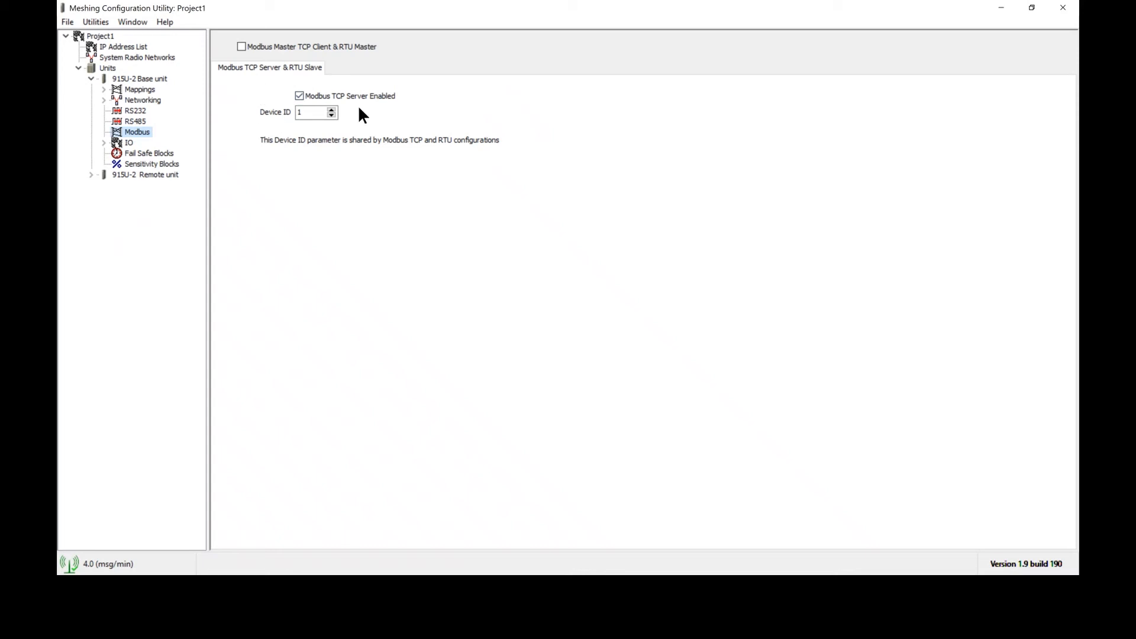
mouse_move(327, 135)
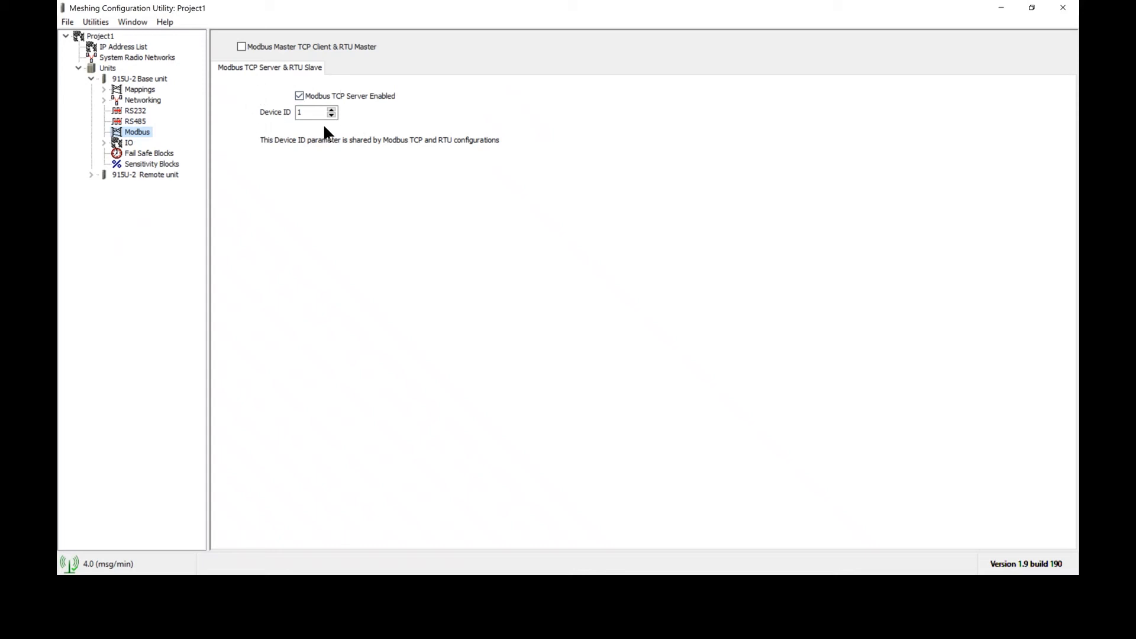
click(312, 112)
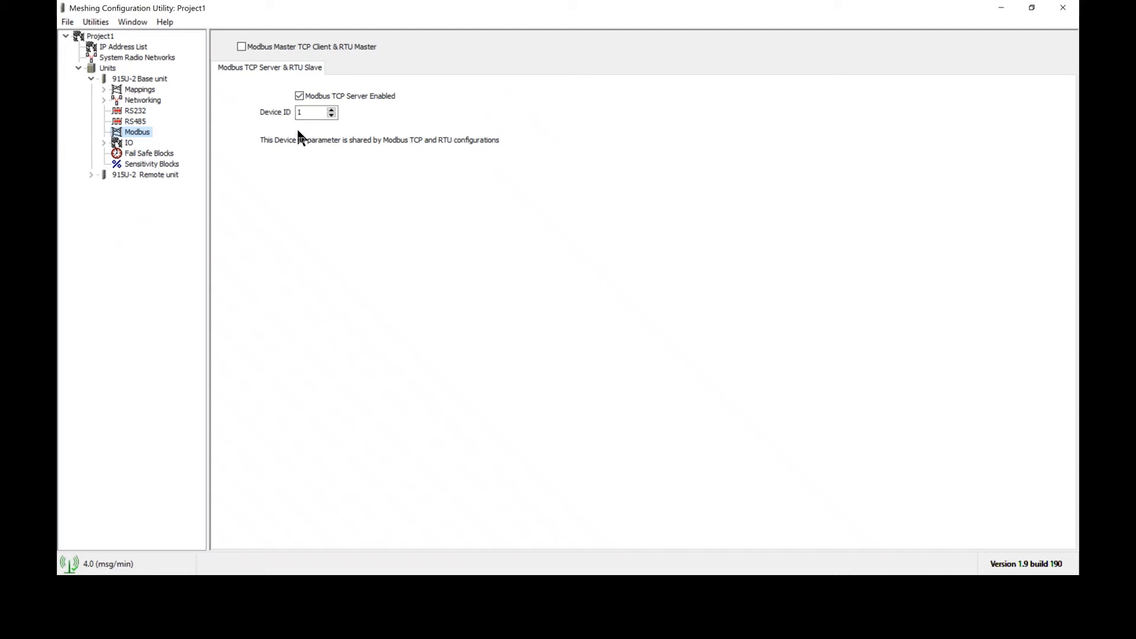
mouse_move(307, 137)
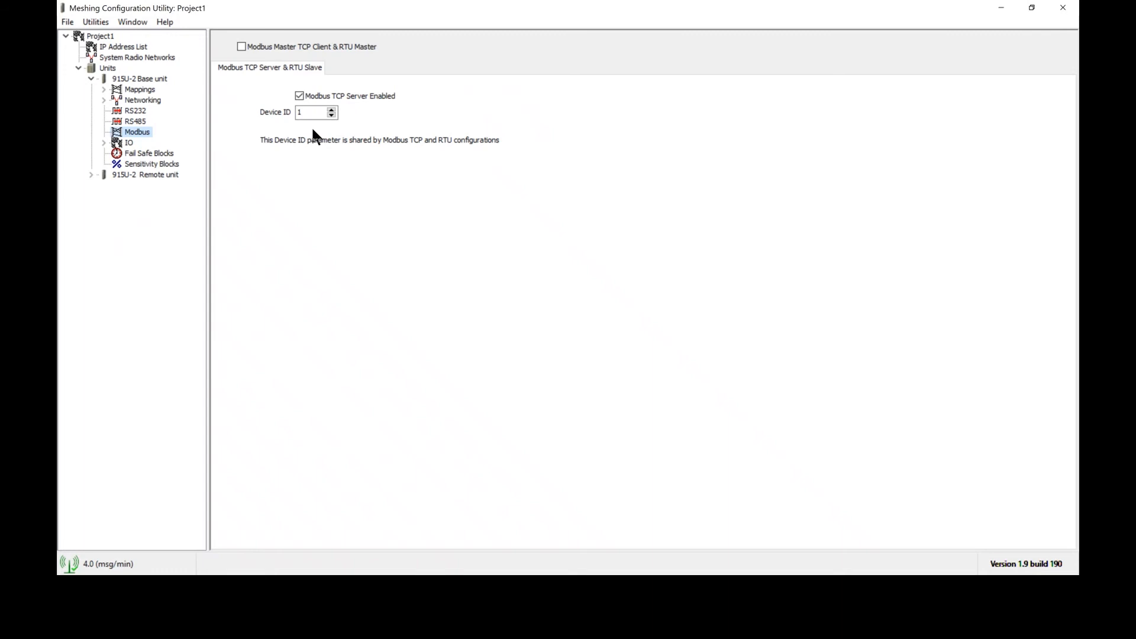
mouse_move(316, 136)
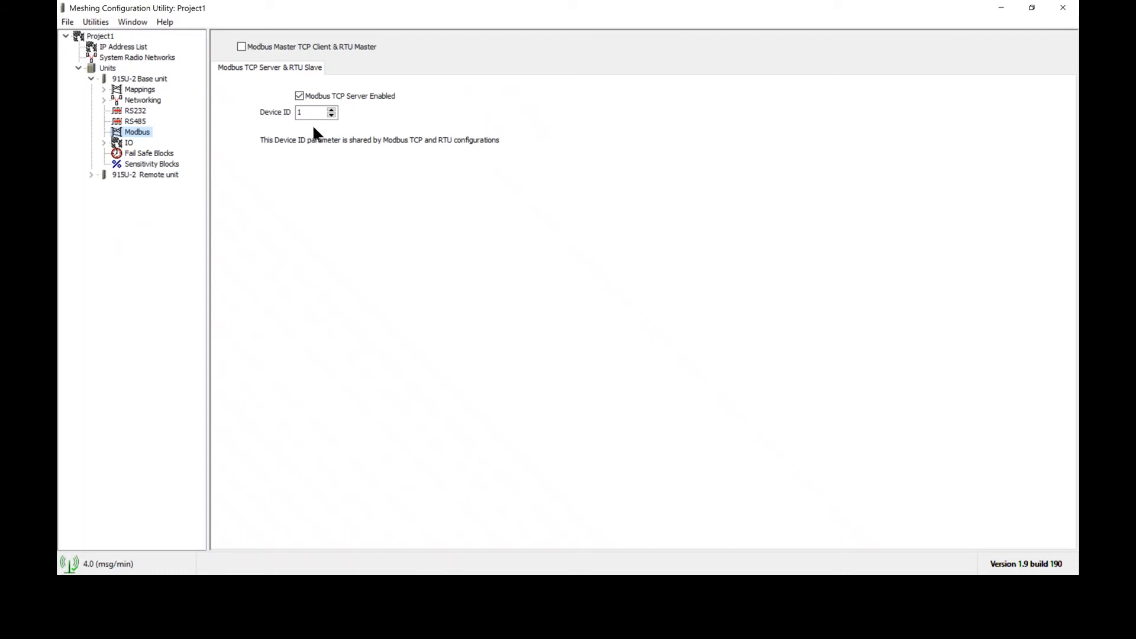
mouse_move(193, 93)
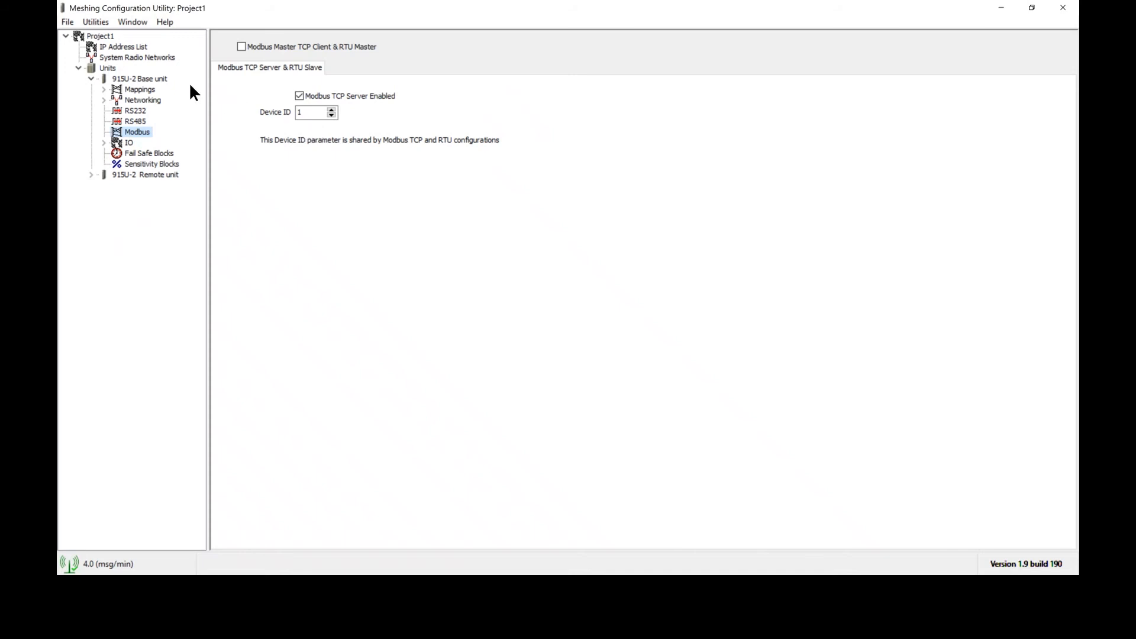
Step: Show the base unit's Unit Details: IP 192.168.50.1, mask 255.255.255.0, Ethernet 192.168.0.99
click(139, 78)
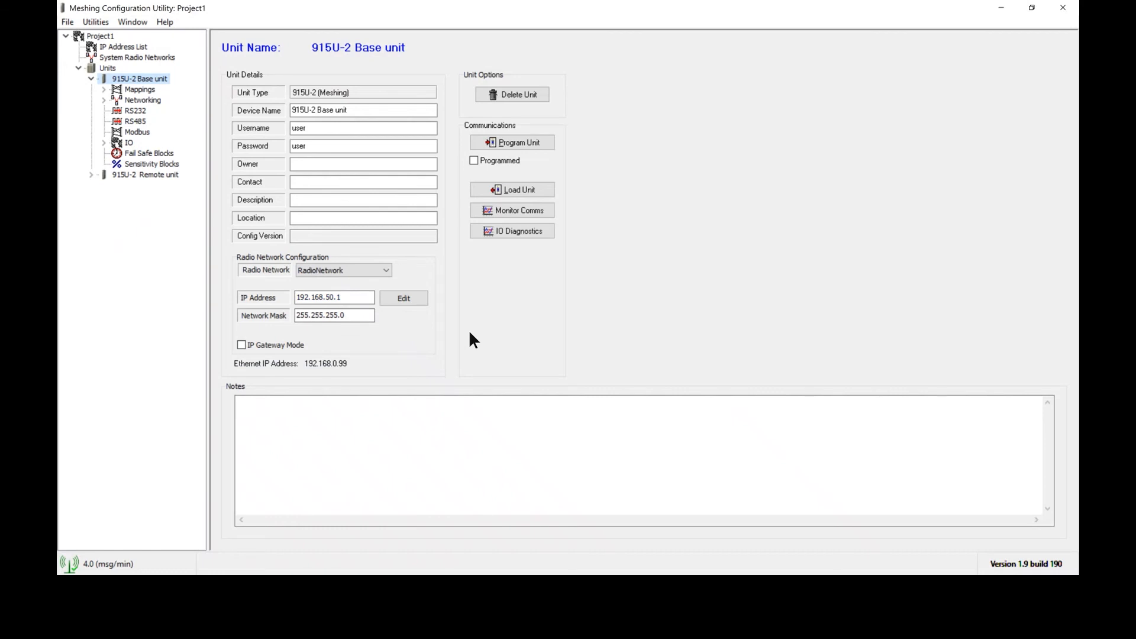
mouse_move(466, 342)
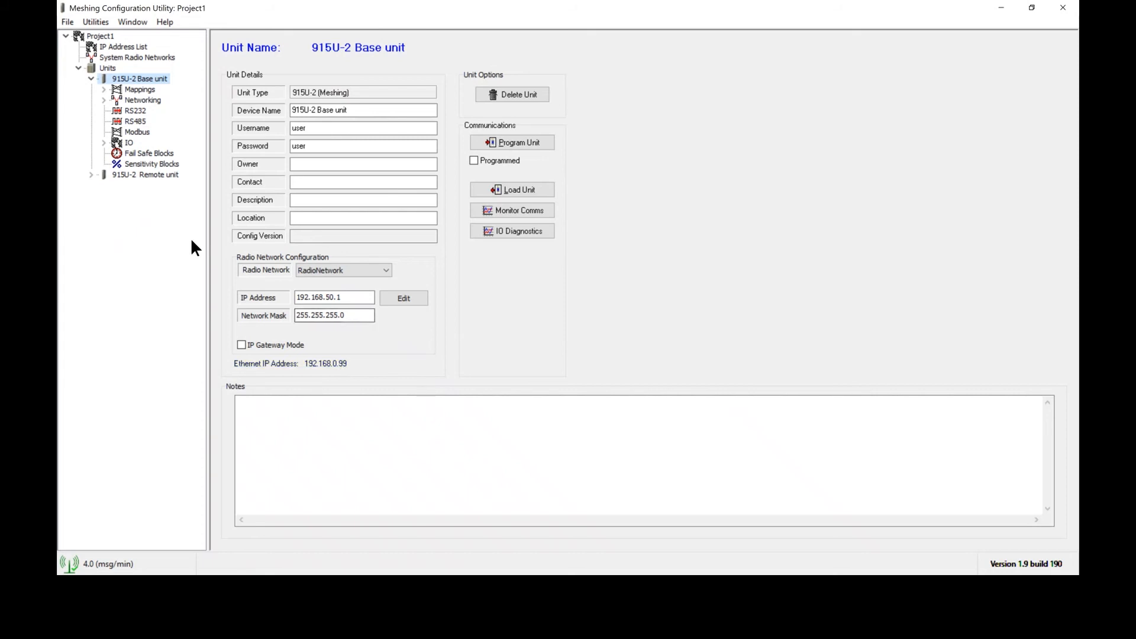
mouse_move(145, 138)
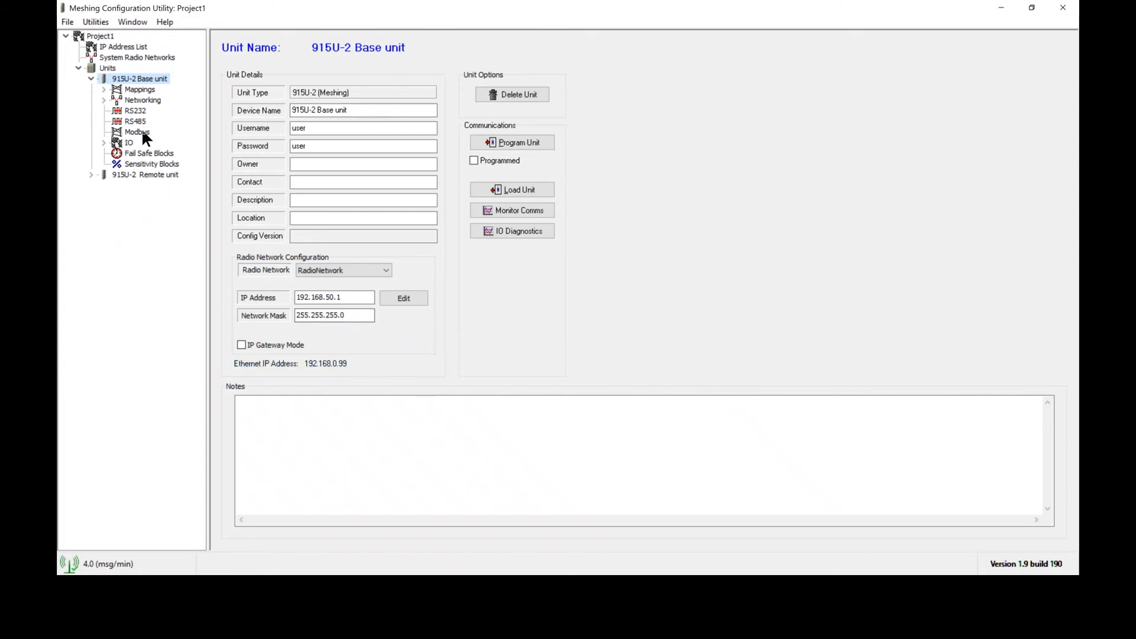
Step: Enable Modbus Master TCP Client & RTU Master and begin a new client mapping
click(137, 131)
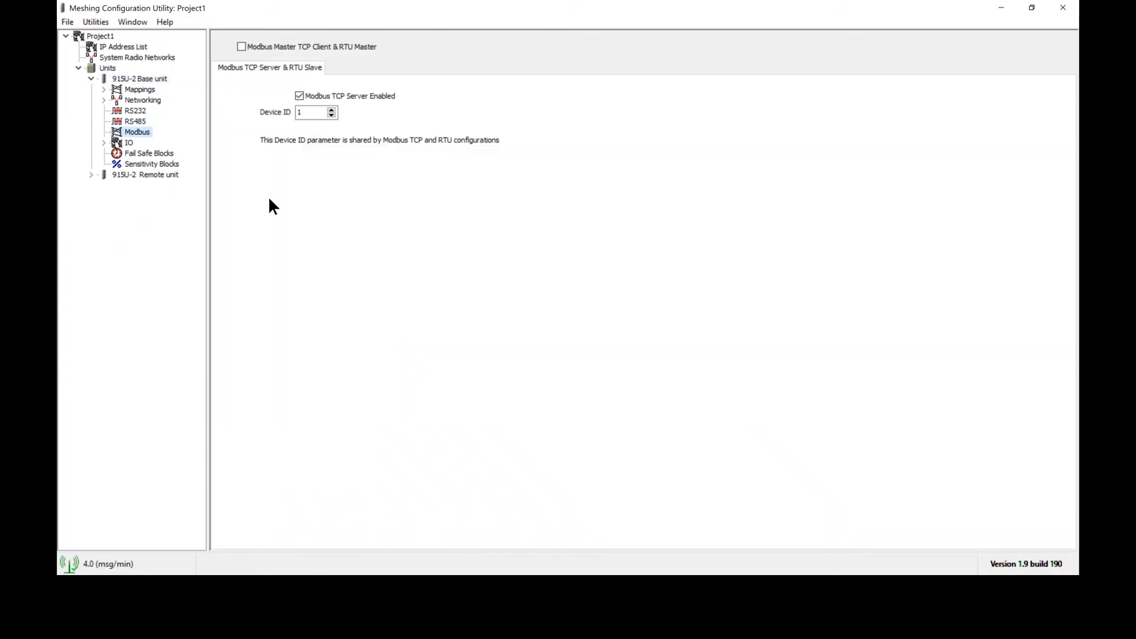
mouse_move(254, 127)
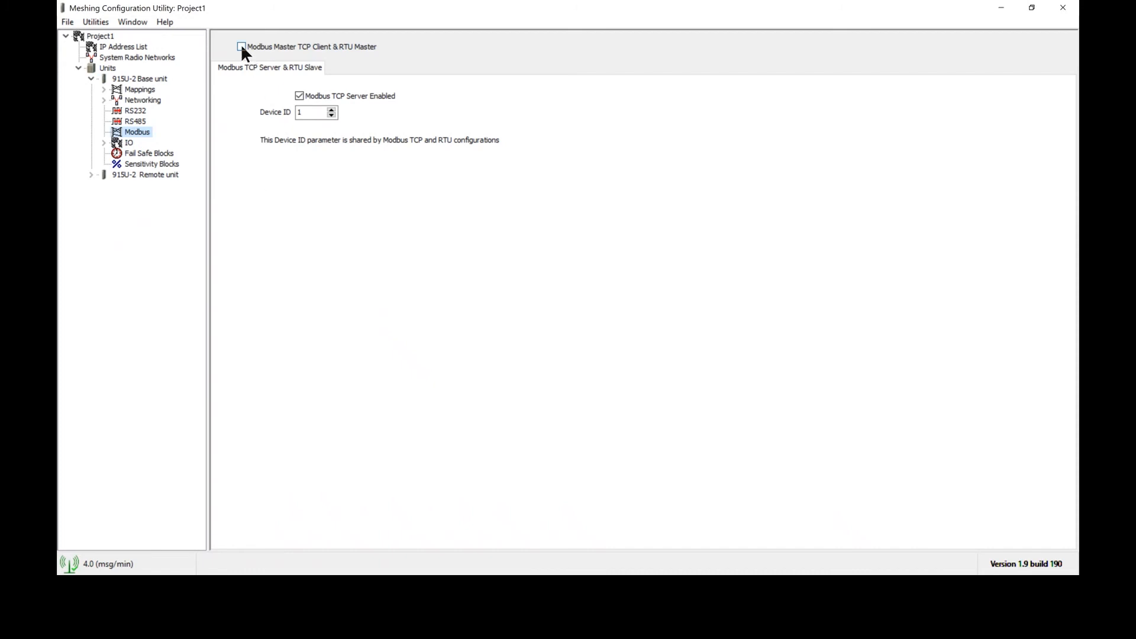
click(242, 47)
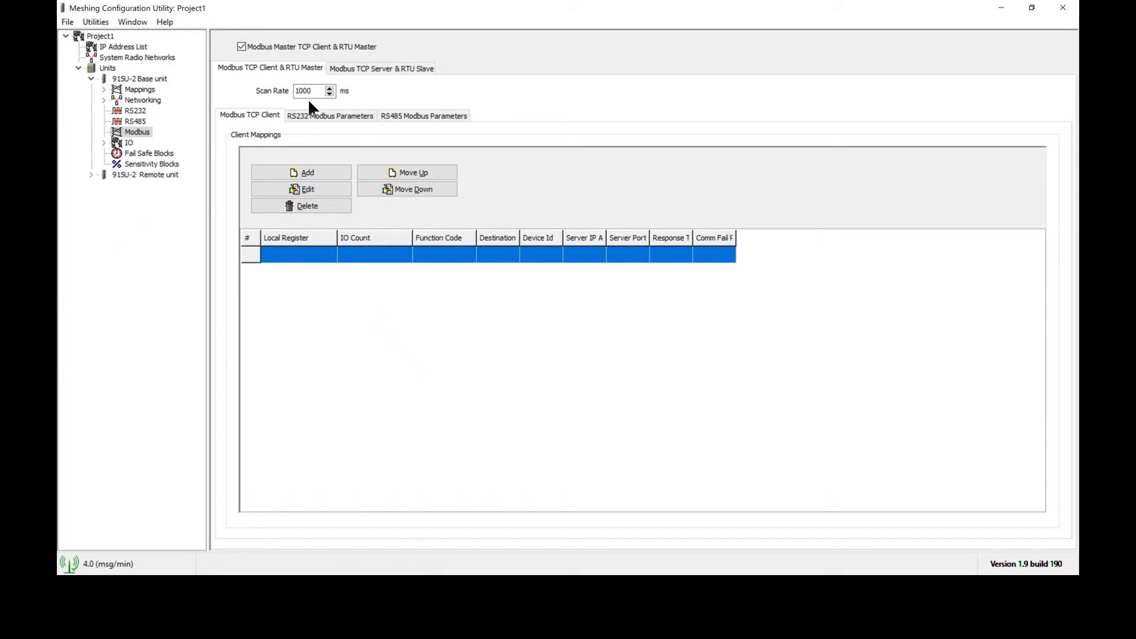
mouse_move(255, 116)
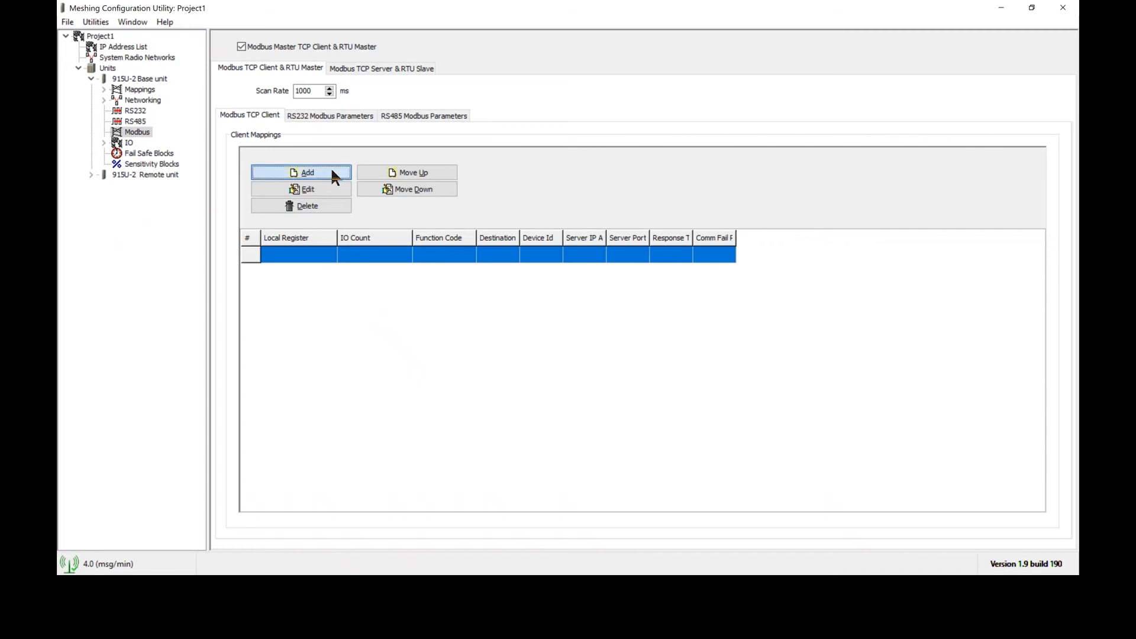
click(306, 173)
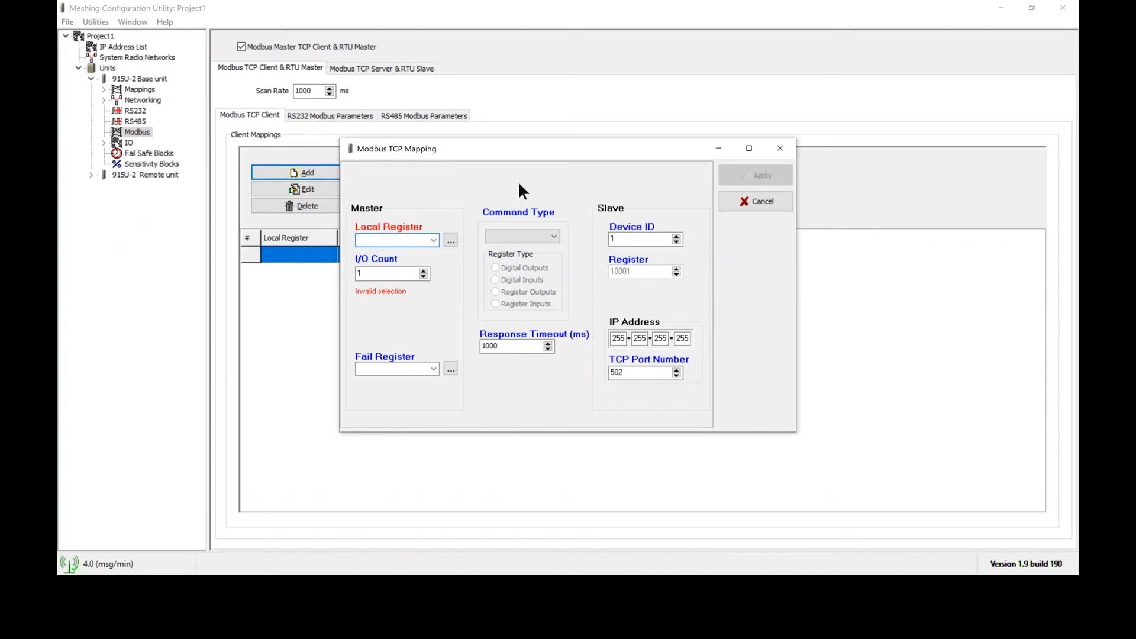
Step: Set the new TCP mapping's Command Type to Write
click(554, 236)
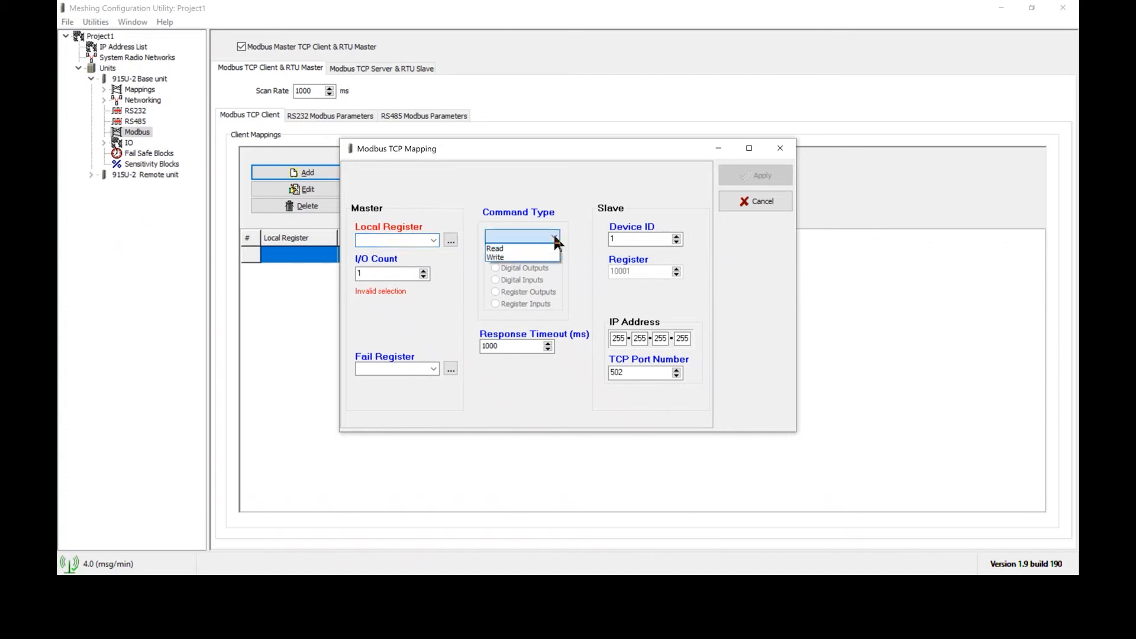
click(494, 249)
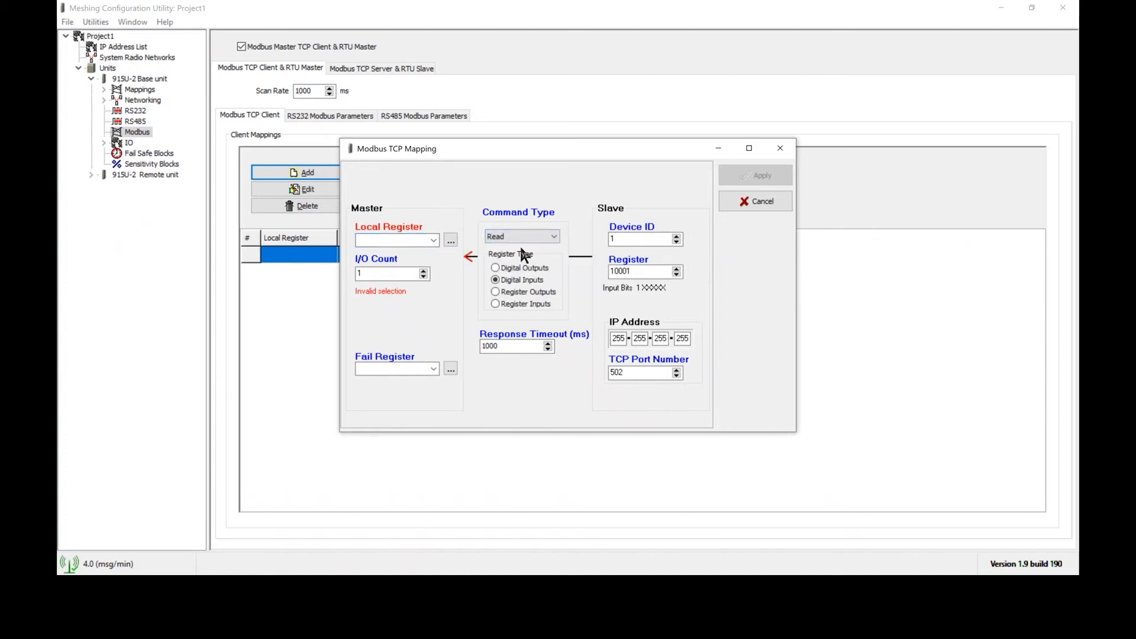
click(552, 237)
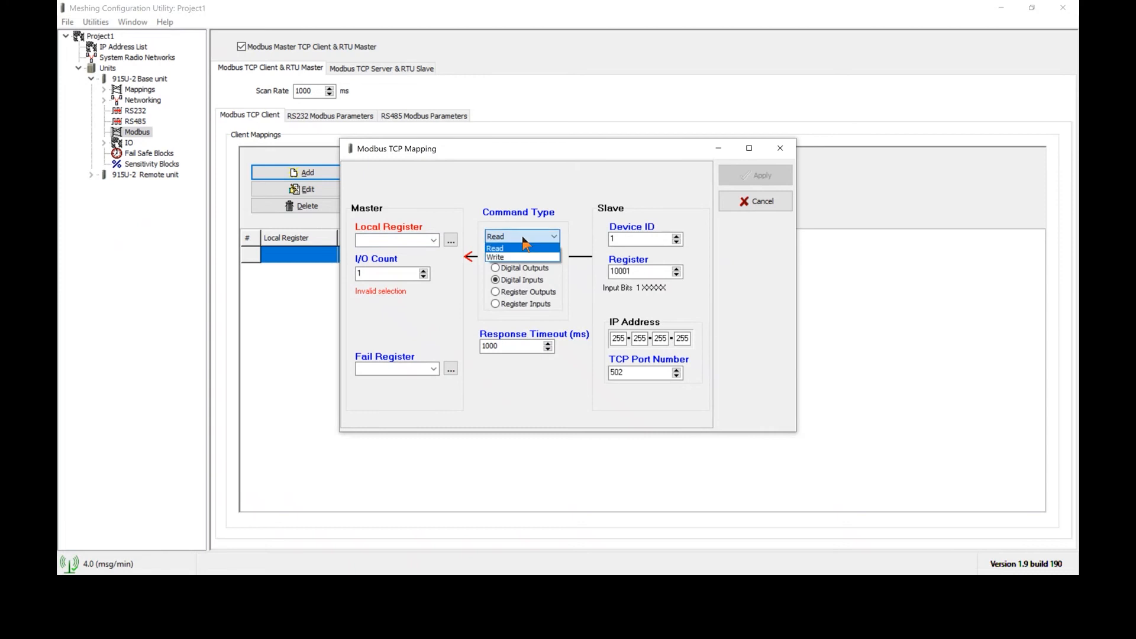
click(495, 256)
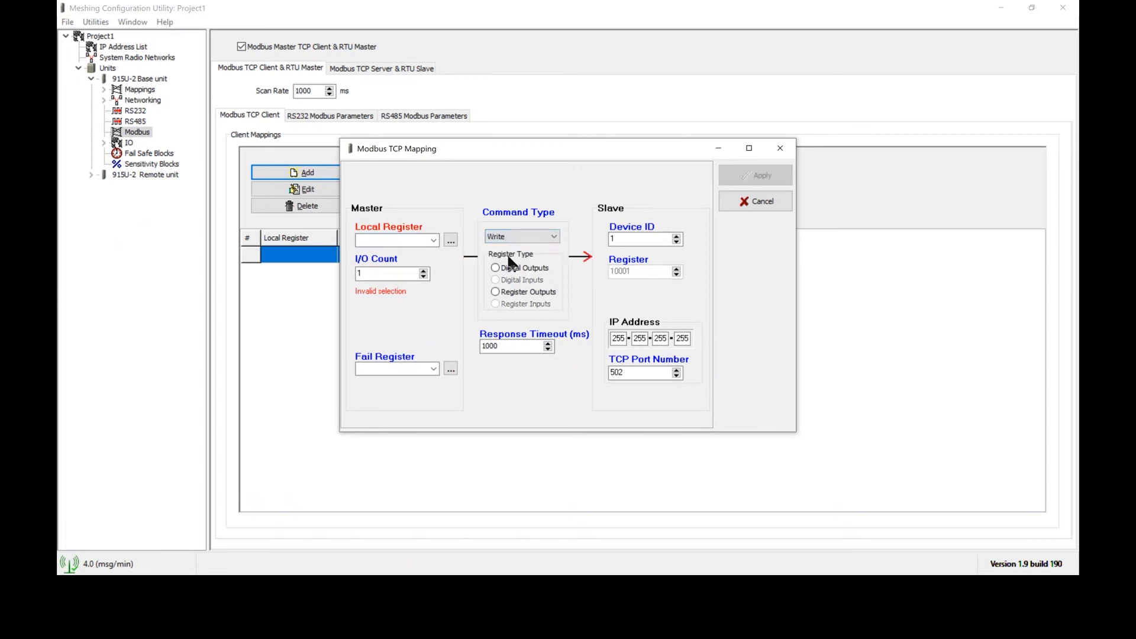
mouse_move(470, 300)
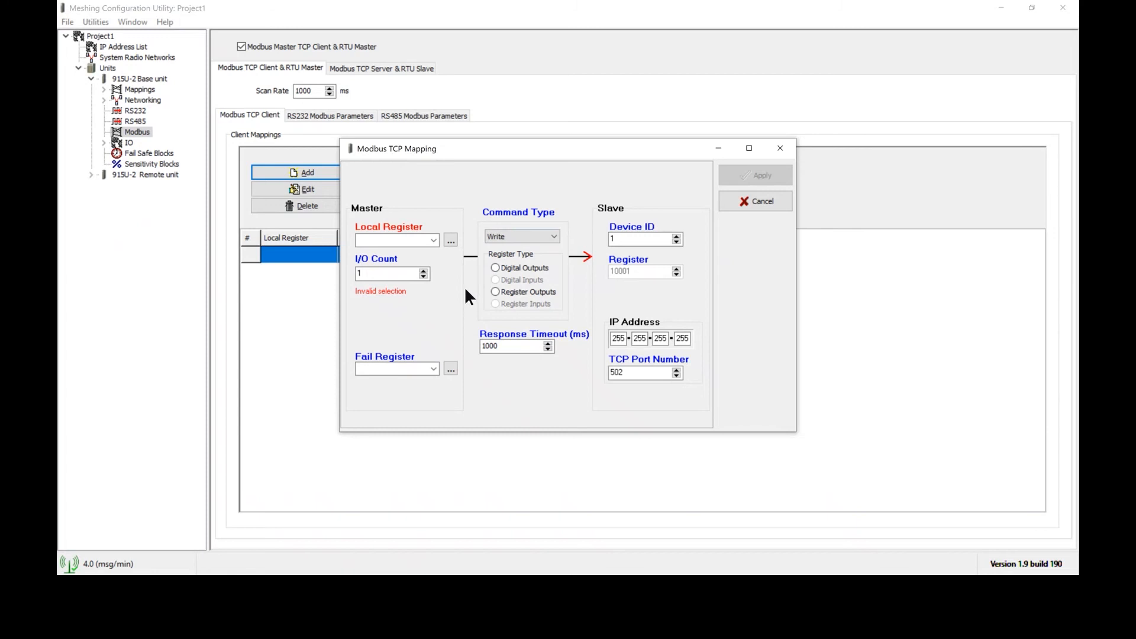
mouse_move(458, 291)
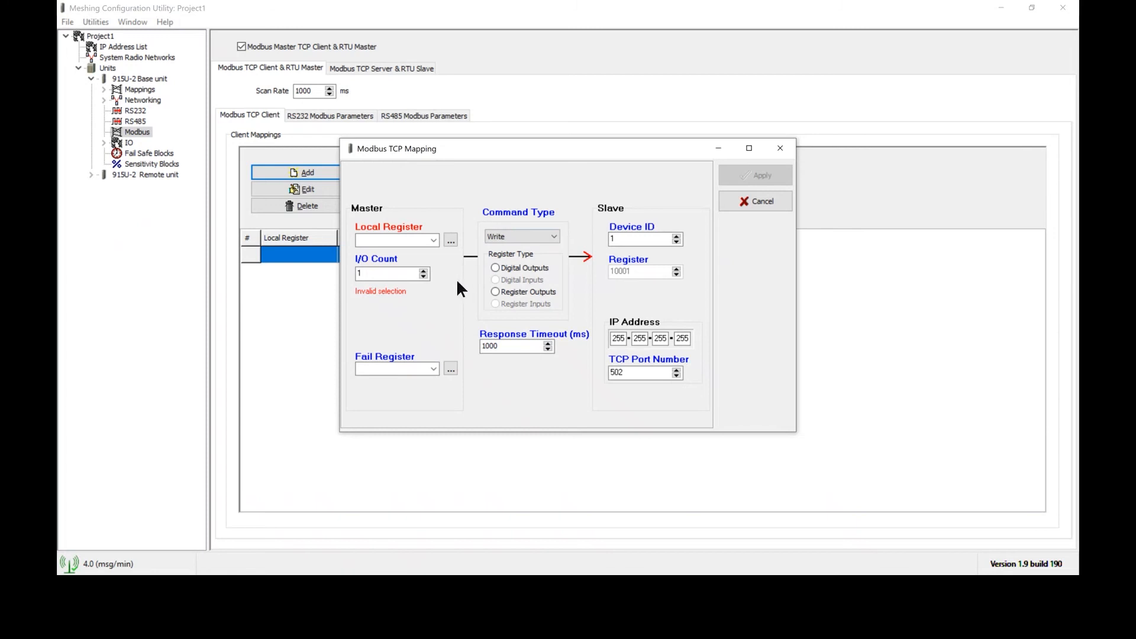
mouse_move(458, 278)
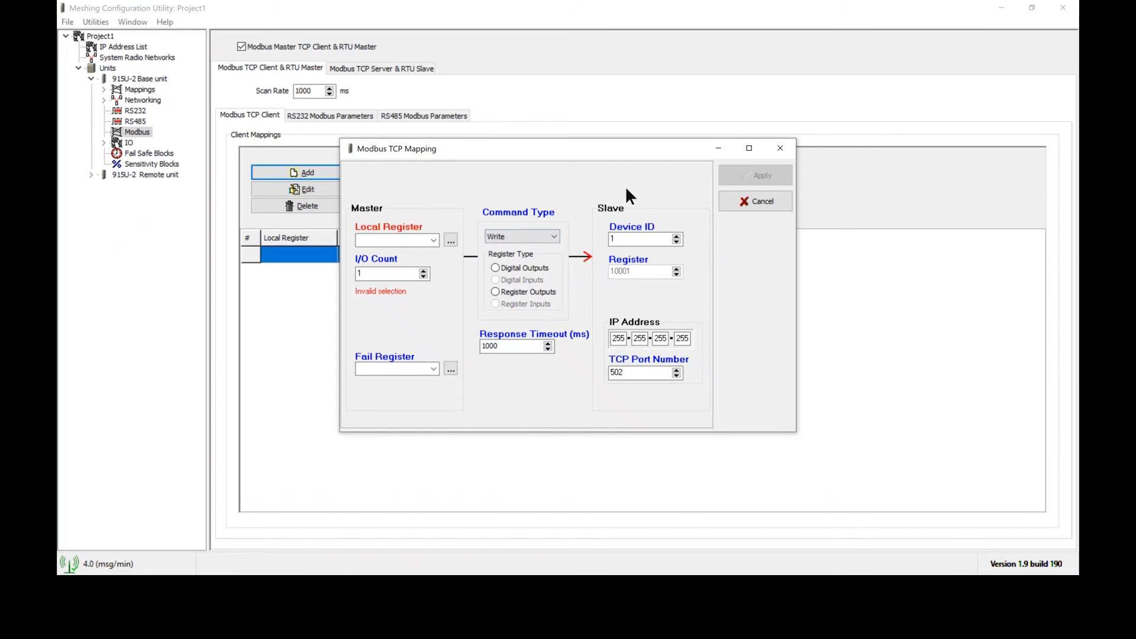
mouse_move(627, 181)
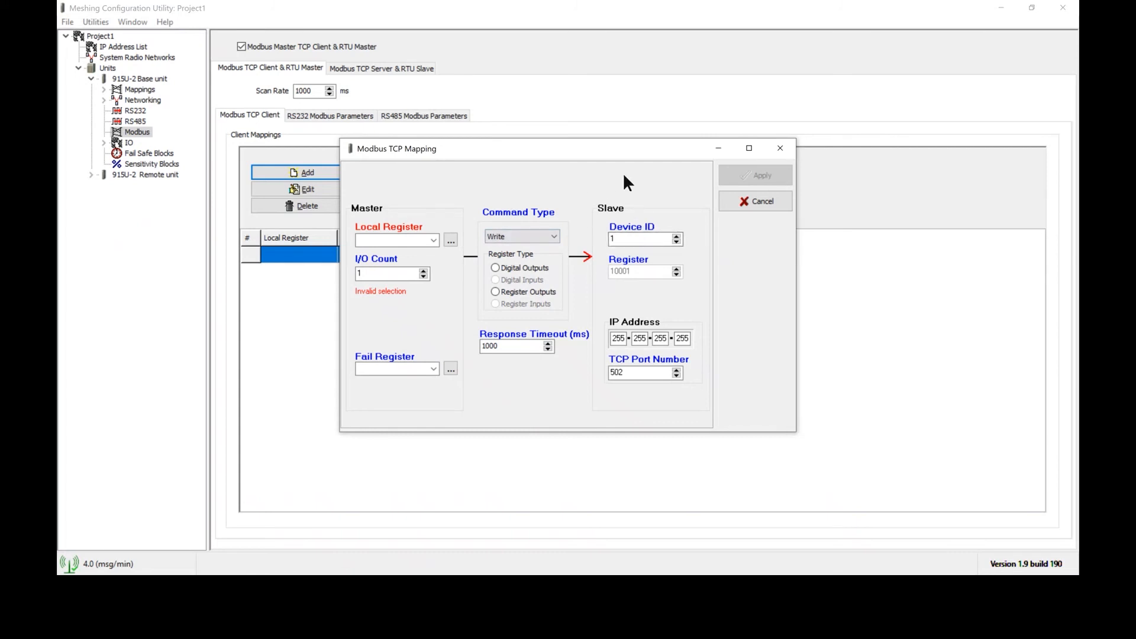
mouse_move(607, 221)
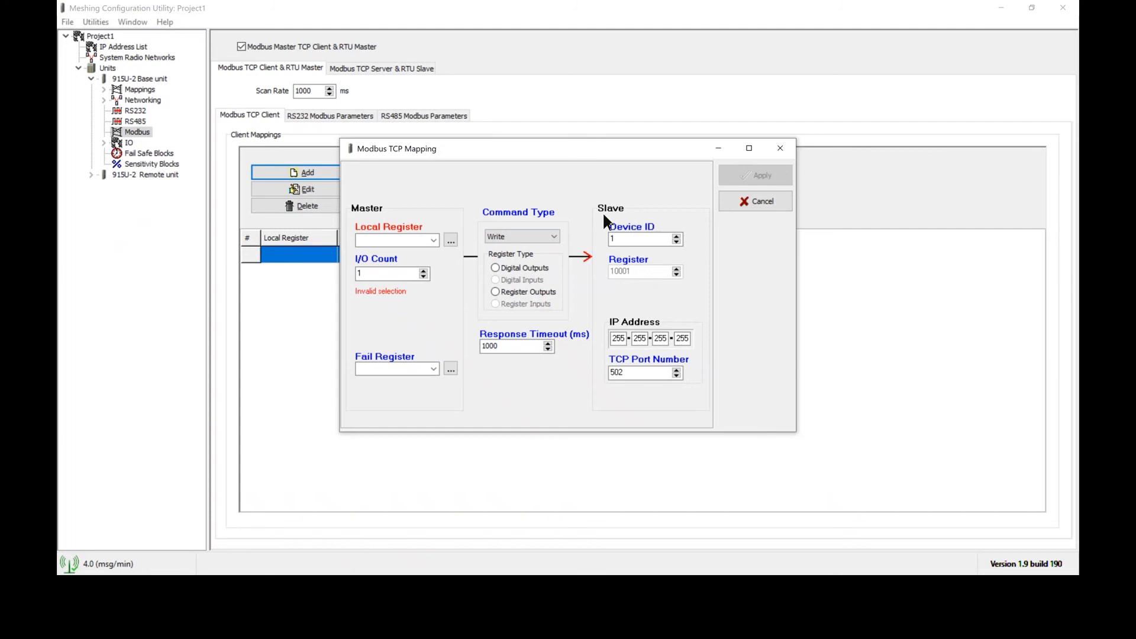
mouse_move(468, 239)
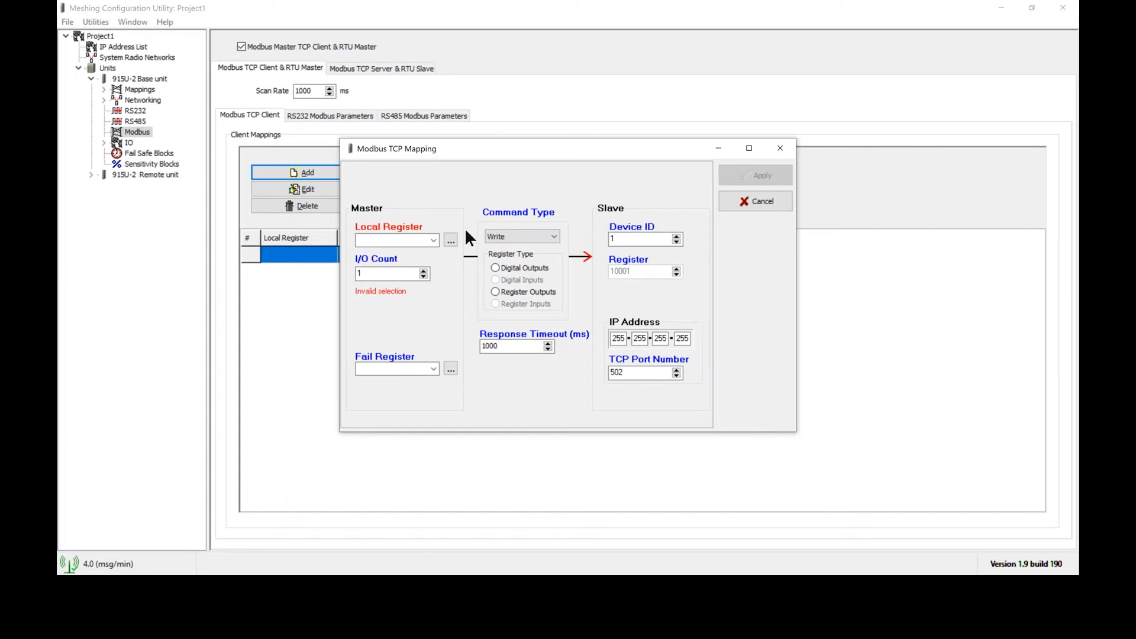
Step: Use AI1 (0-20mA) as the local register and raise the I/O count to 2
click(434, 240)
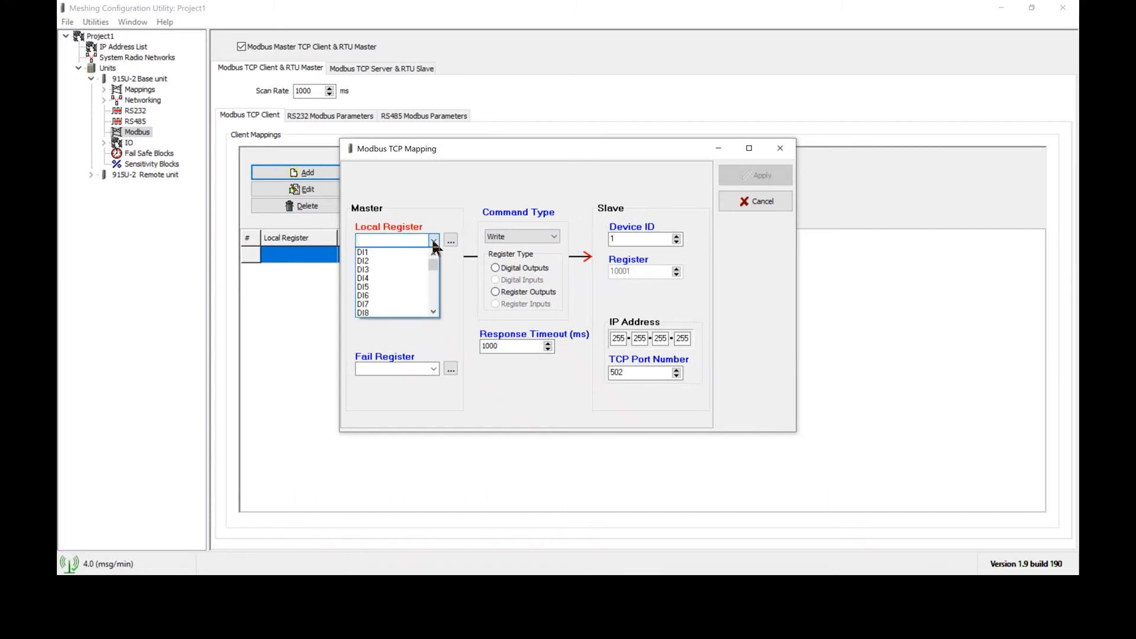
scroll(down, 3)
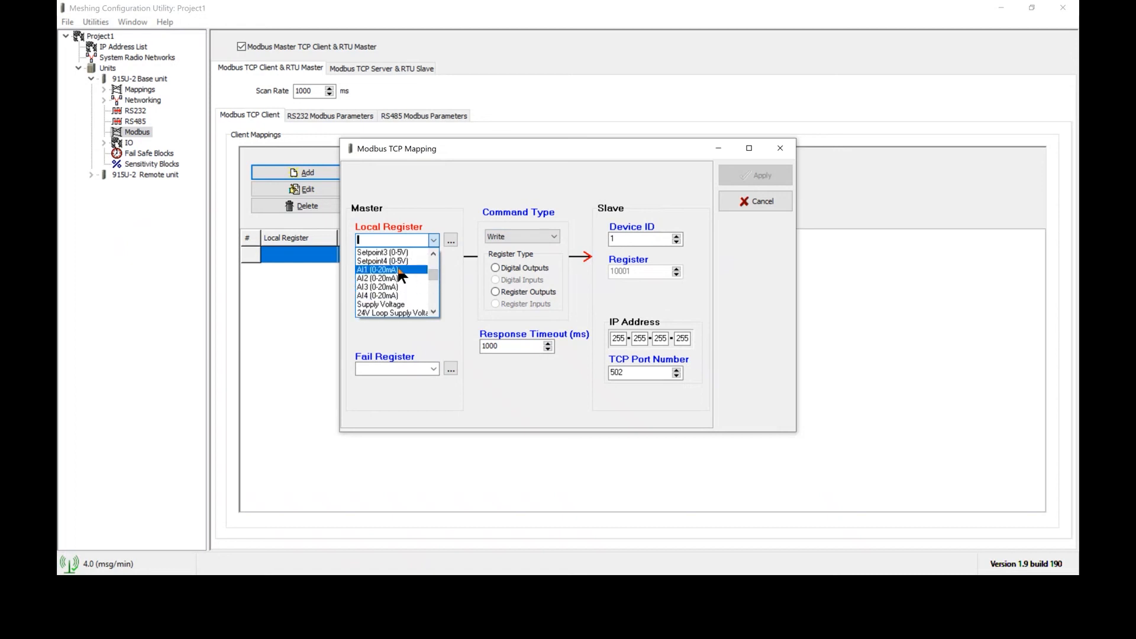
click(377, 270)
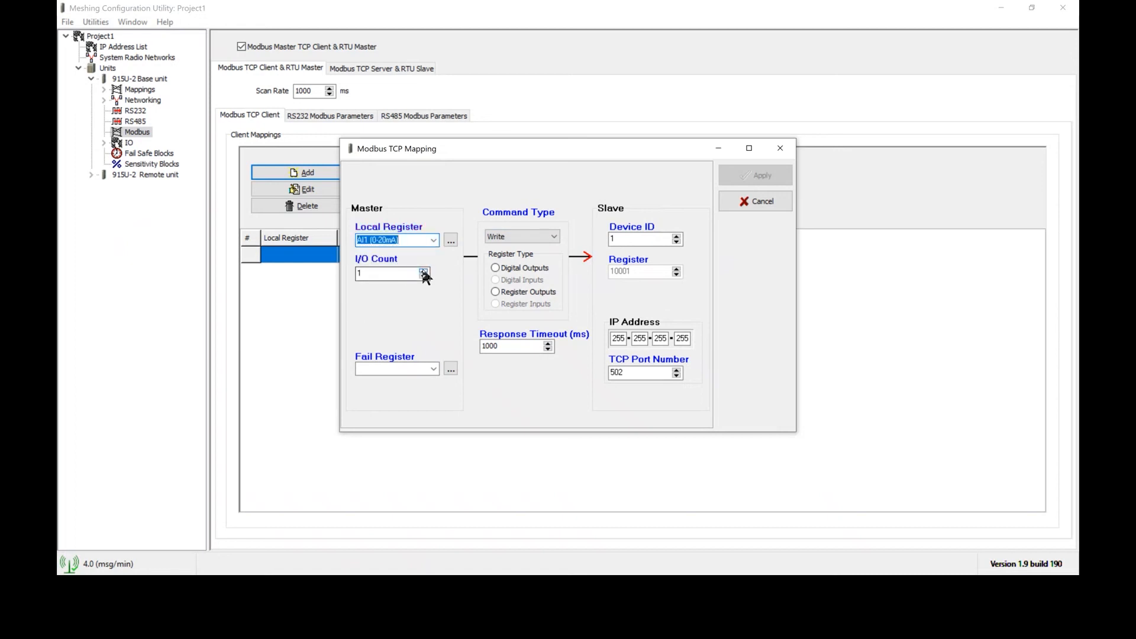
click(424, 270)
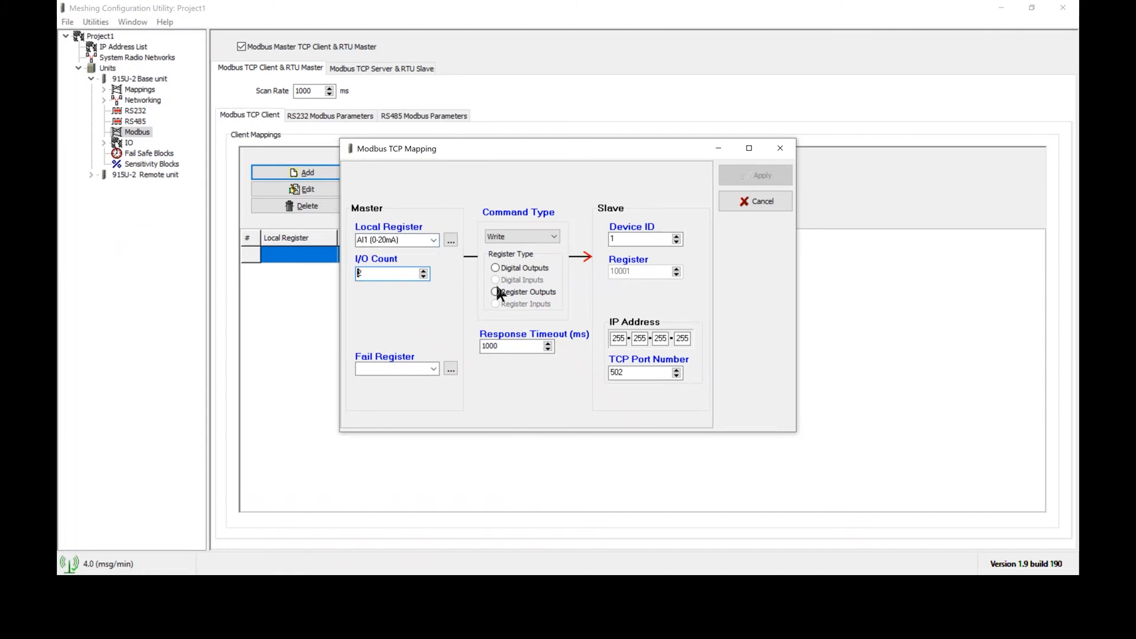
Step: Target register outputs starting at 40001 on slave Device ID 2
click(495, 291)
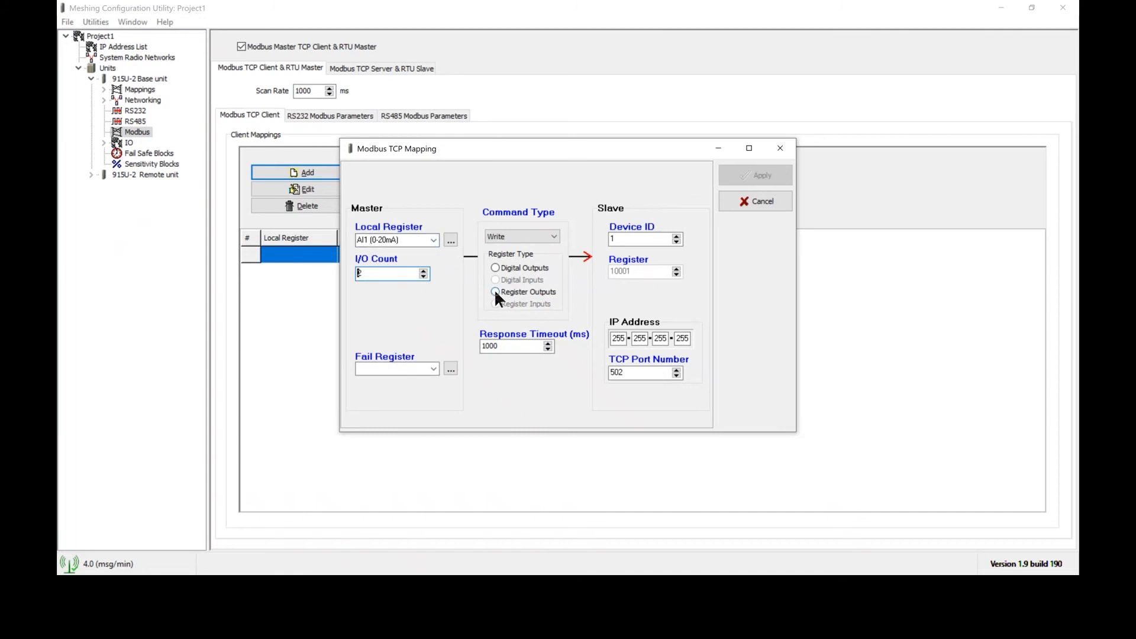
click(496, 292)
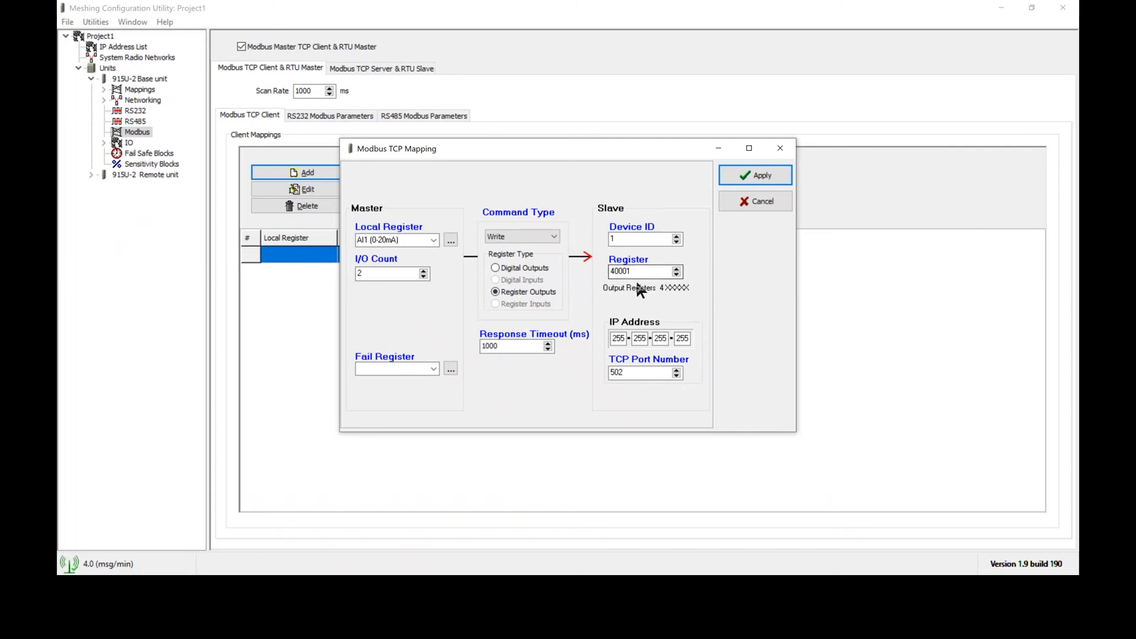
mouse_move(620, 296)
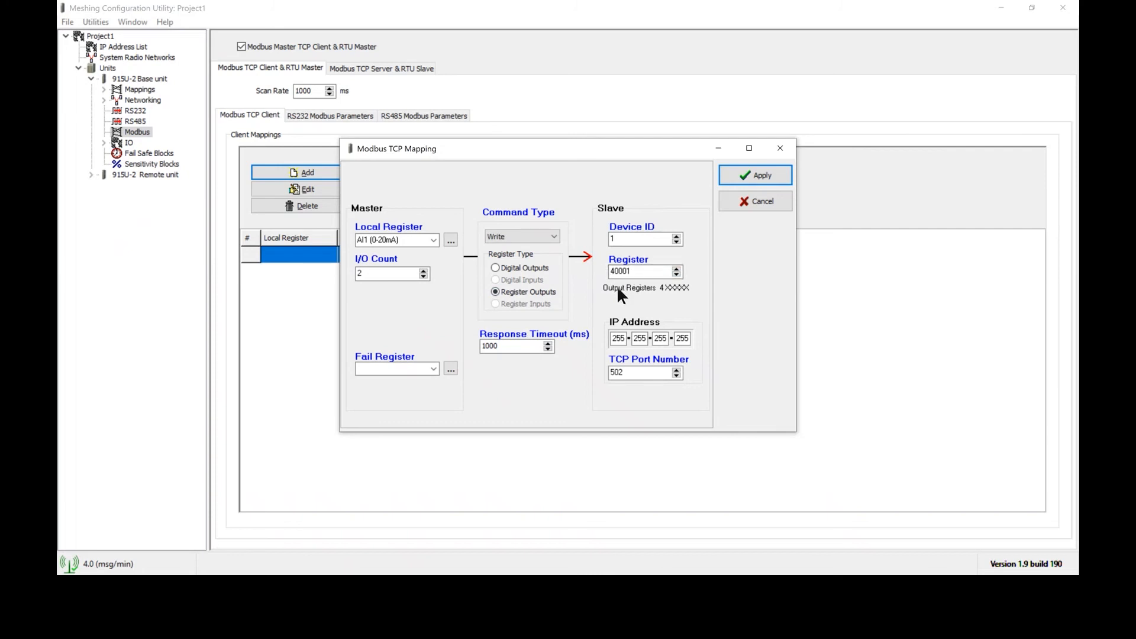
mouse_move(616, 305)
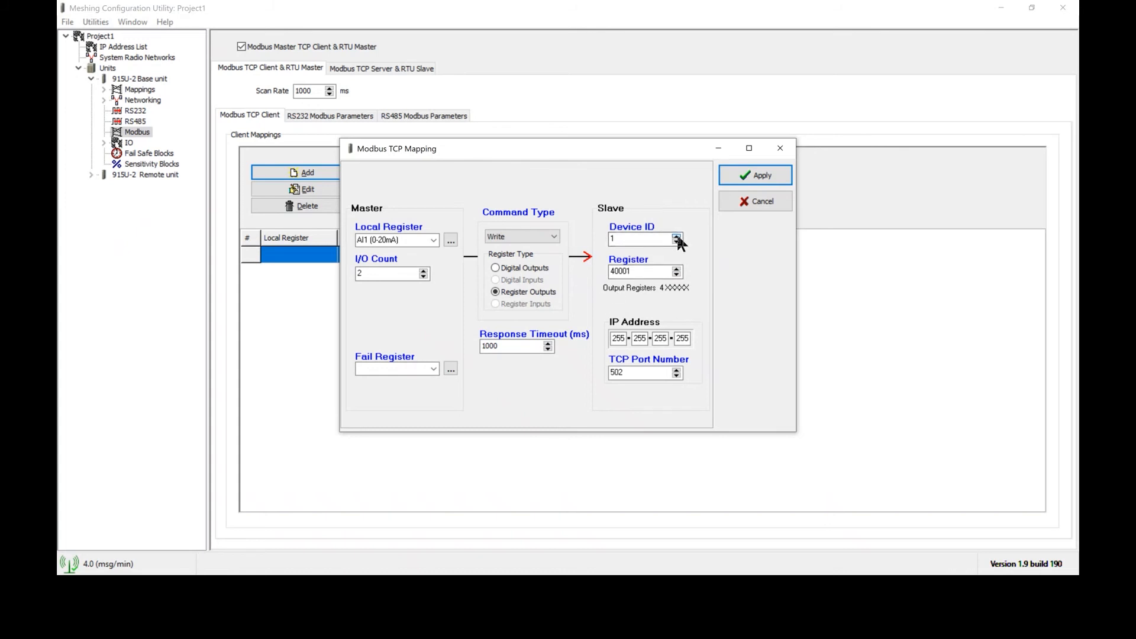
click(676, 236)
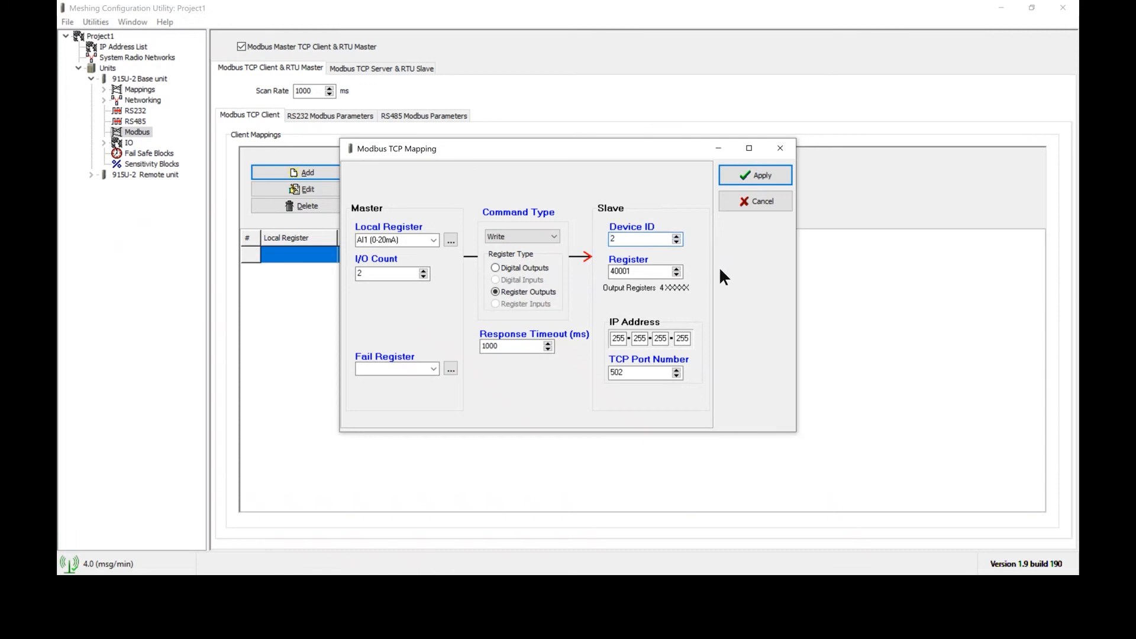
click(641, 239)
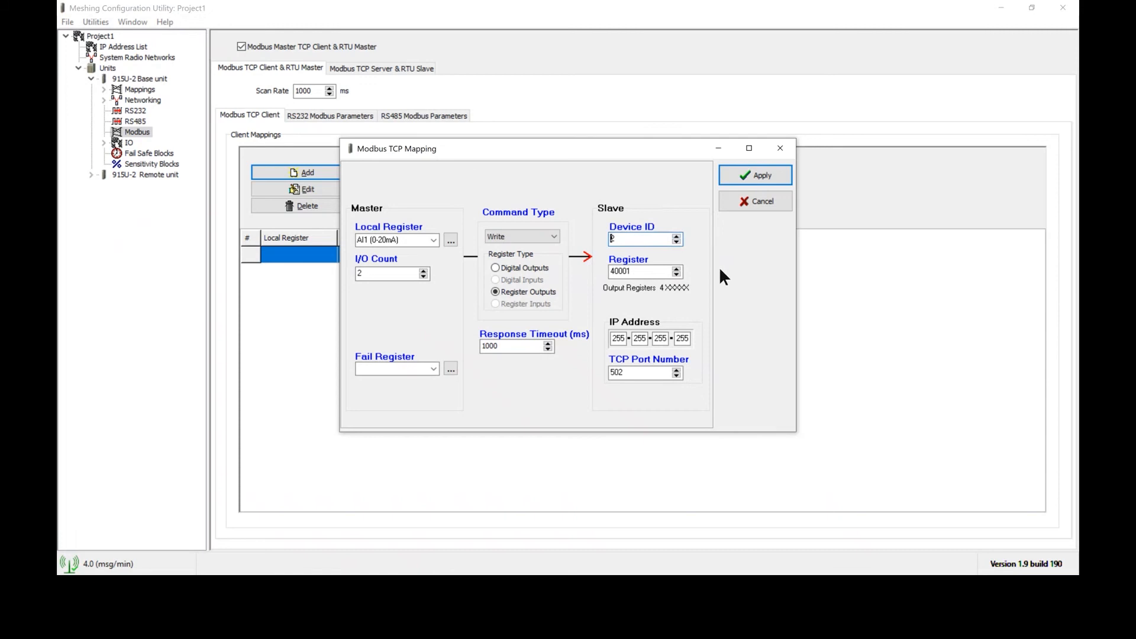
mouse_move(615, 262)
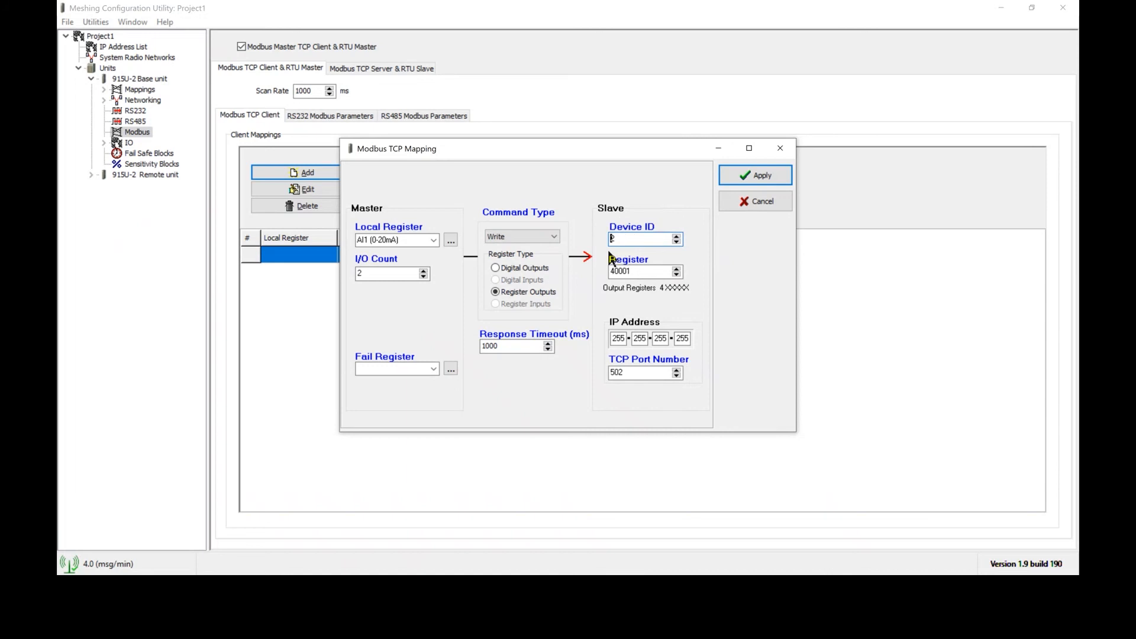
mouse_move(621, 339)
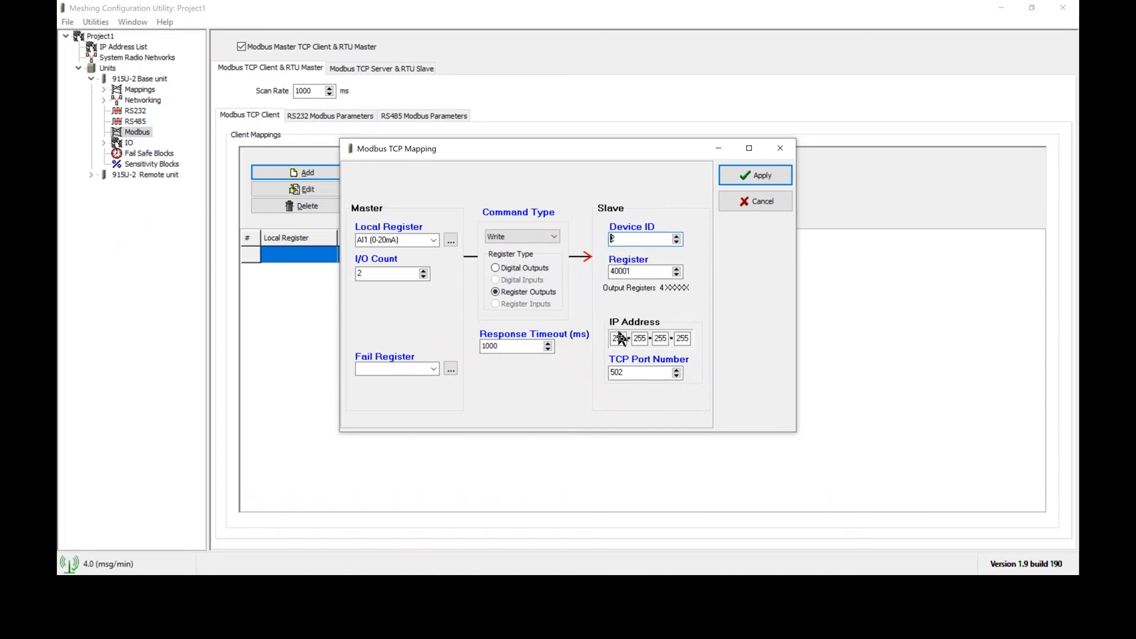
Step: Enter the slave IP address 192.168.0.5
text(2)
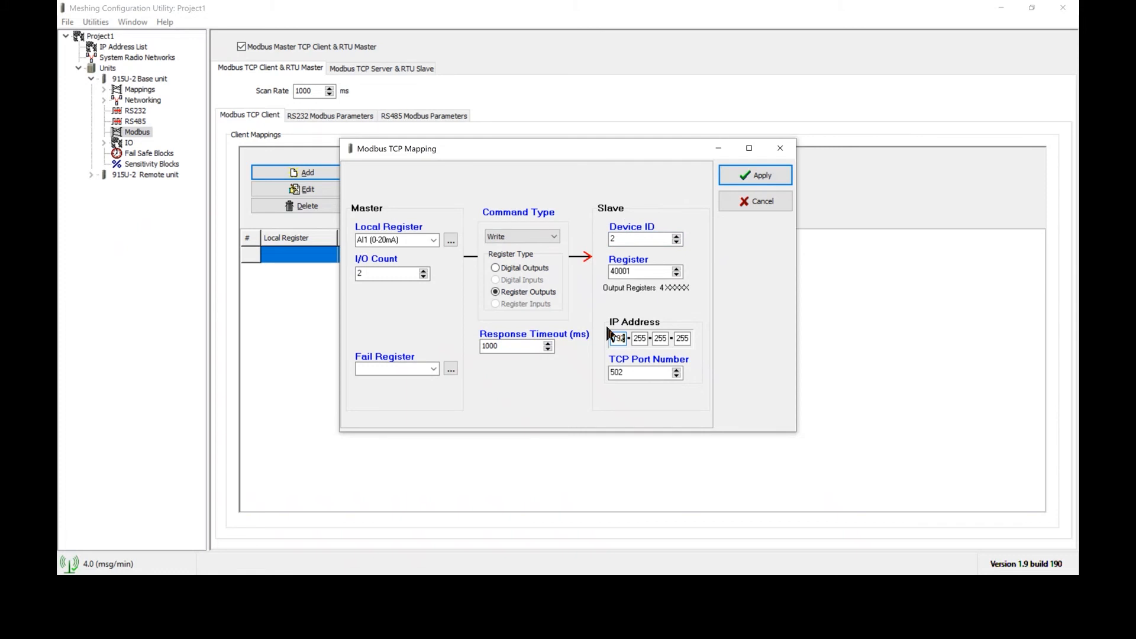
text(168)
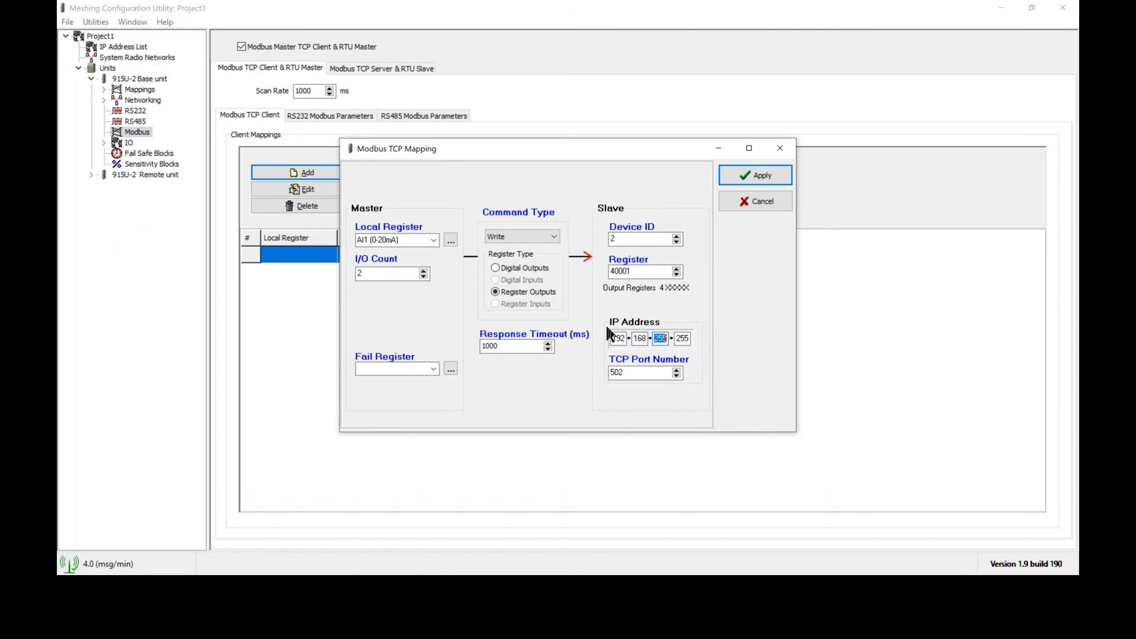
text(0)
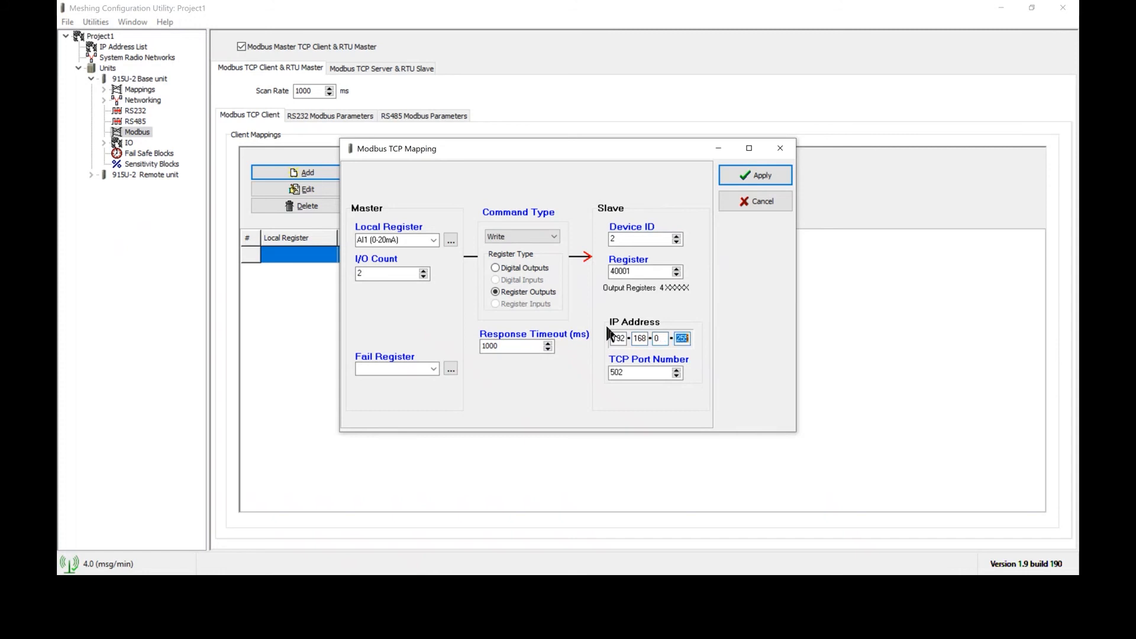
text(5)
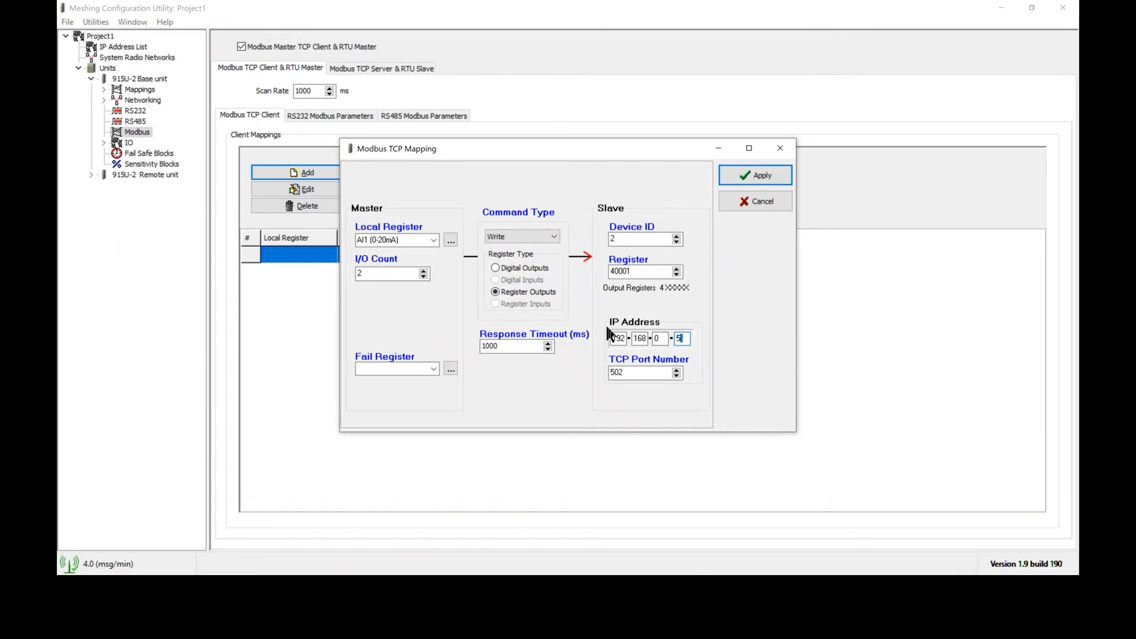
Step: Add the write mapping as client mapping 1 and reopen the AI1 mapping for editing
click(755, 174)
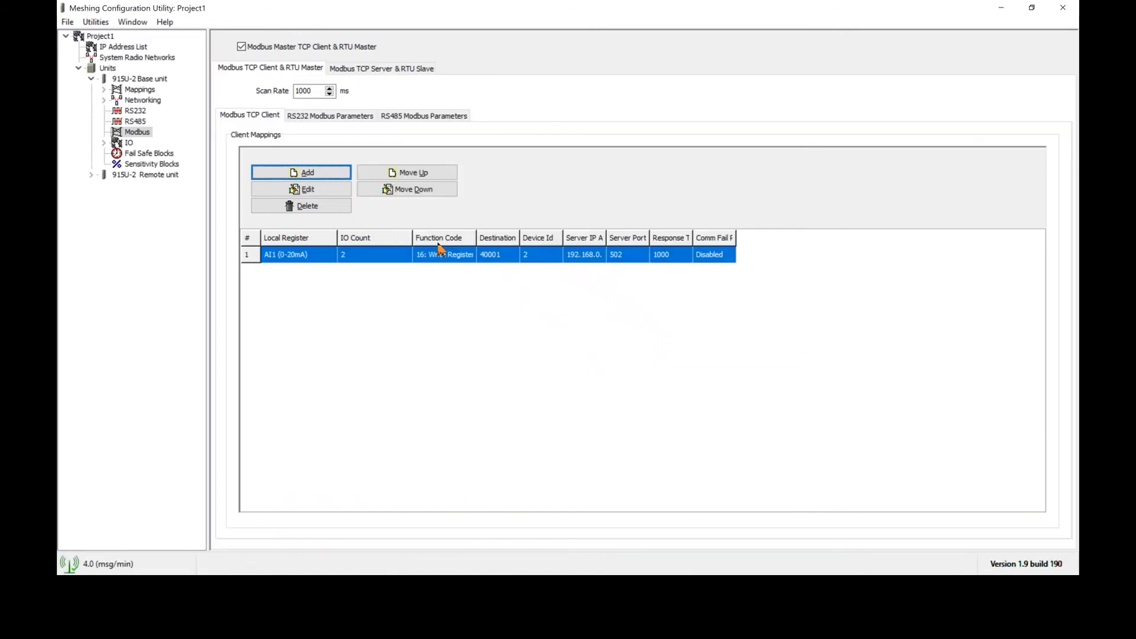
mouse_move(384, 258)
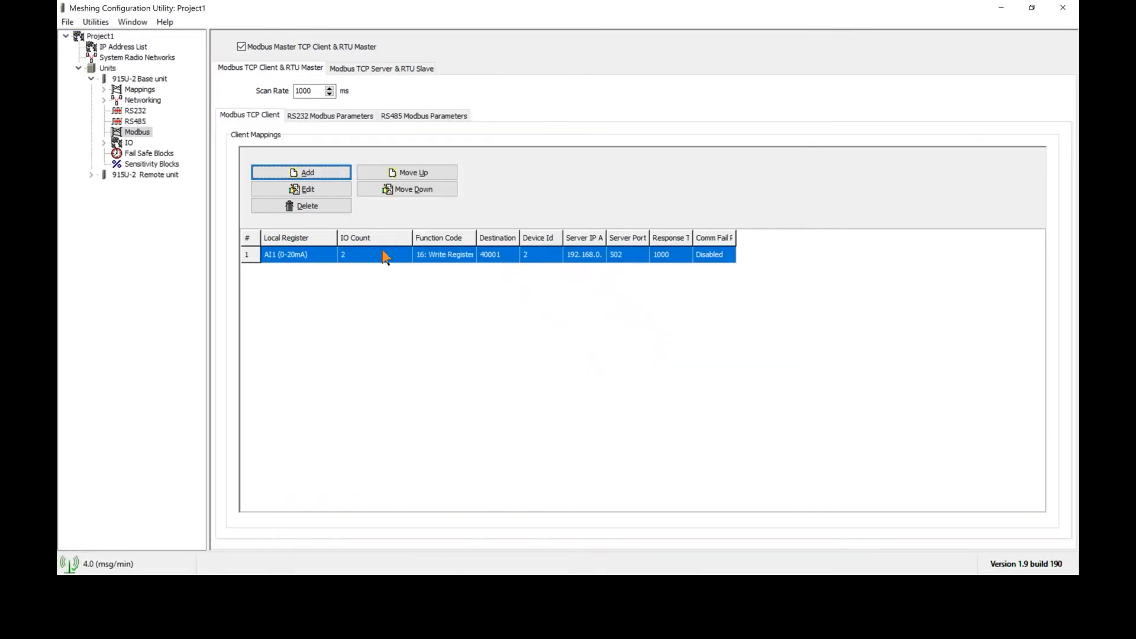
click(307, 189)
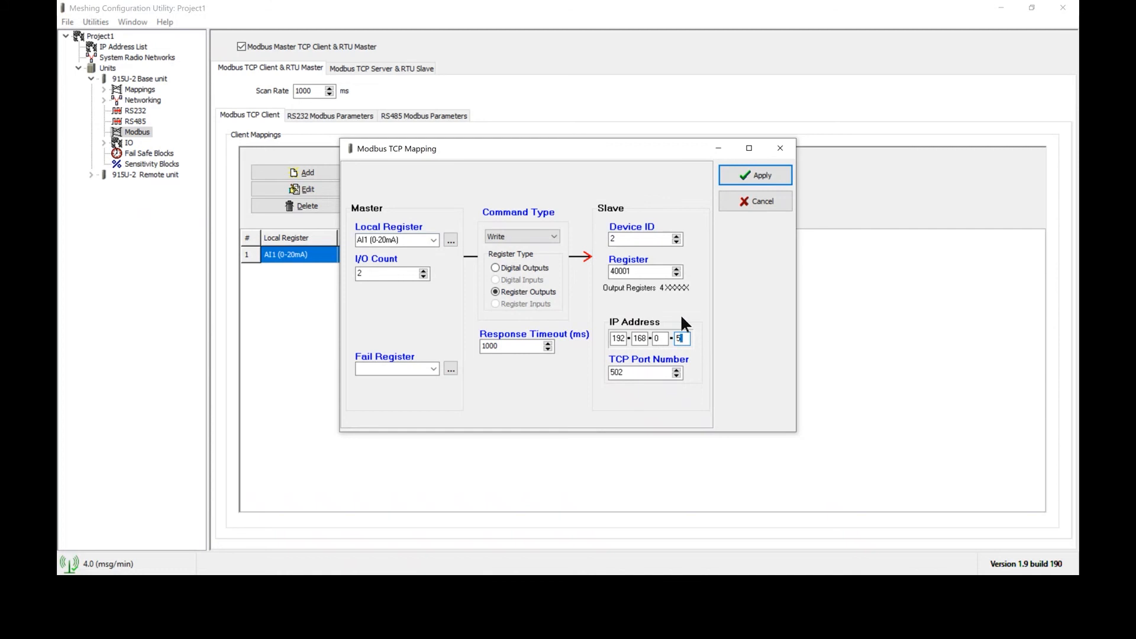
mouse_move(649, 360)
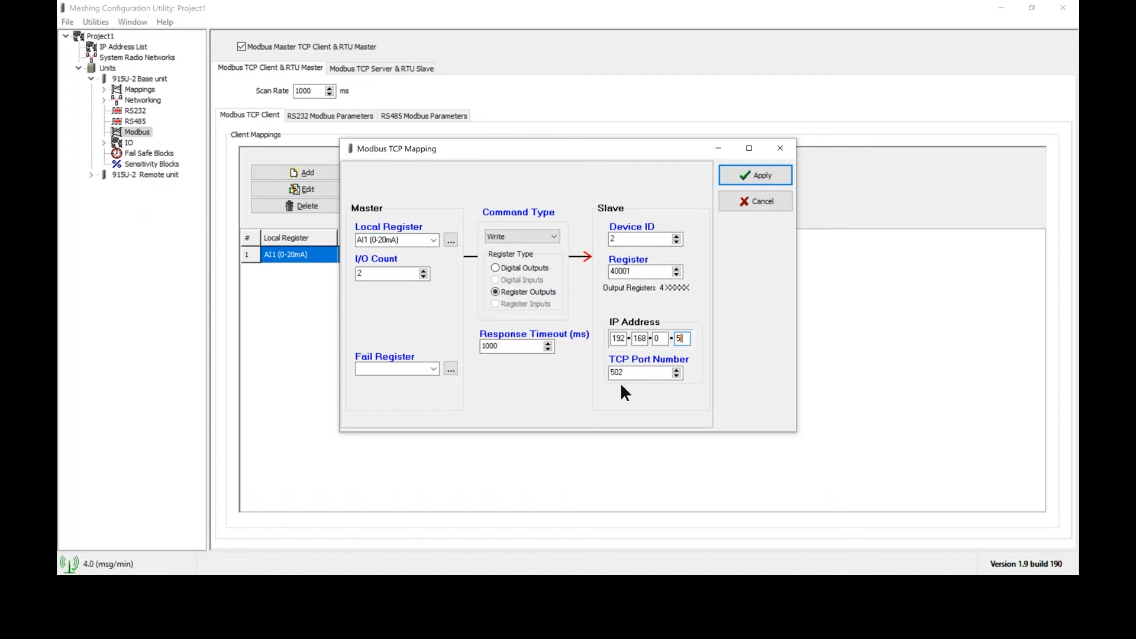
mouse_move(593, 390)
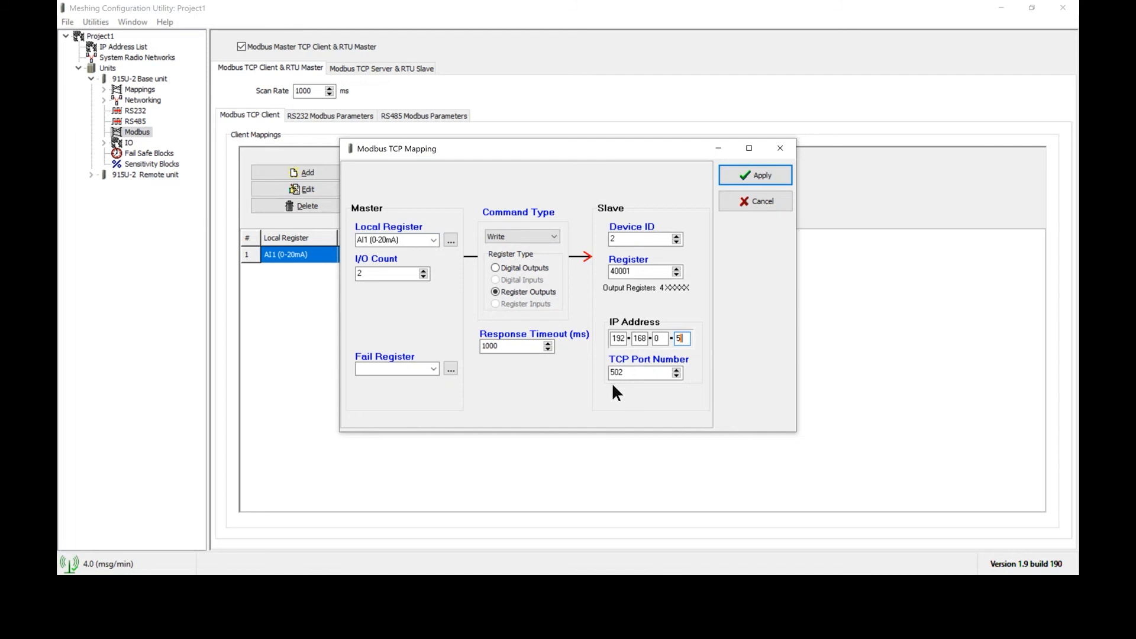
mouse_move(617, 397)
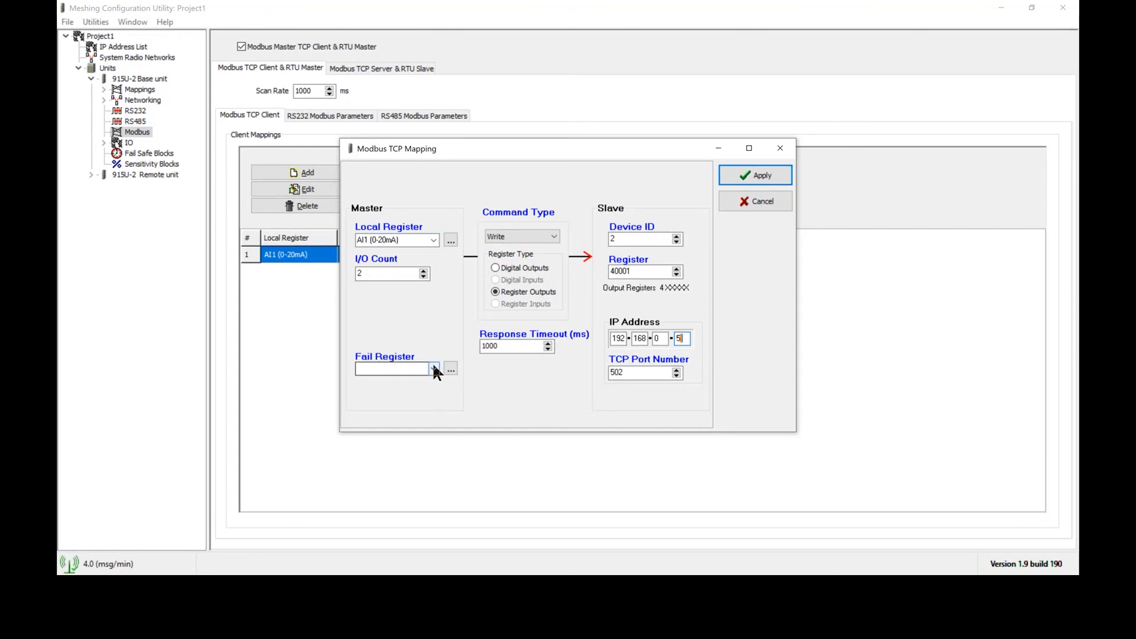
Step: Choose DO7 from the Fail Register list for the AI1 mapping
click(434, 369)
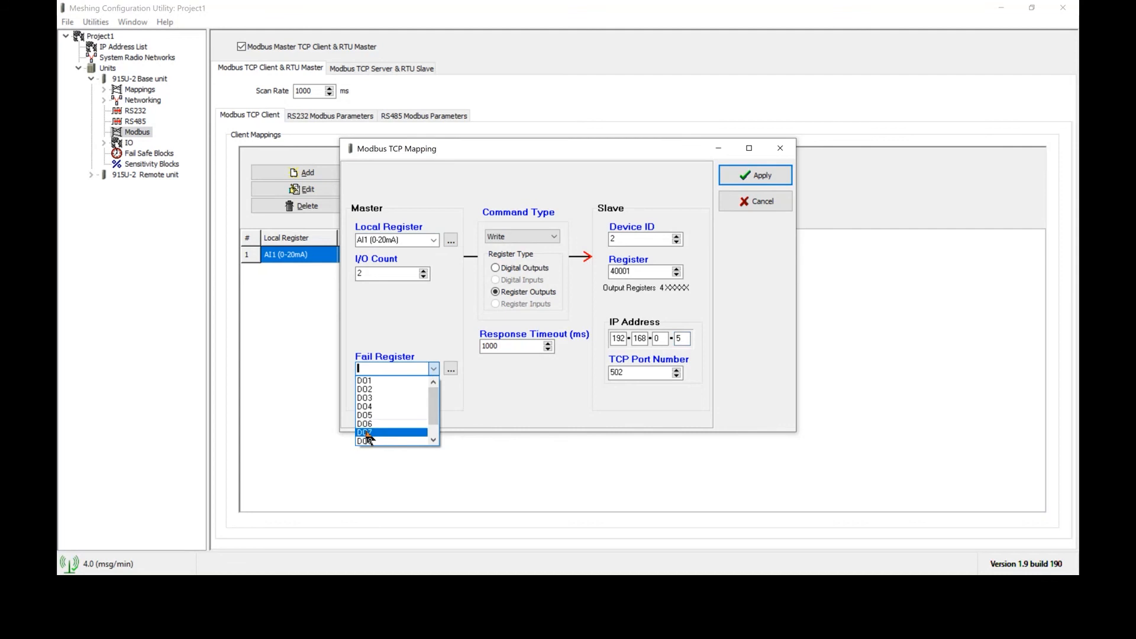
click(365, 433)
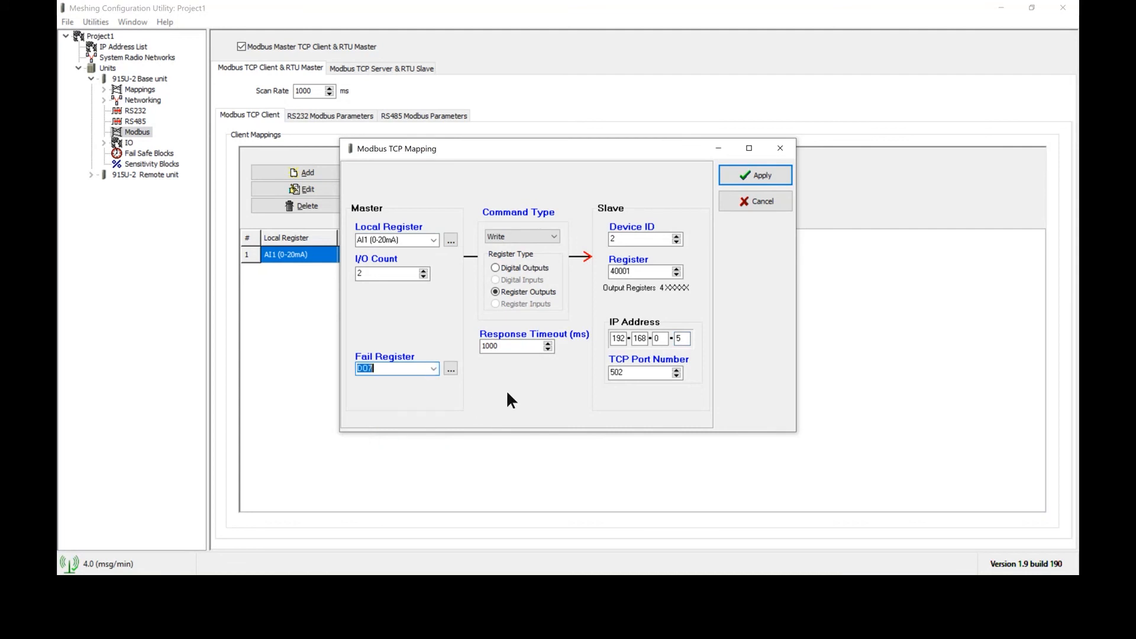
mouse_move(429, 404)
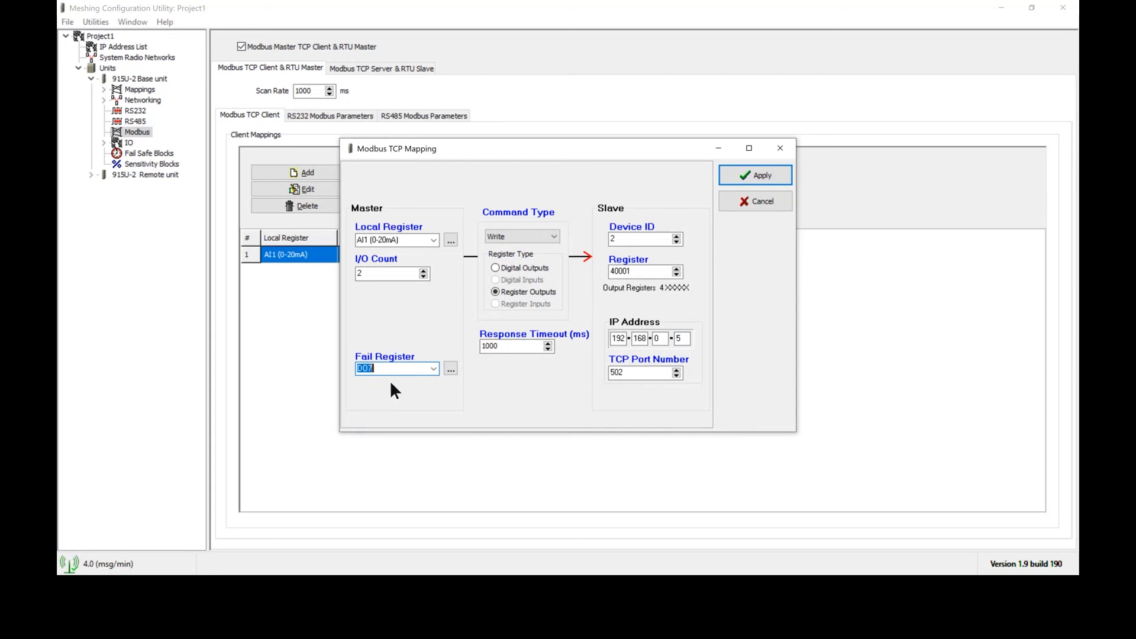
mouse_move(365, 393)
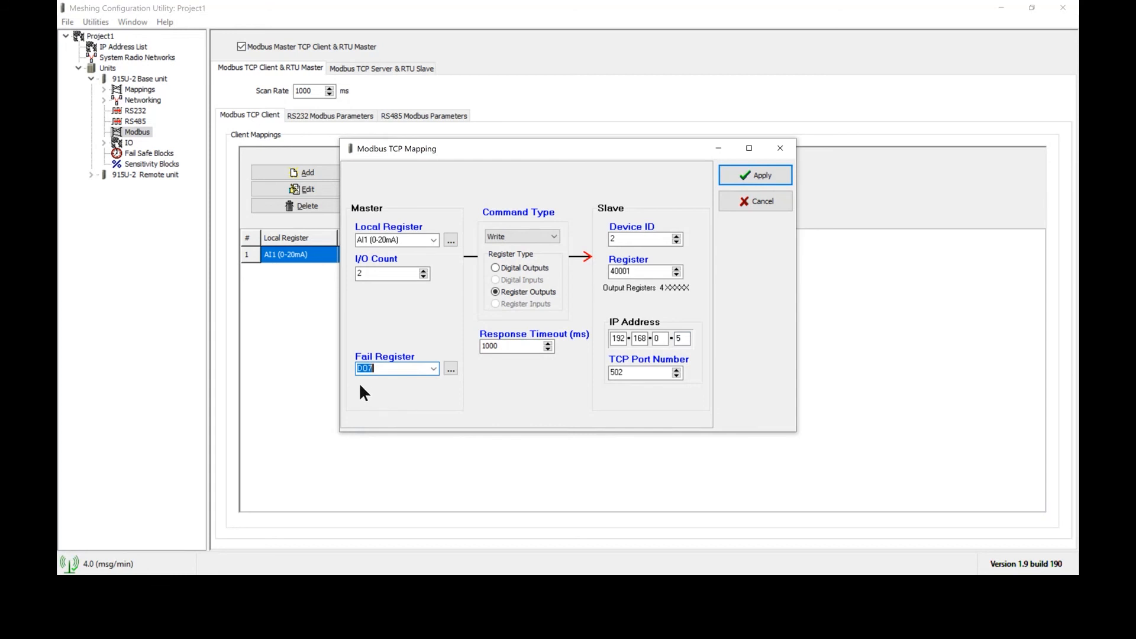
mouse_move(383, 391)
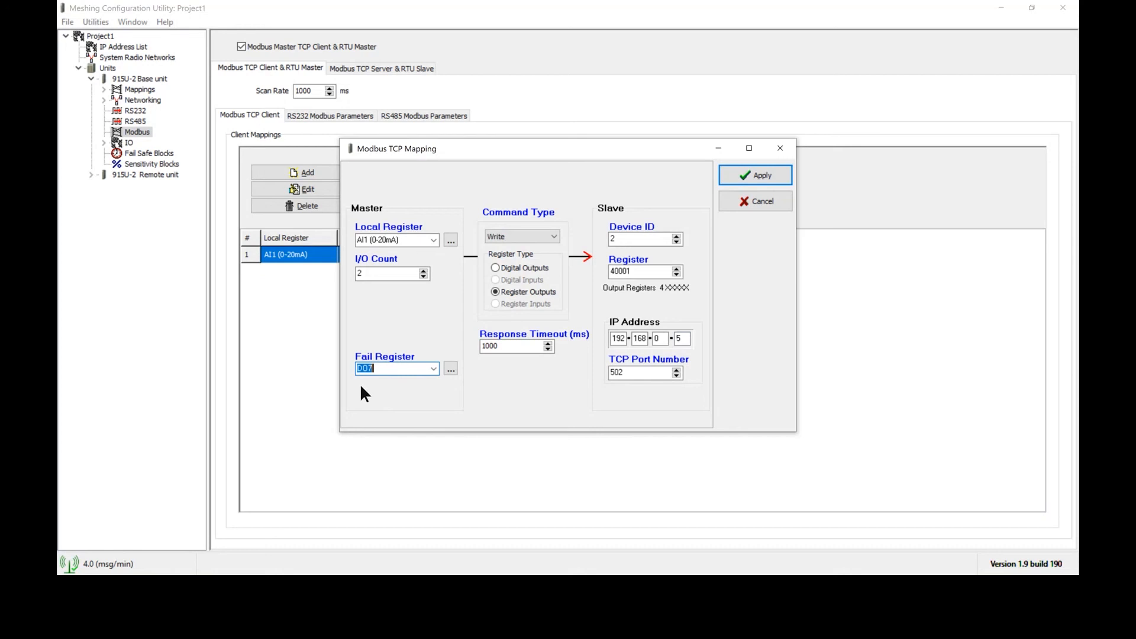
mouse_move(558, 358)
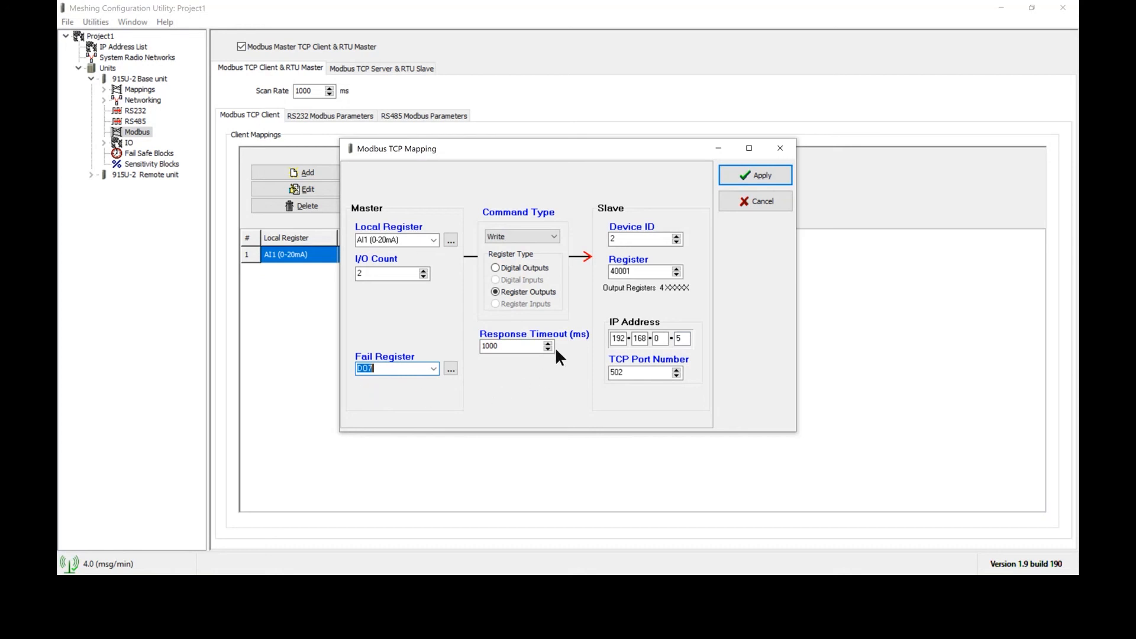
mouse_move(512, 381)
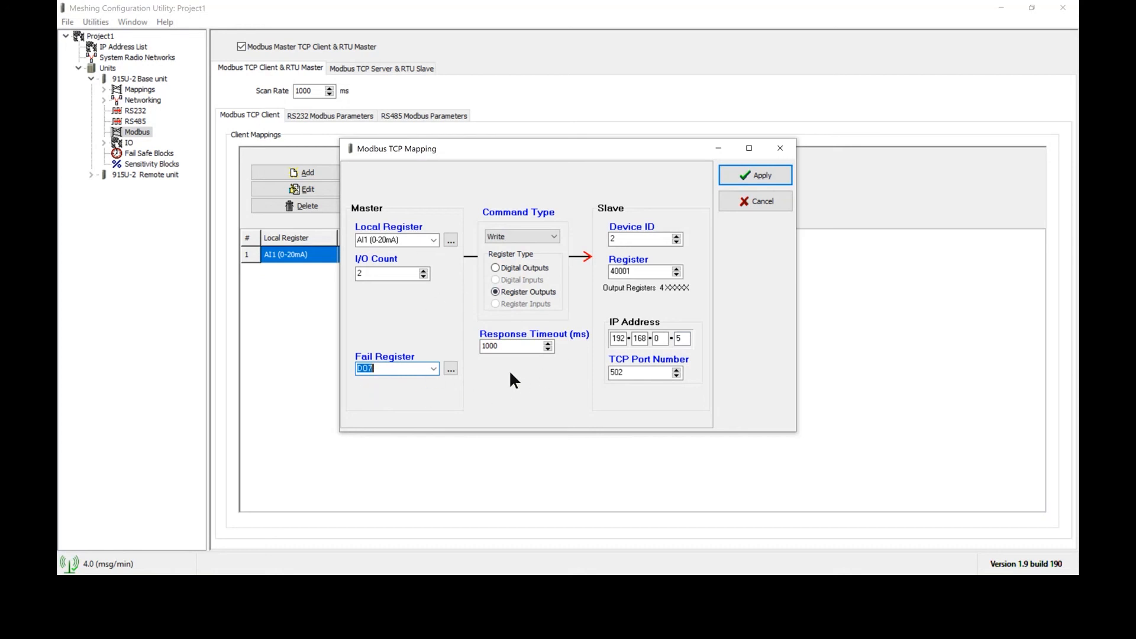
mouse_move(425, 304)
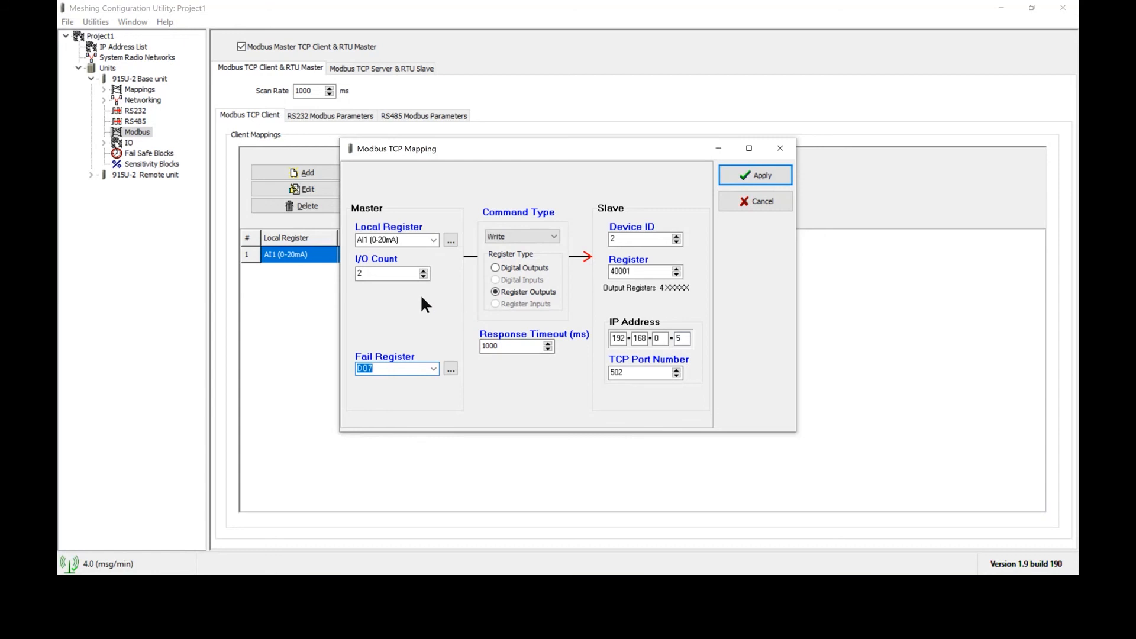
mouse_move(566, 262)
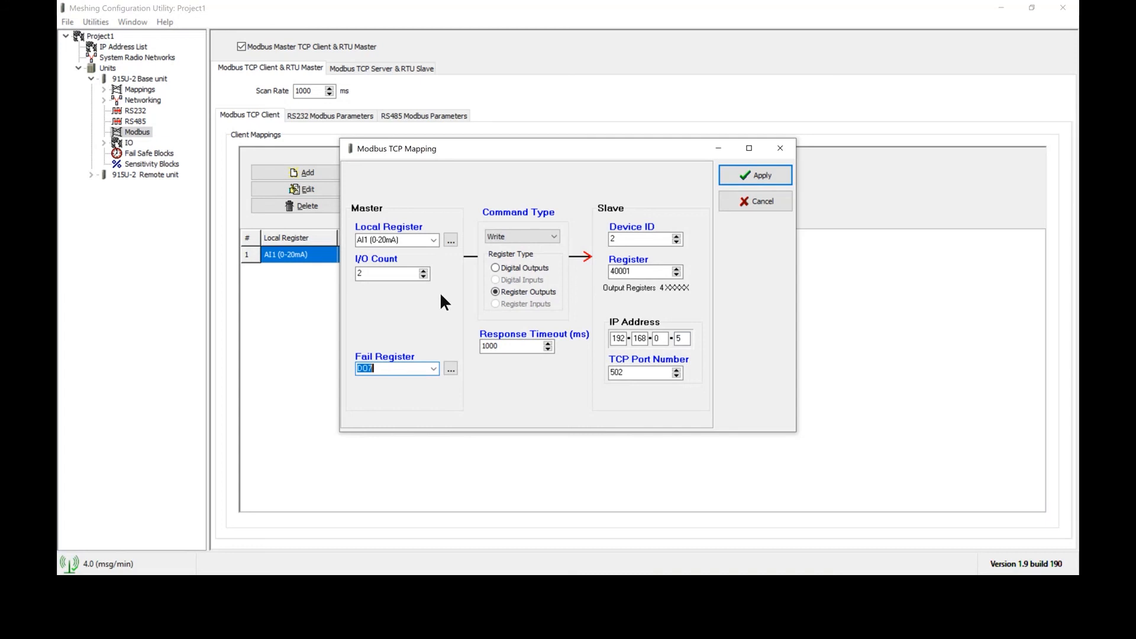
mouse_move(406, 371)
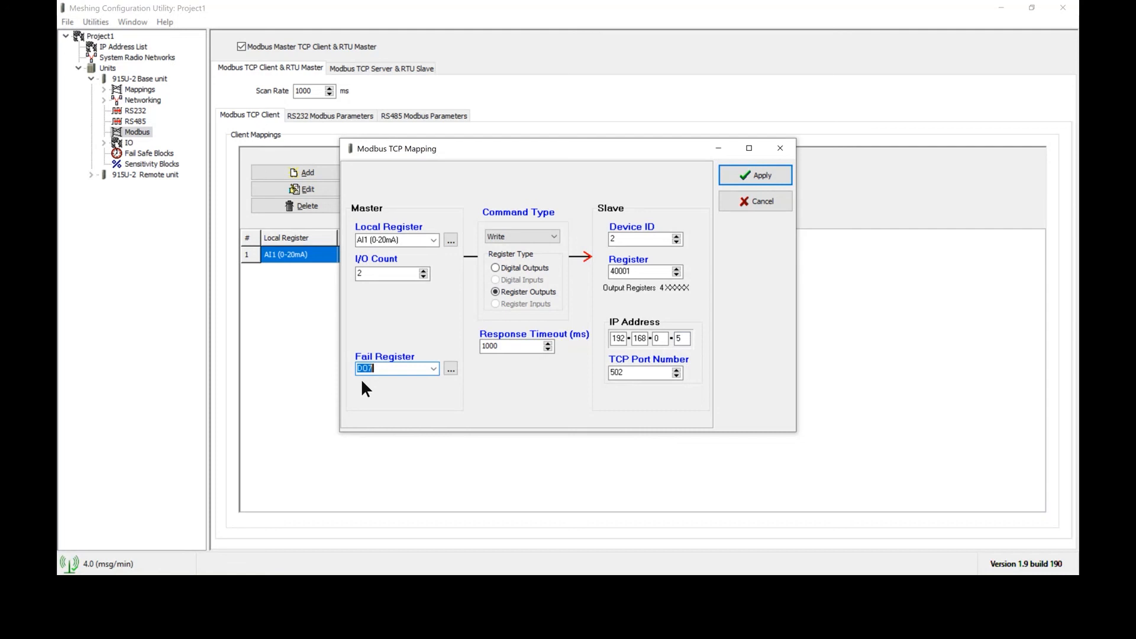
mouse_move(445, 323)
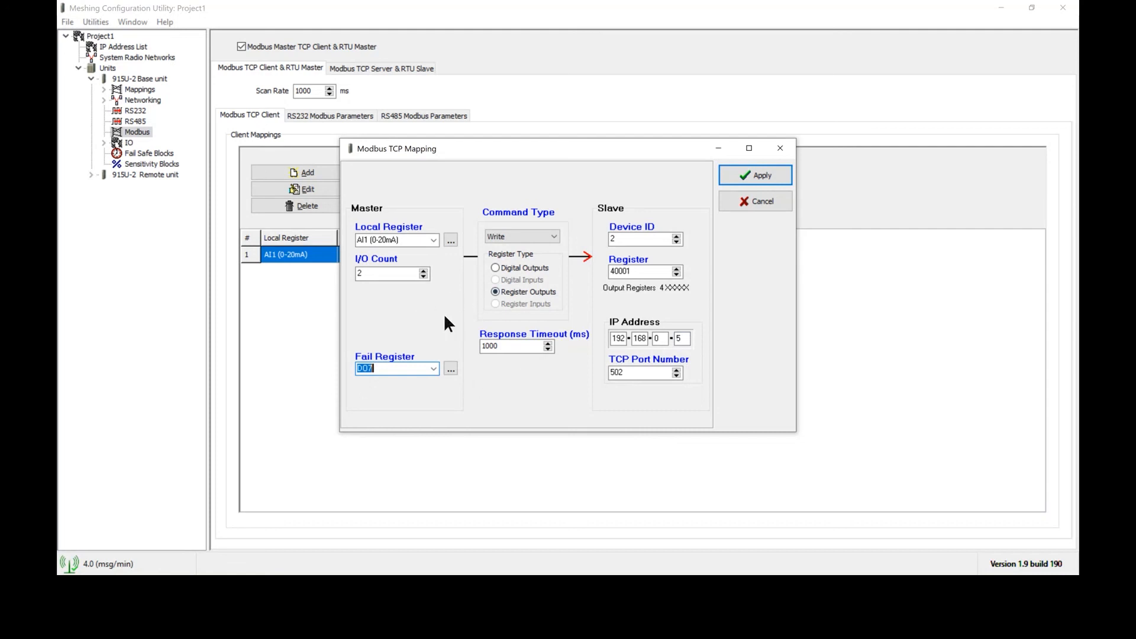
mouse_move(436, 302)
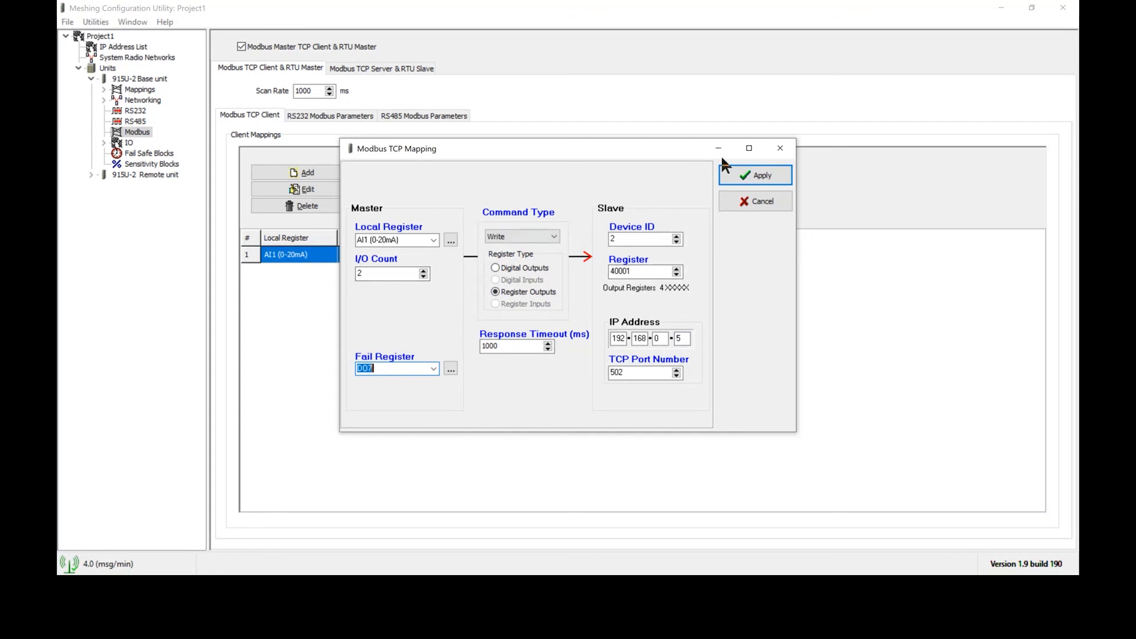
Step: Save the edited AI1 mapping and set the RS485 operating mode to Modbus RTU Master
click(756, 175)
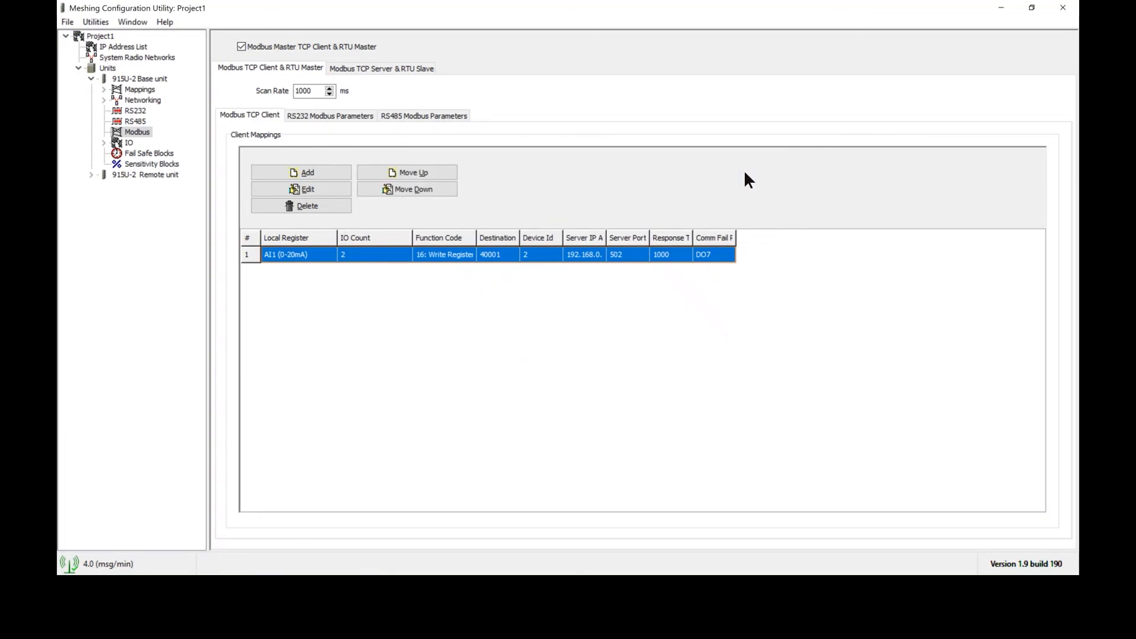
mouse_move(430, 112)
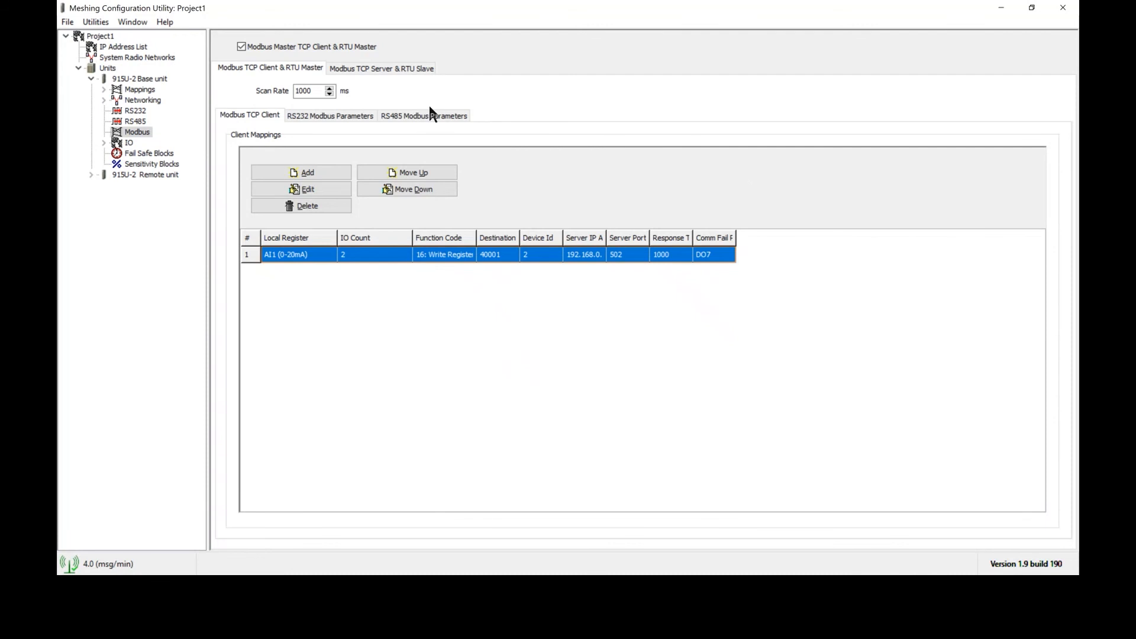
click(423, 115)
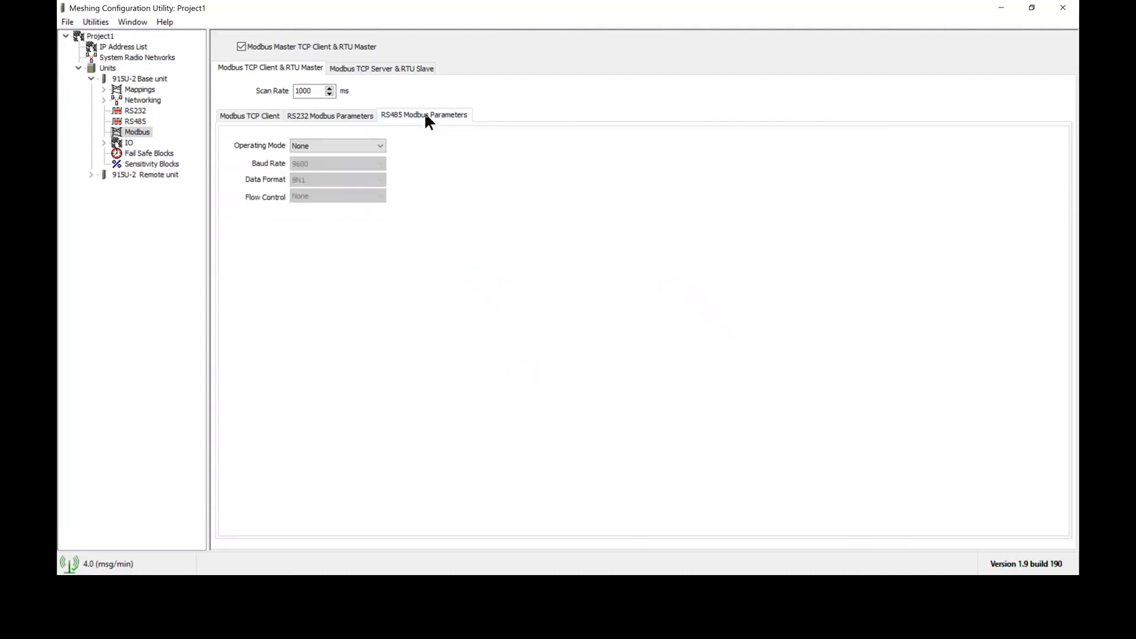
mouse_move(433, 122)
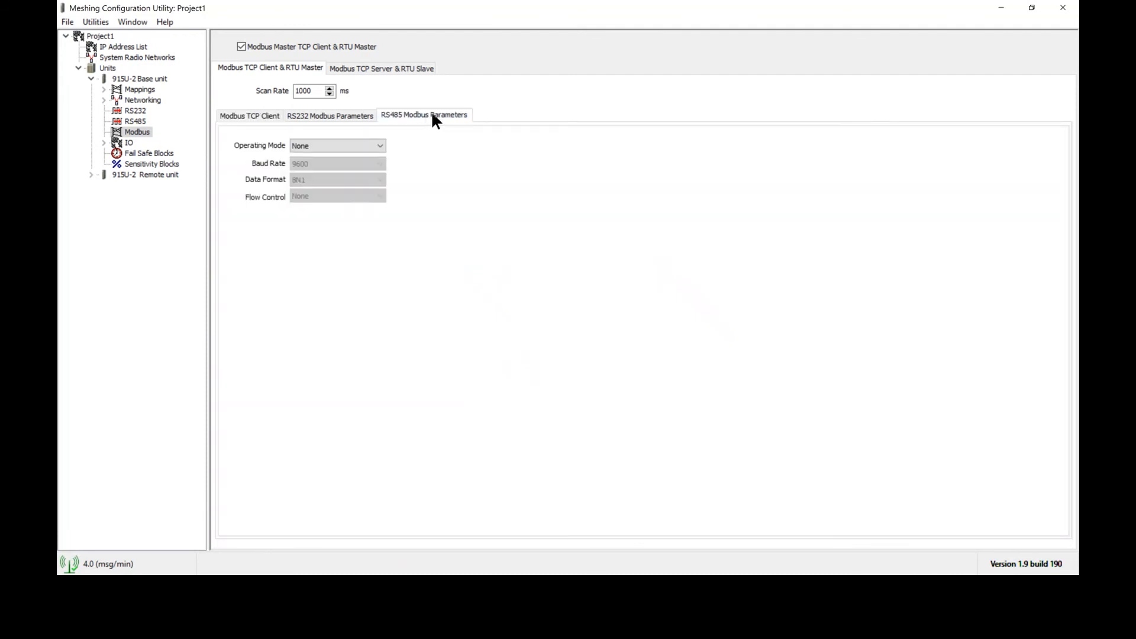
mouse_move(403, 127)
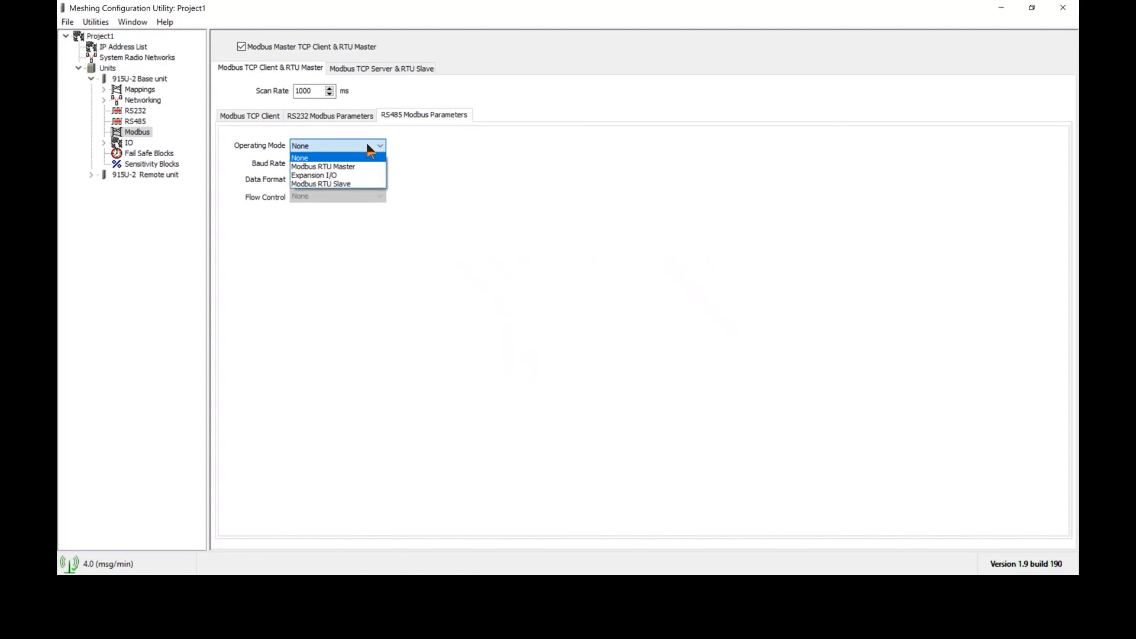
mouse_move(323, 167)
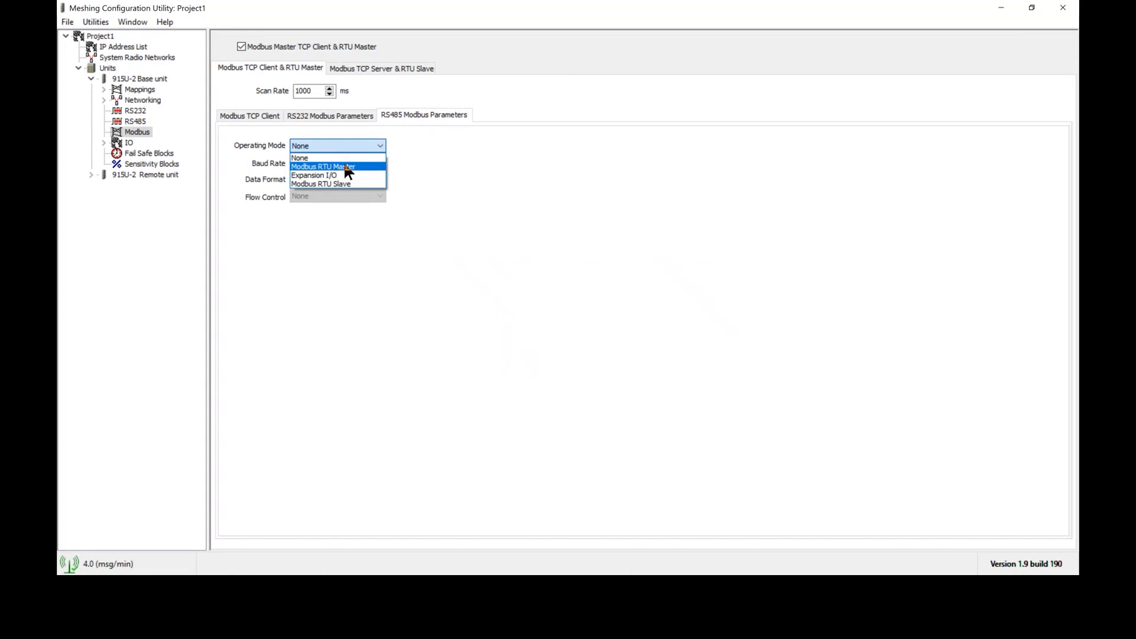
click(323, 166)
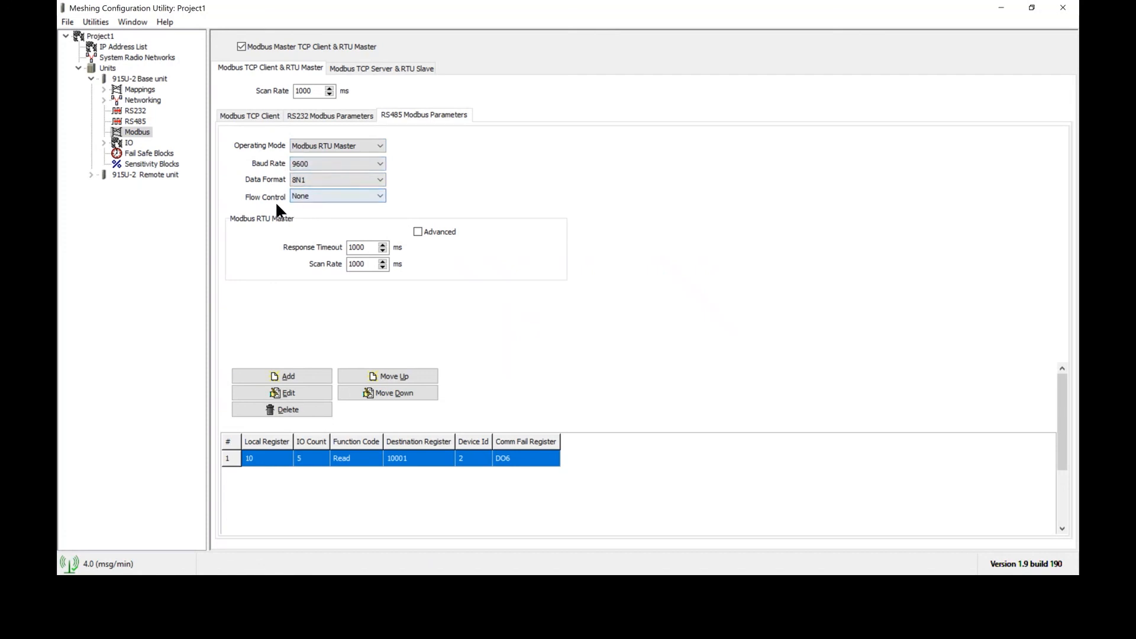
mouse_move(332, 263)
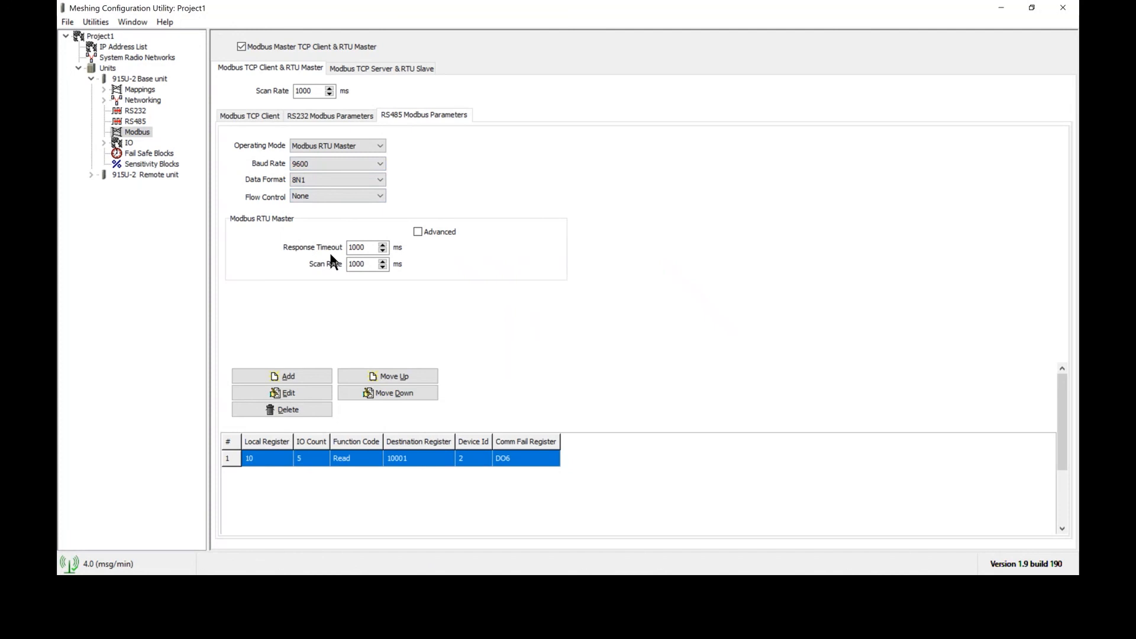
mouse_move(371, 282)
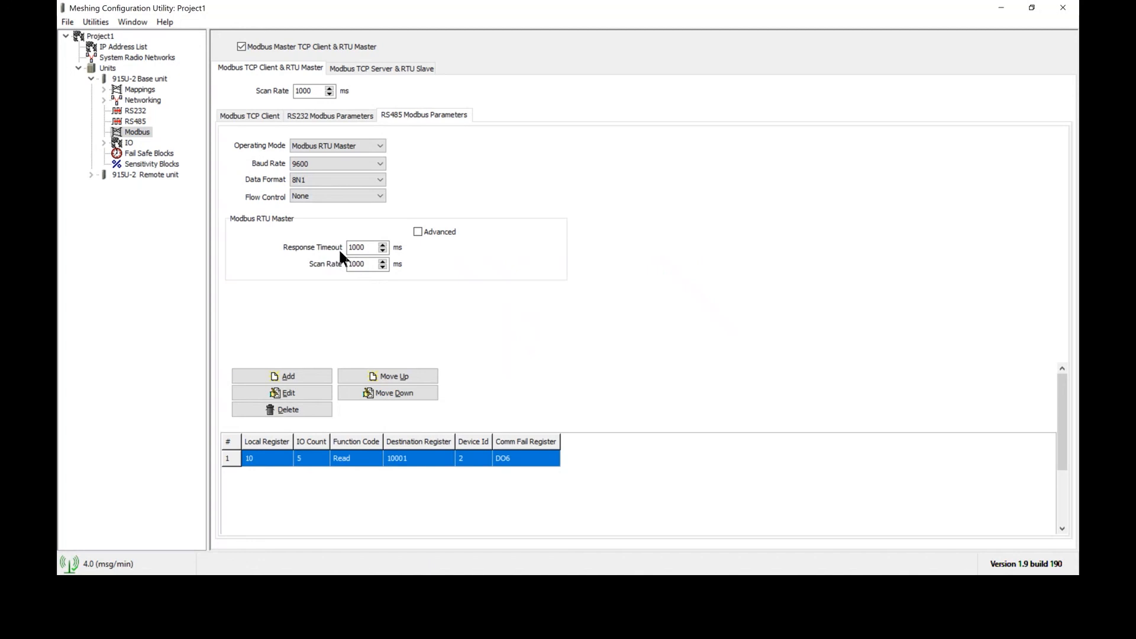
mouse_move(323, 262)
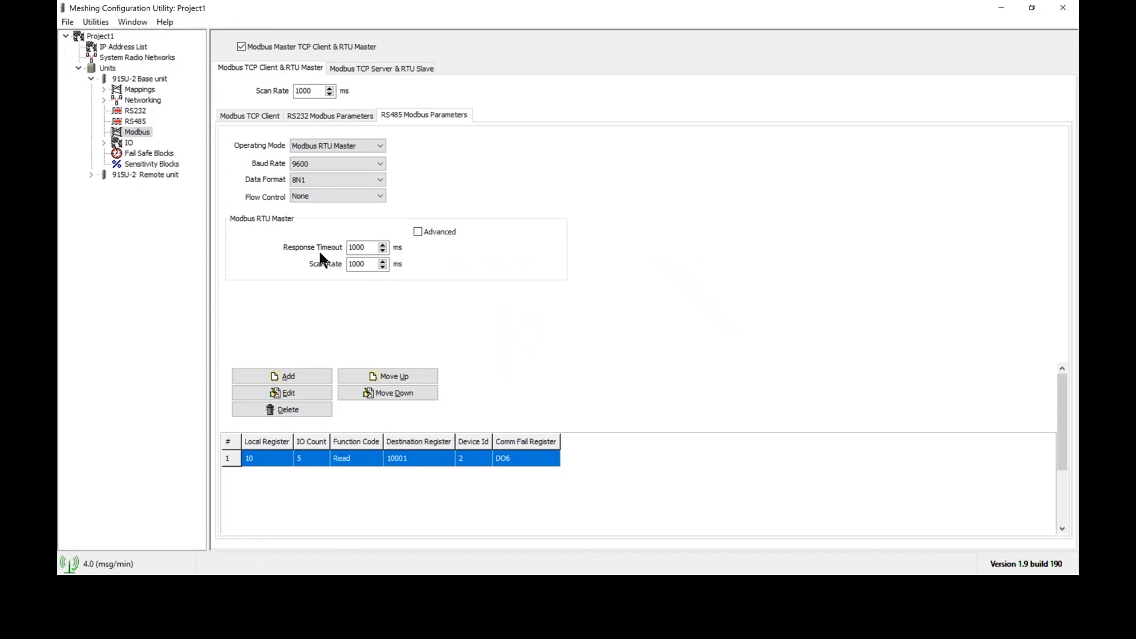
mouse_move(194, 335)
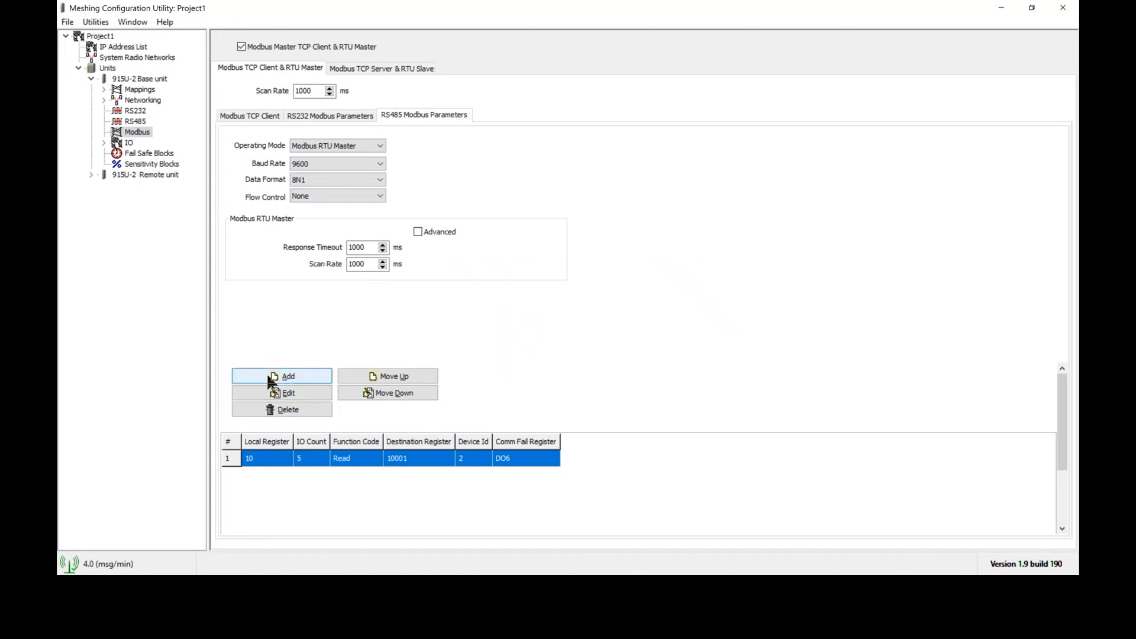
Step: Add a new RS485 Modbus RTU mapping and set its command type to Read
click(287, 375)
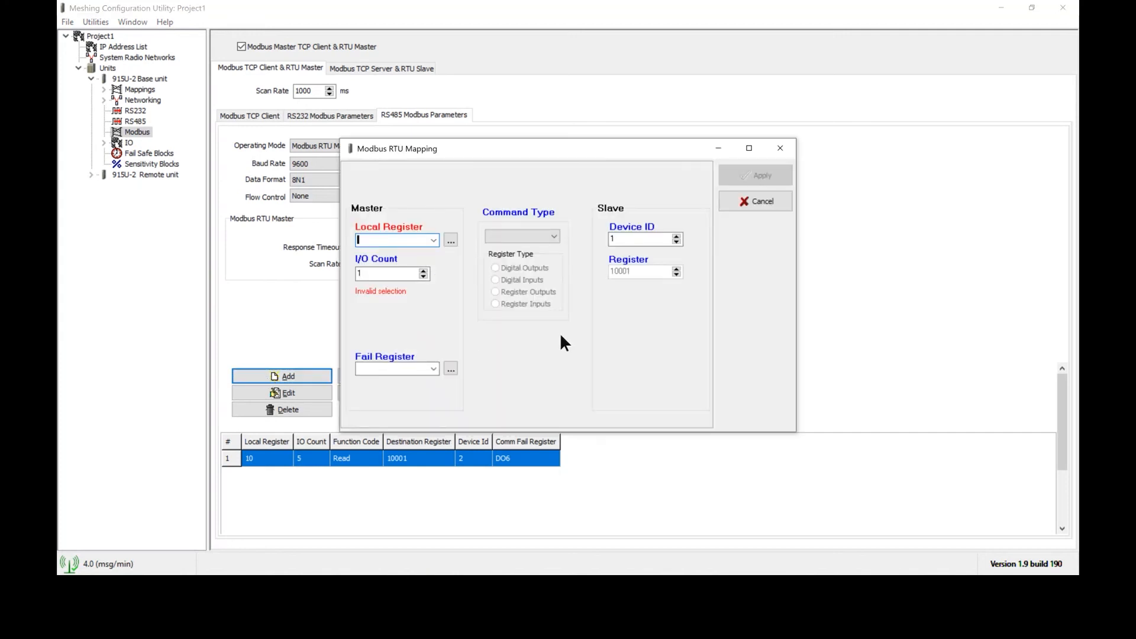
mouse_move(614, 352)
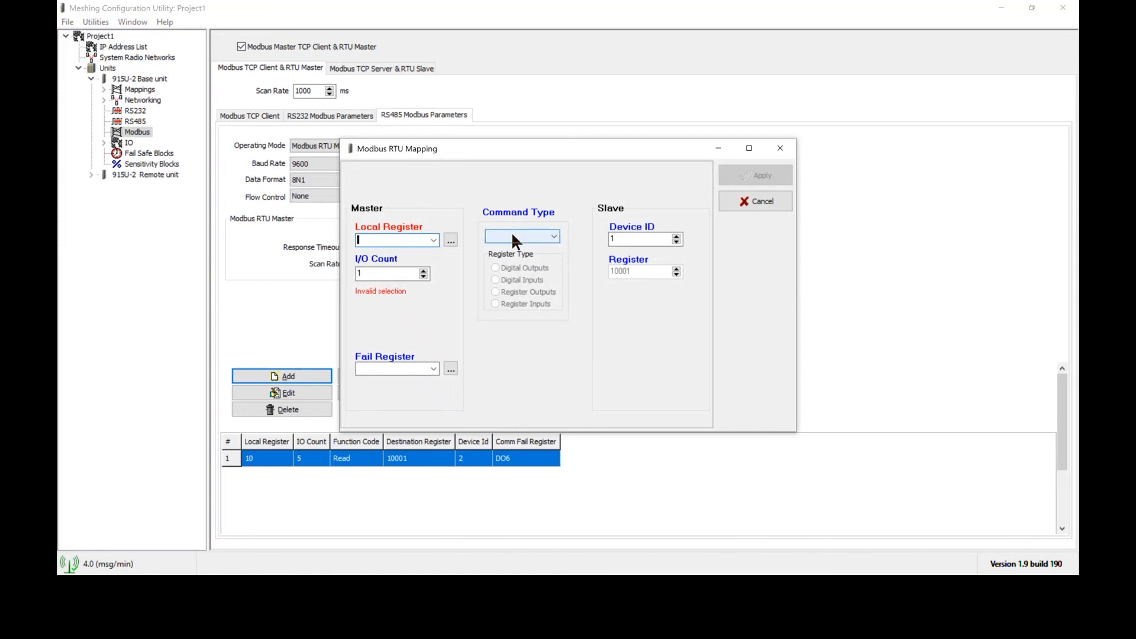
click(555, 236)
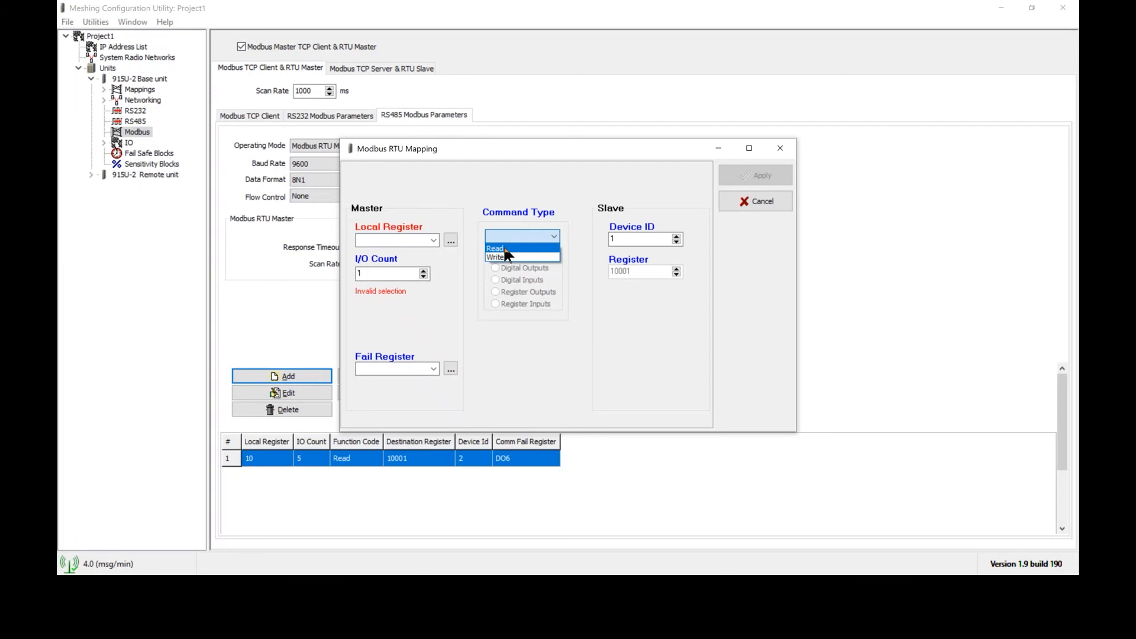
click(496, 248)
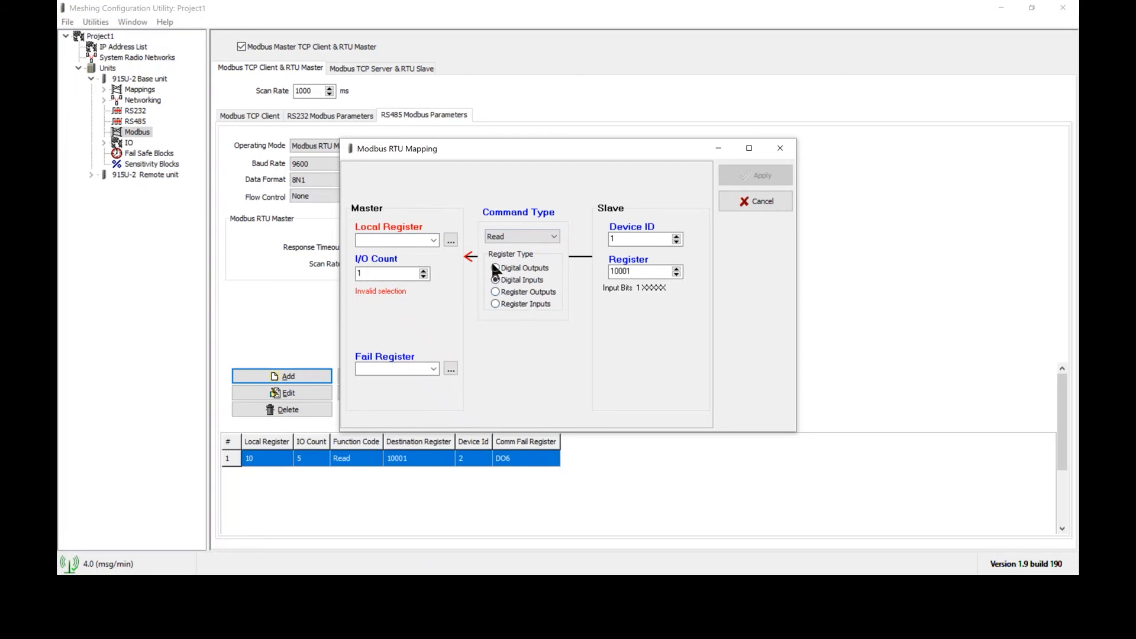
Step: Compare register types, then choose Digital Outputs, slave register 40001, and device ID 2
click(495, 280)
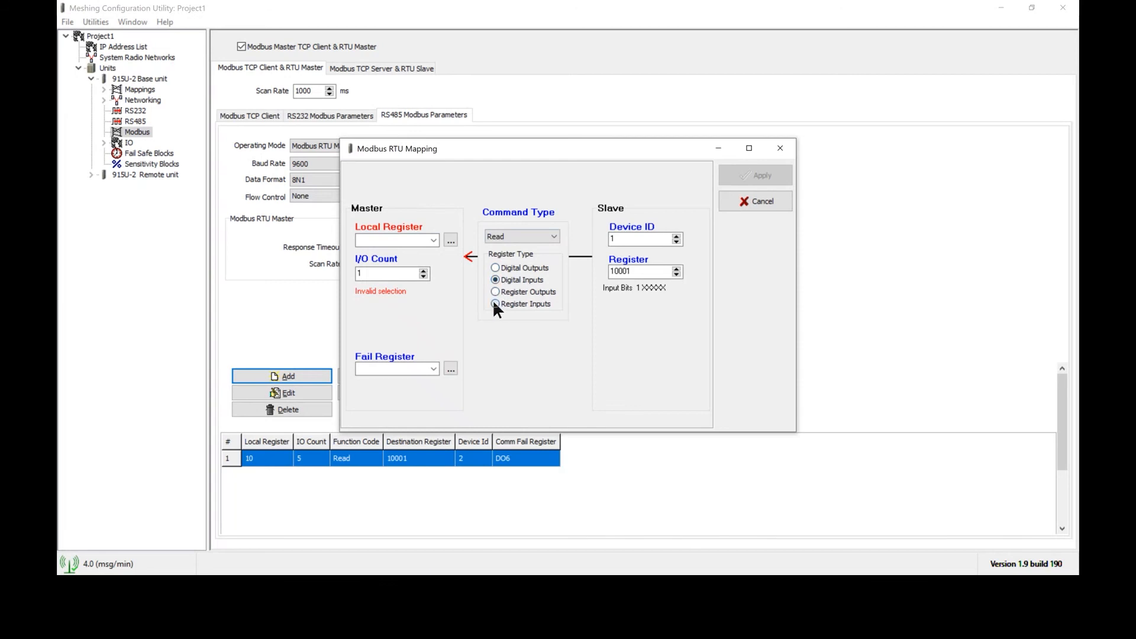
click(495, 303)
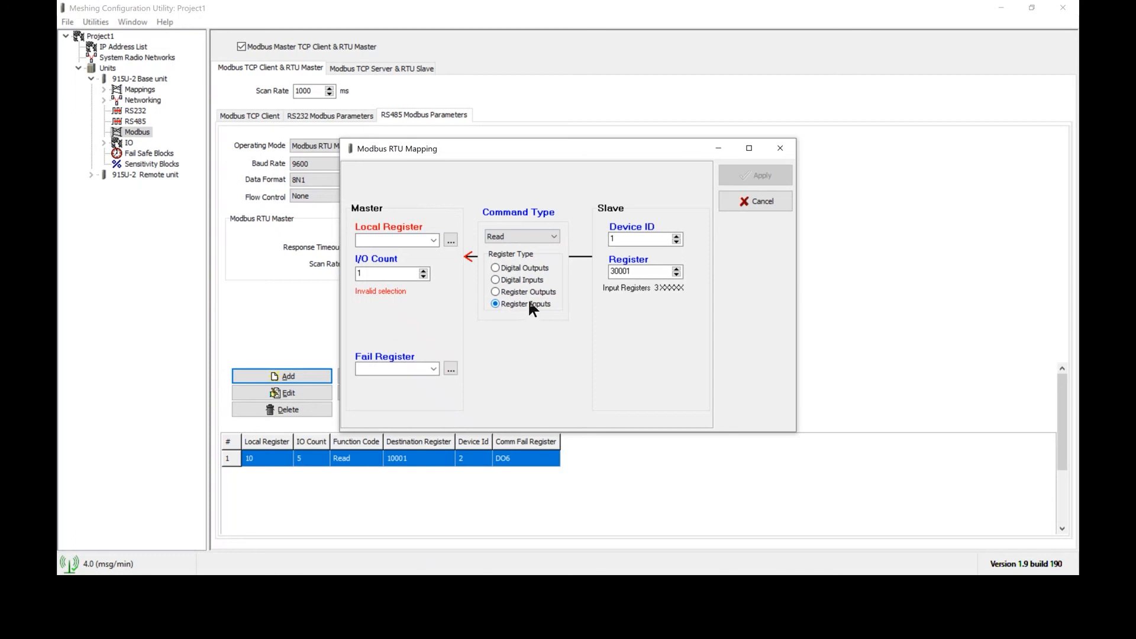
mouse_move(643, 297)
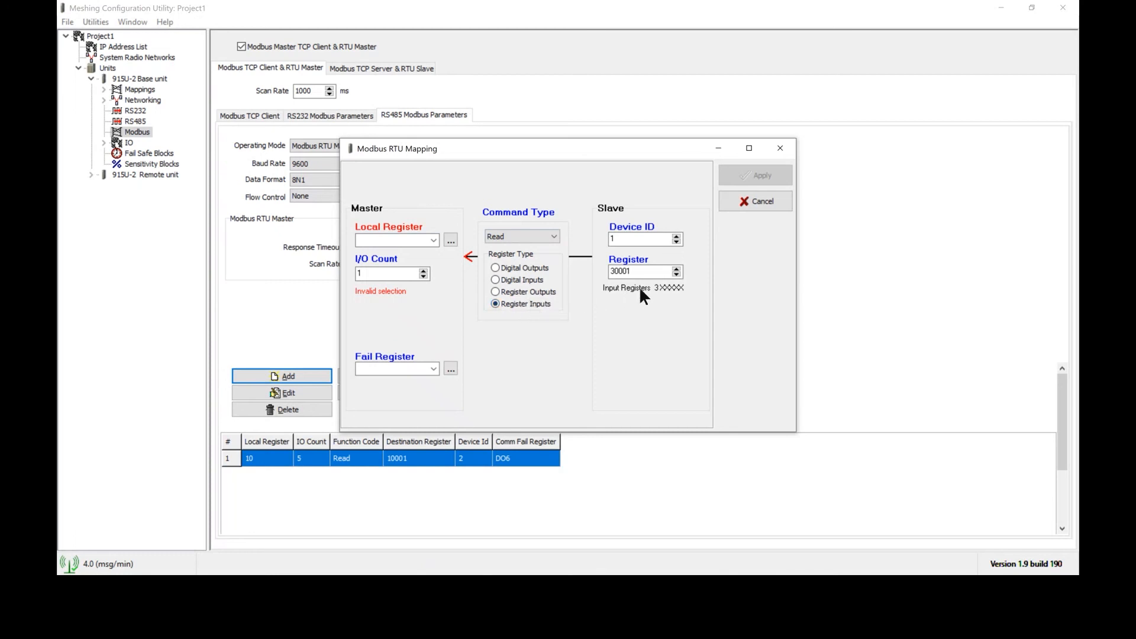
mouse_move(633, 284)
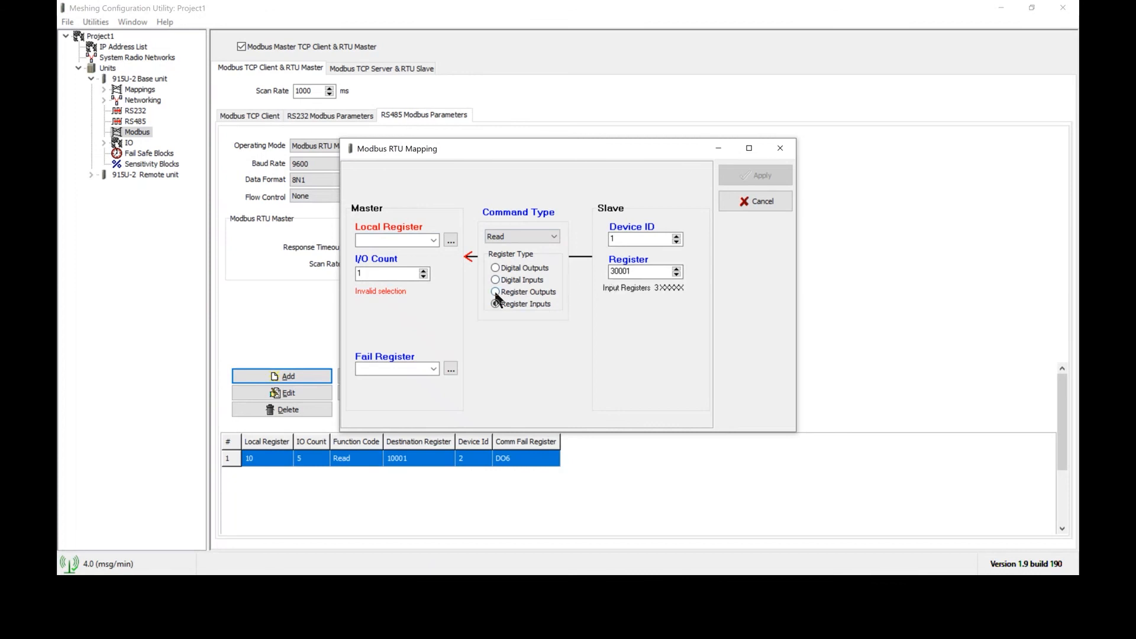
click(495, 291)
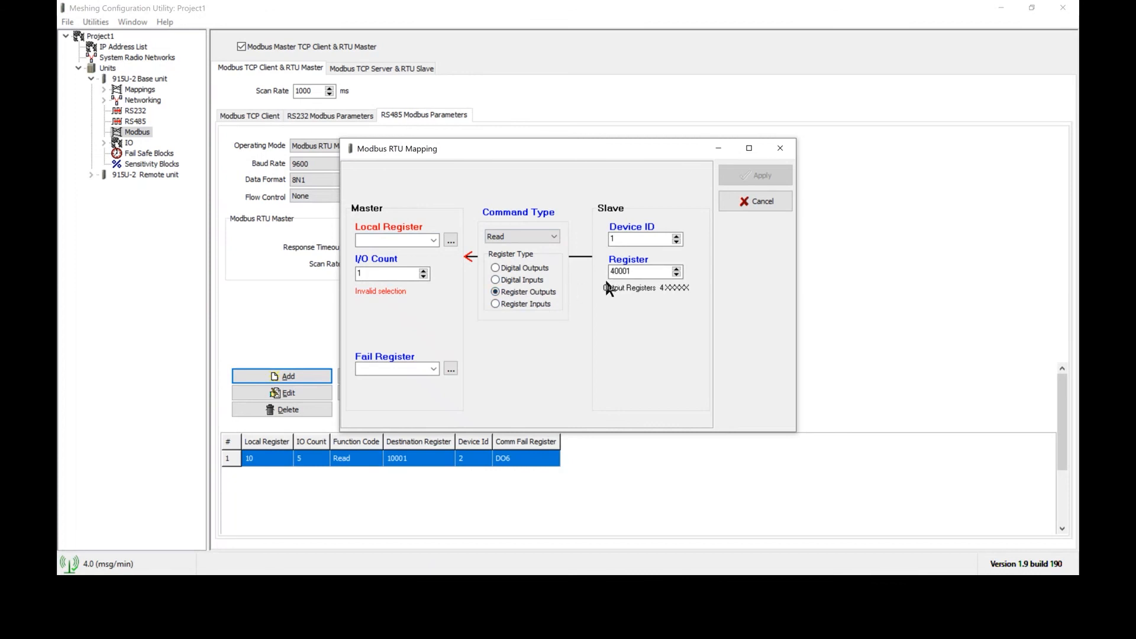
click(642, 271)
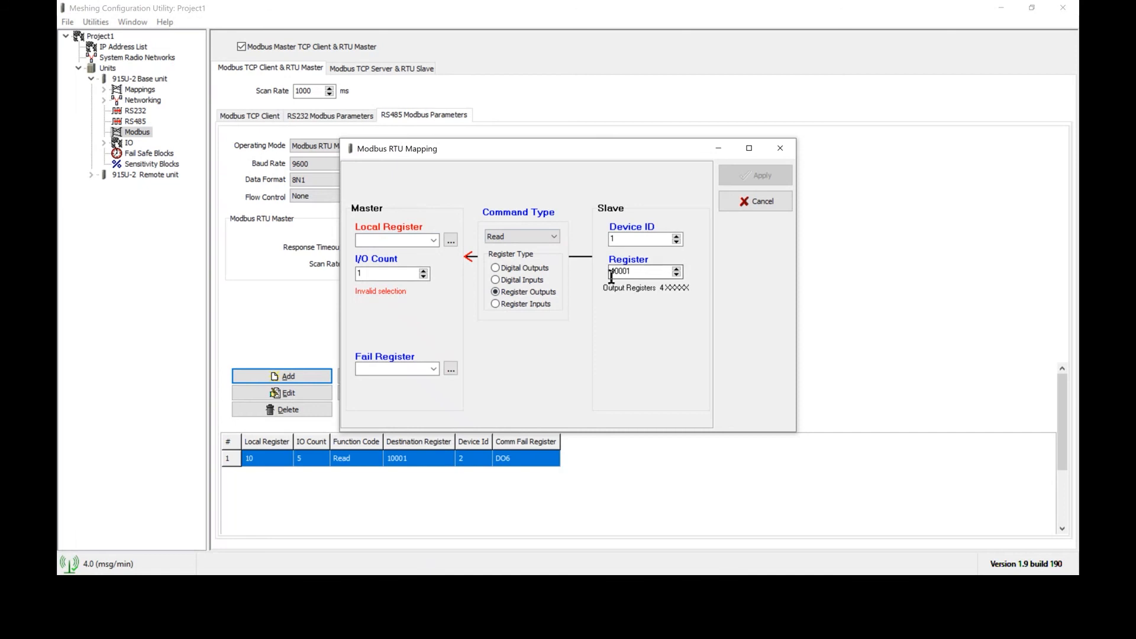
text(40001)
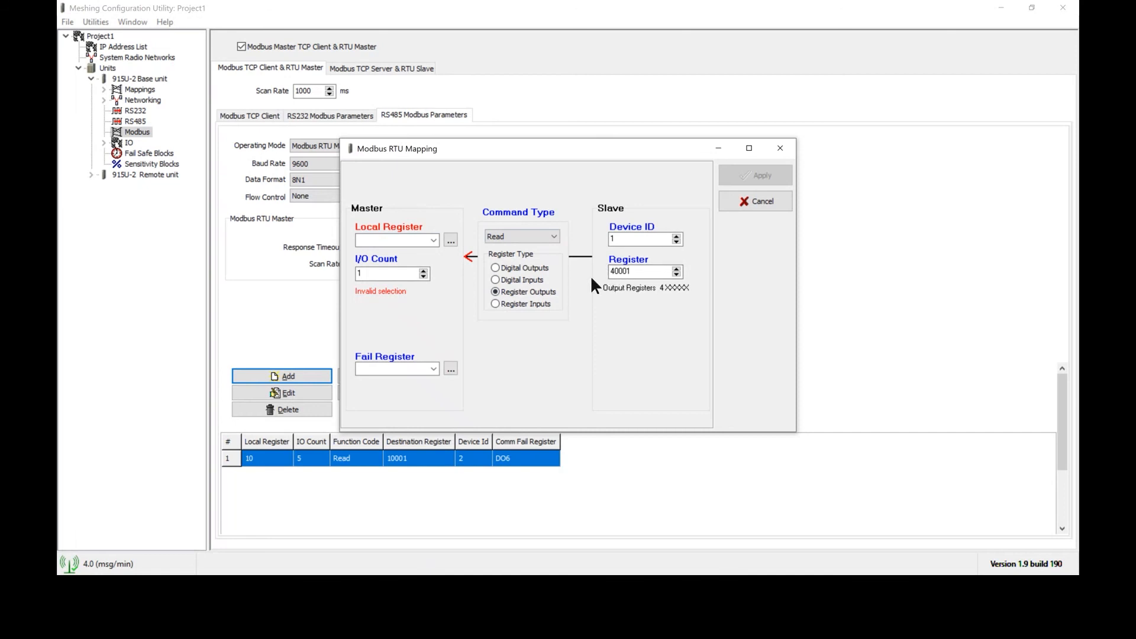
click(495, 280)
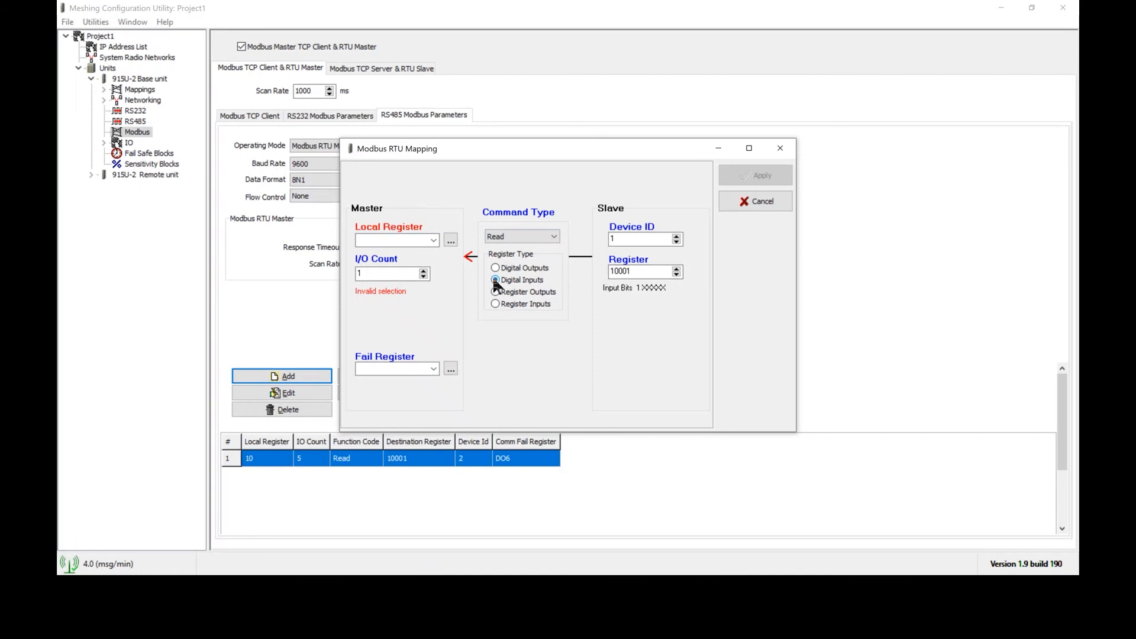
click(495, 267)
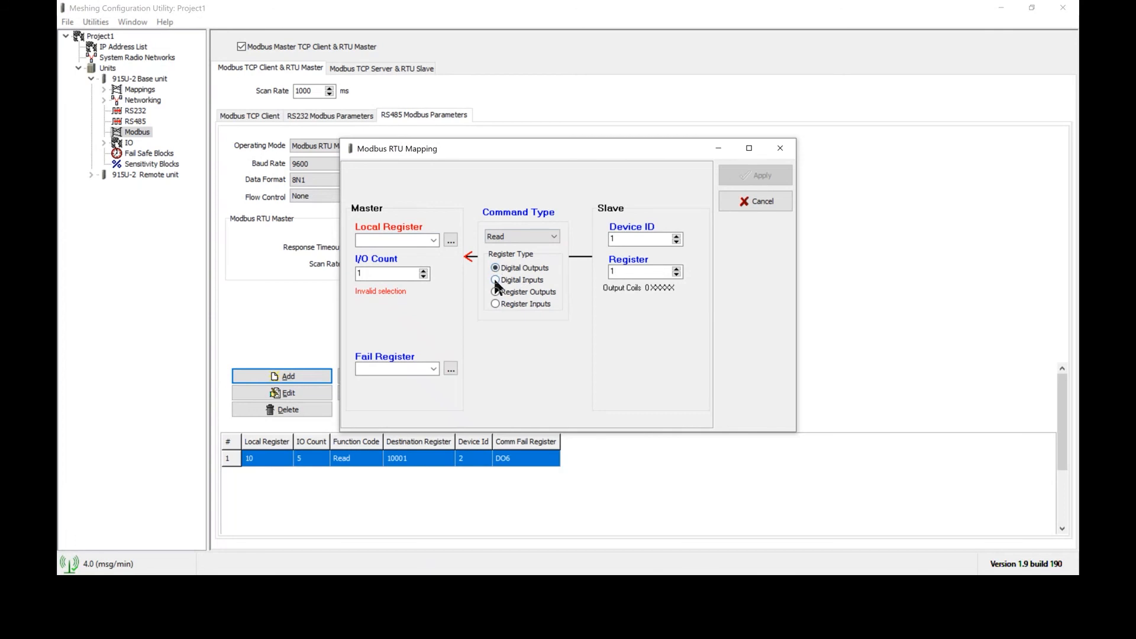
click(495, 268)
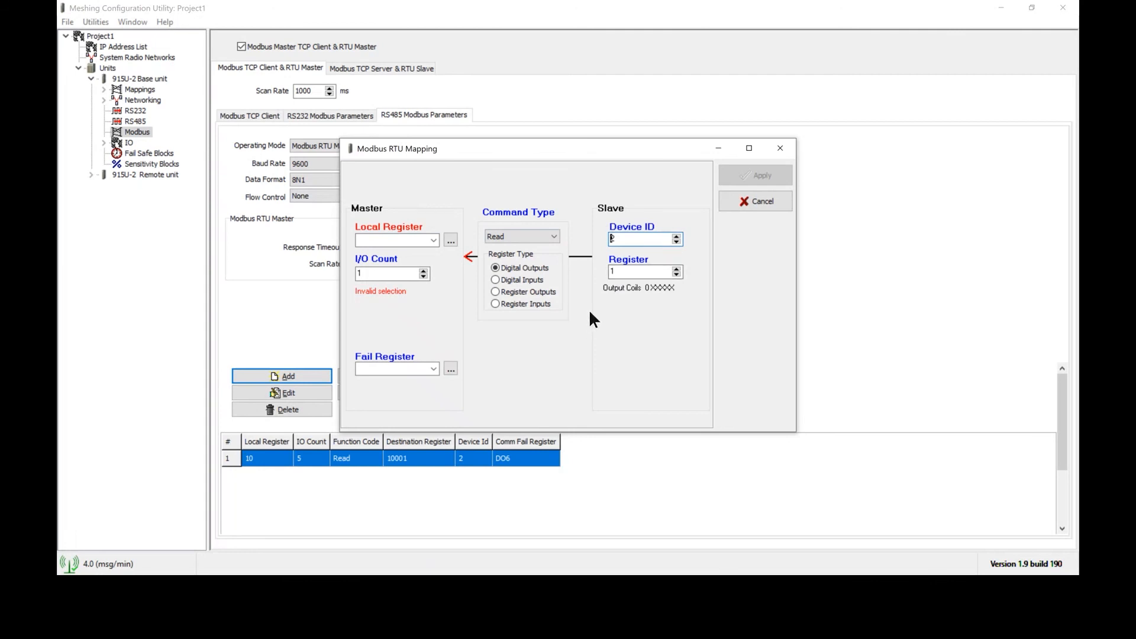
mouse_move(432, 320)
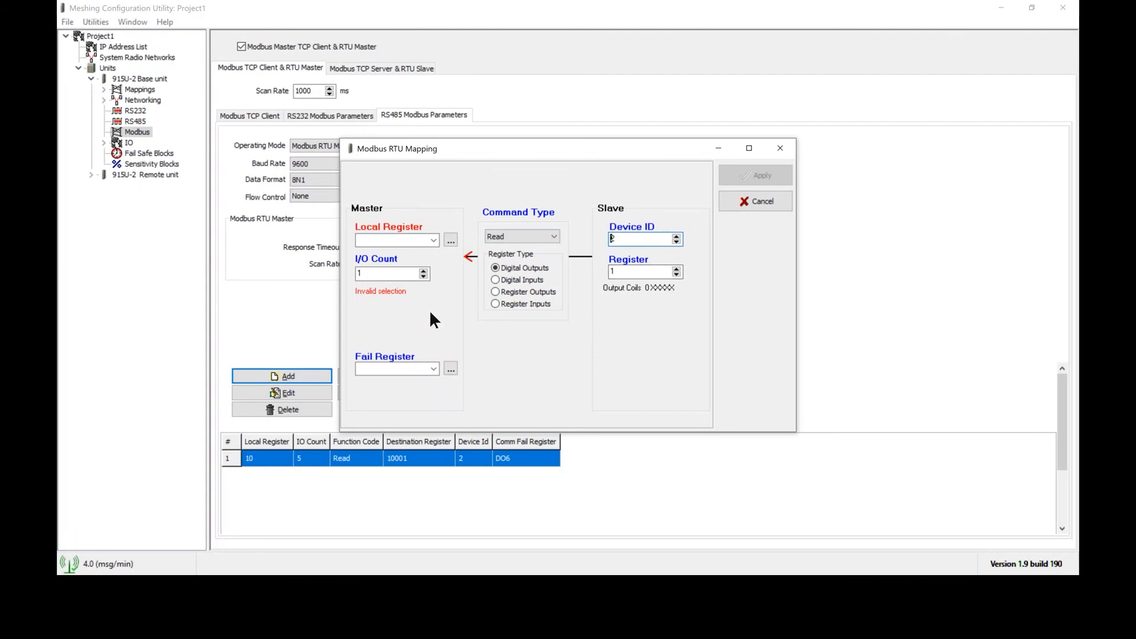
mouse_move(453, 279)
text(2)
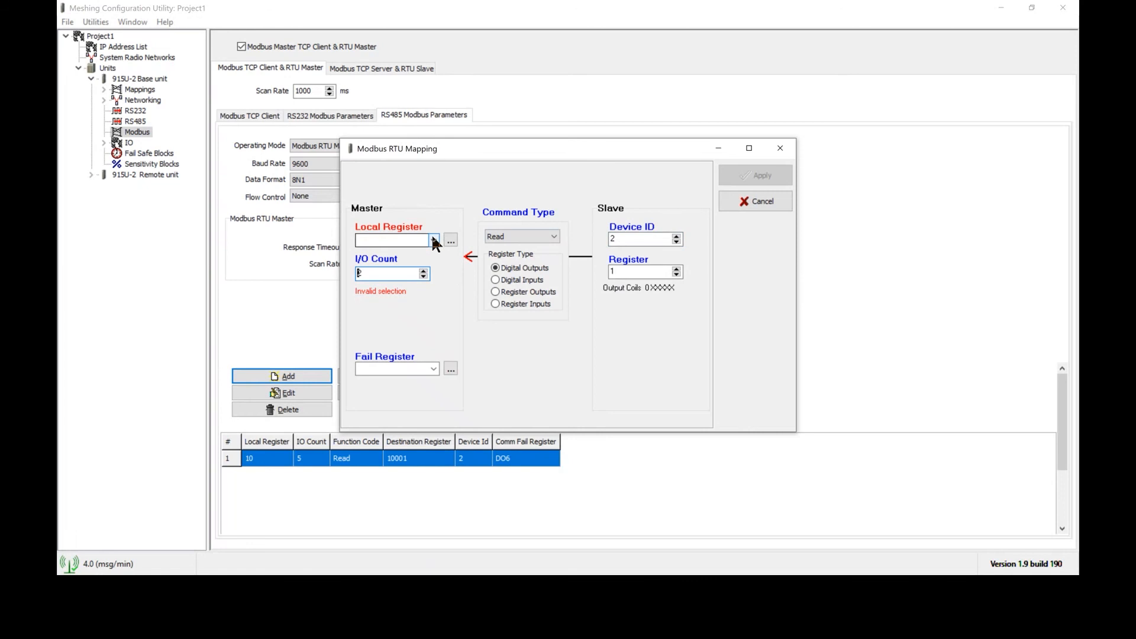
Step: Pick local addresses 9 and 10 in the local register picker
click(433, 240)
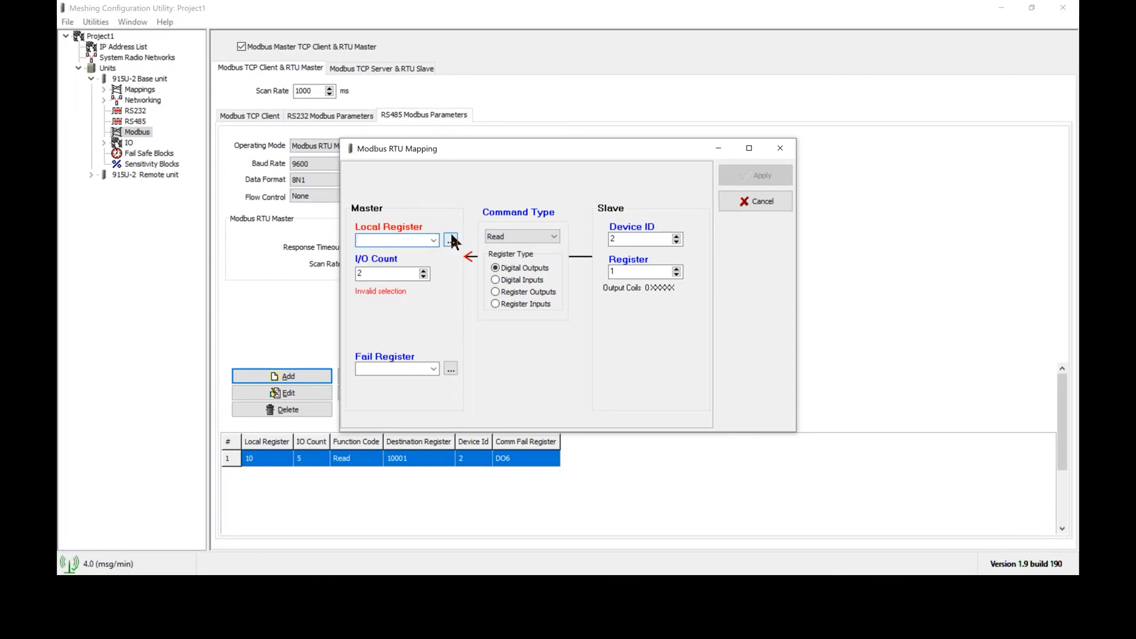
click(450, 239)
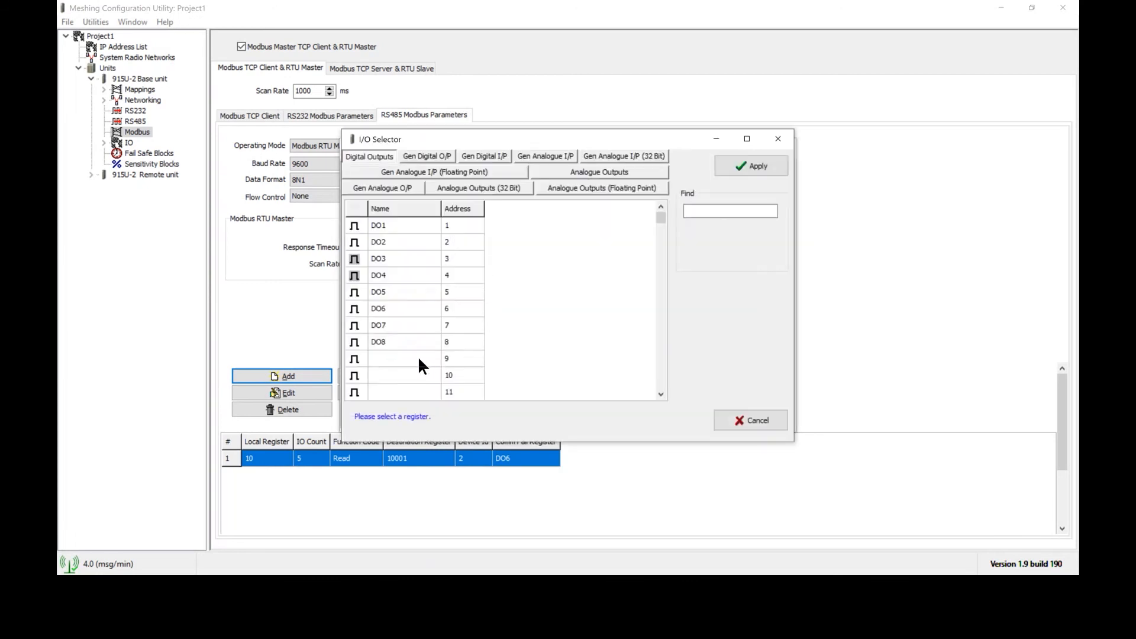
text(9)
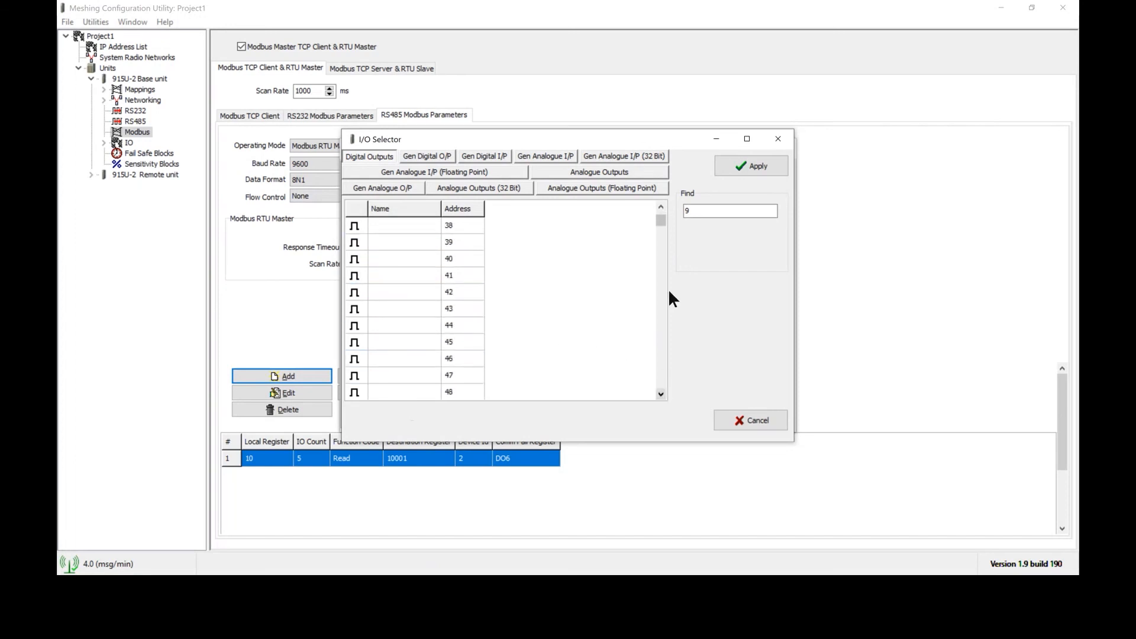
click(659, 208)
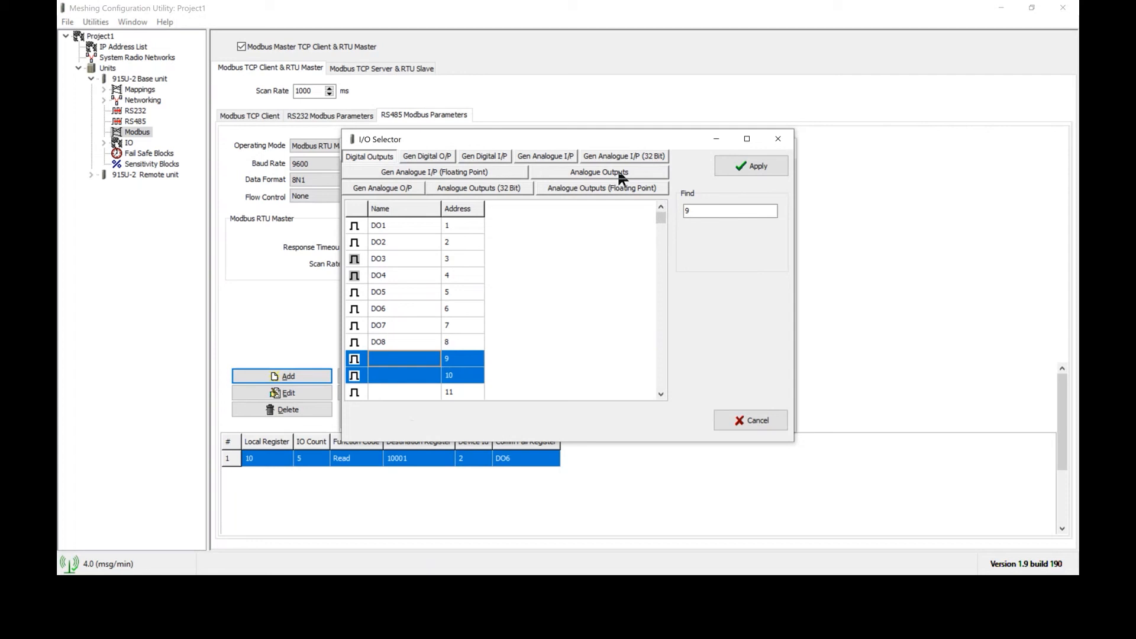
Step: Browse the analogue, 32-bit and floating point analogue output register lists
click(598, 172)
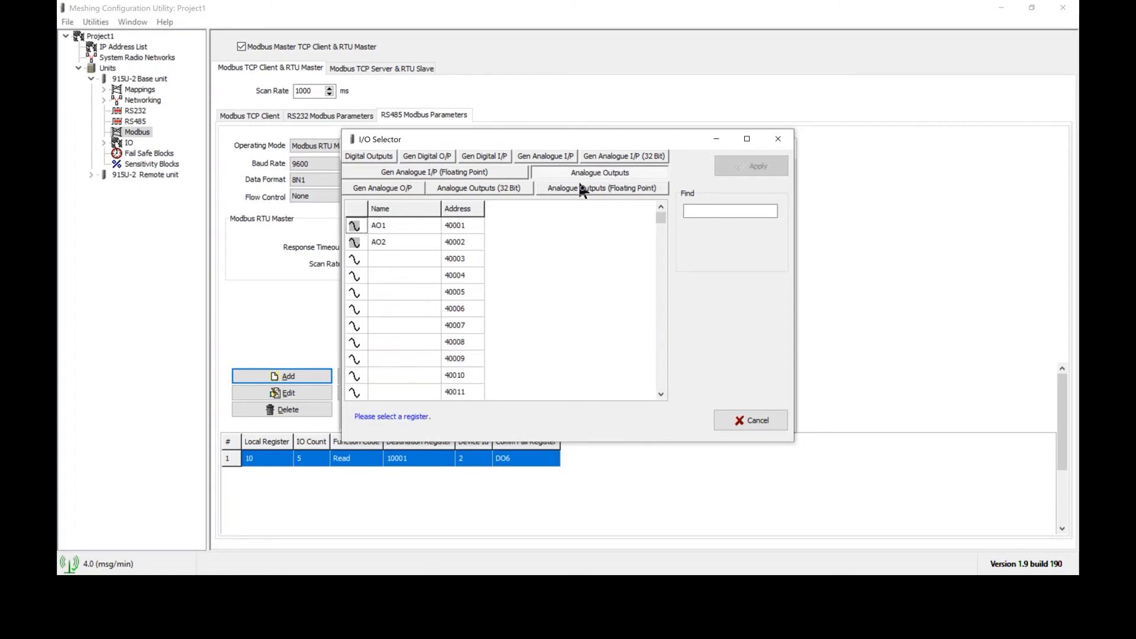
mouse_move(505, 195)
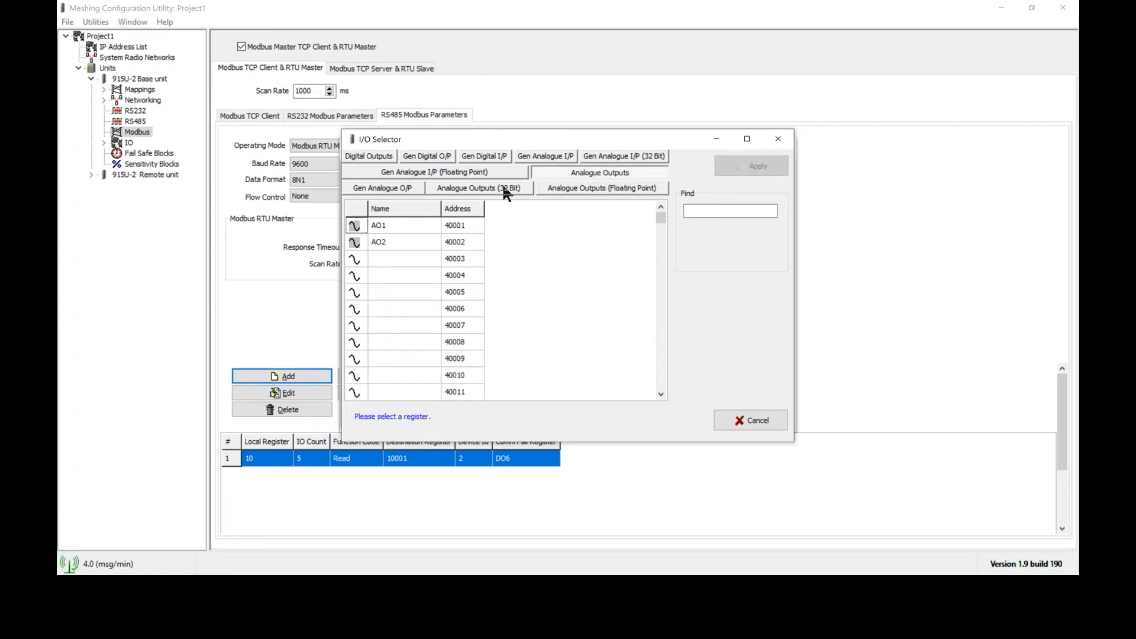
click(478, 188)
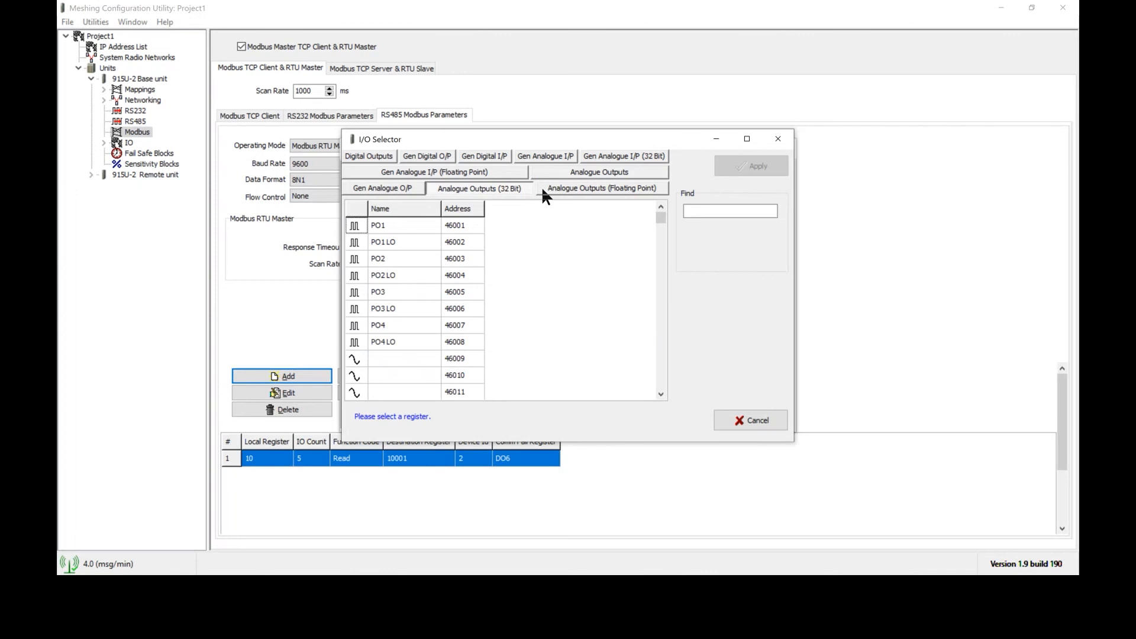
click(603, 188)
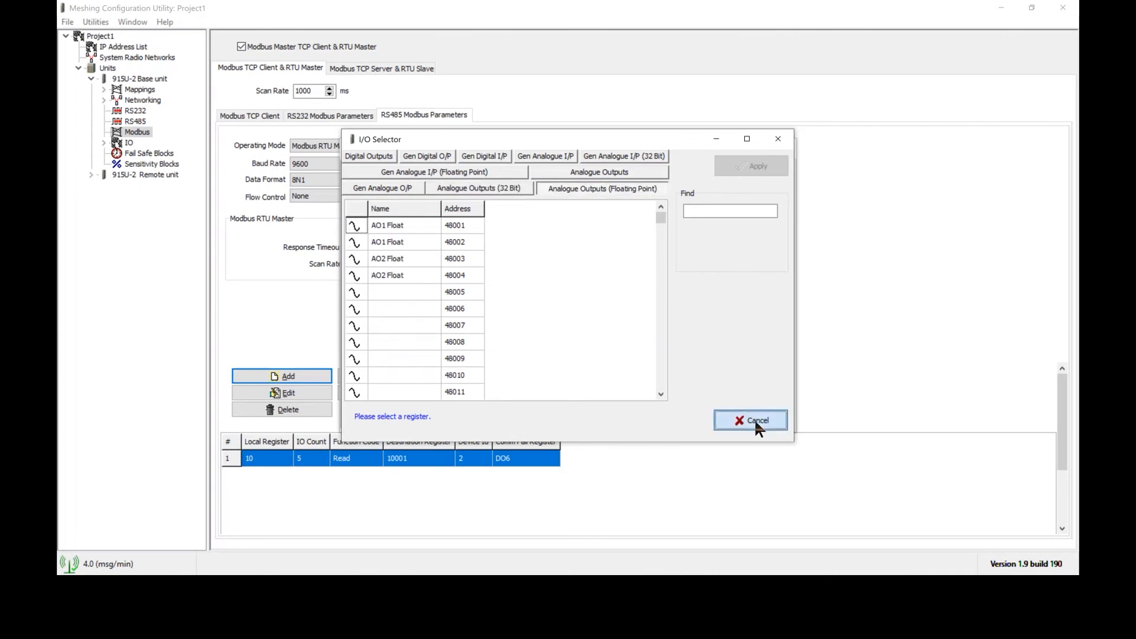
click(751, 421)
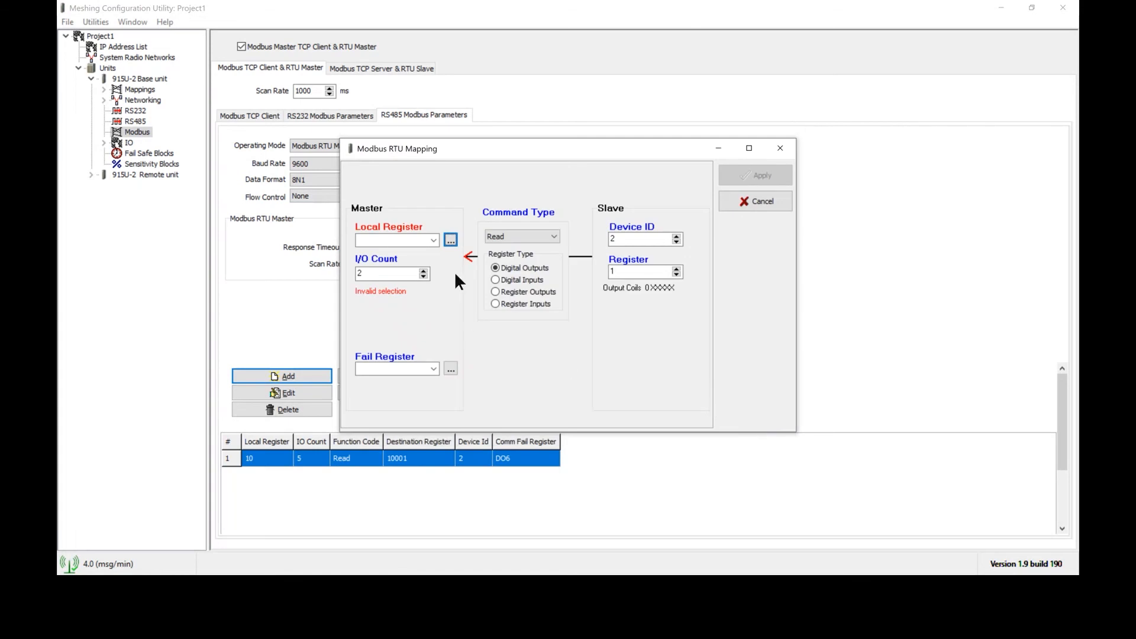
Step: Set local register 9–10 and fail register DO6, then apply the mapping
click(450, 239)
text(9)
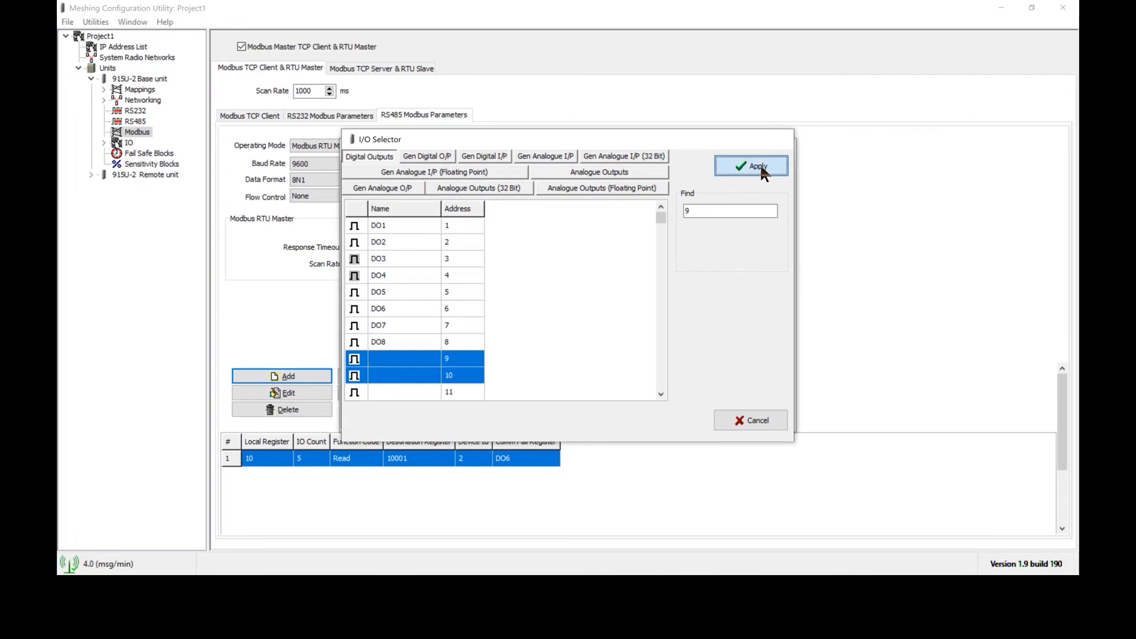
click(751, 166)
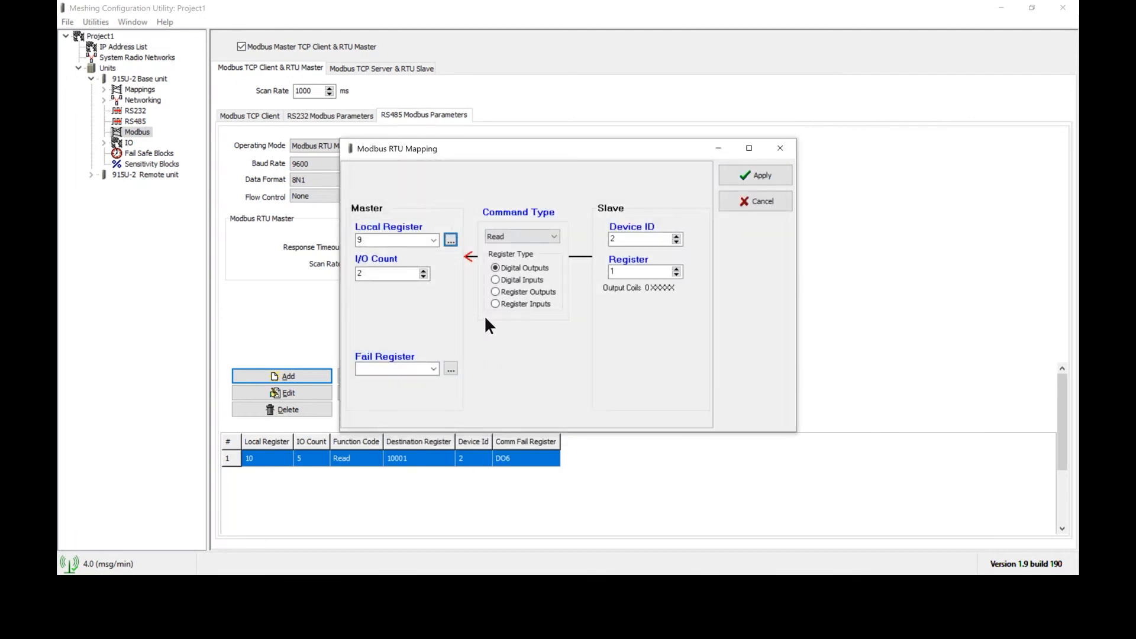
click(451, 369)
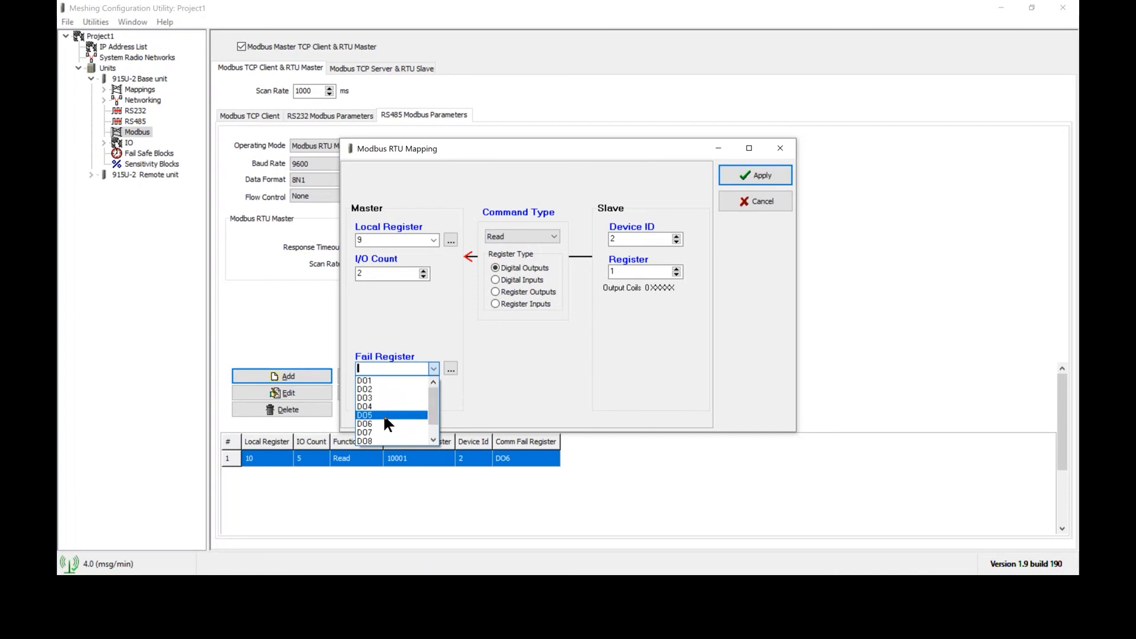
click(365, 424)
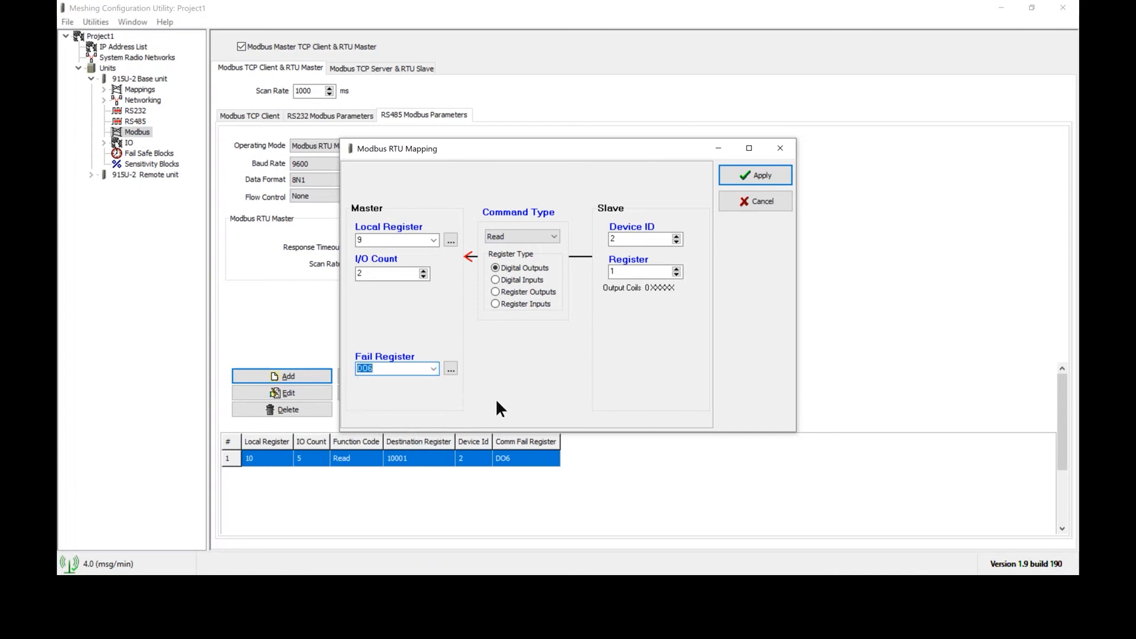
mouse_move(573, 342)
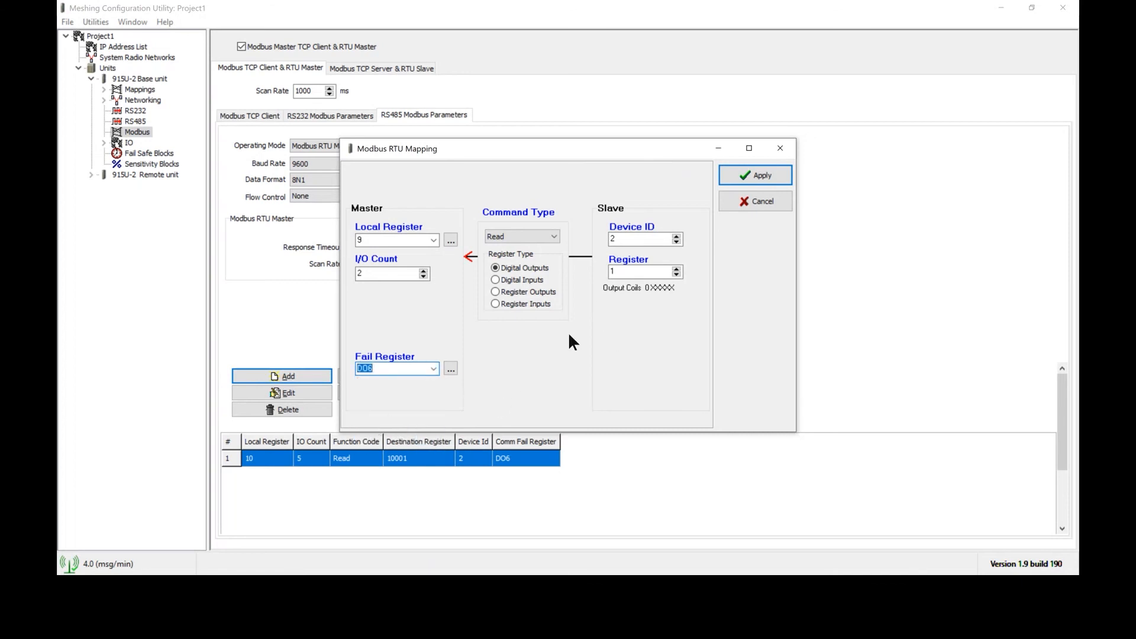
mouse_move(626, 346)
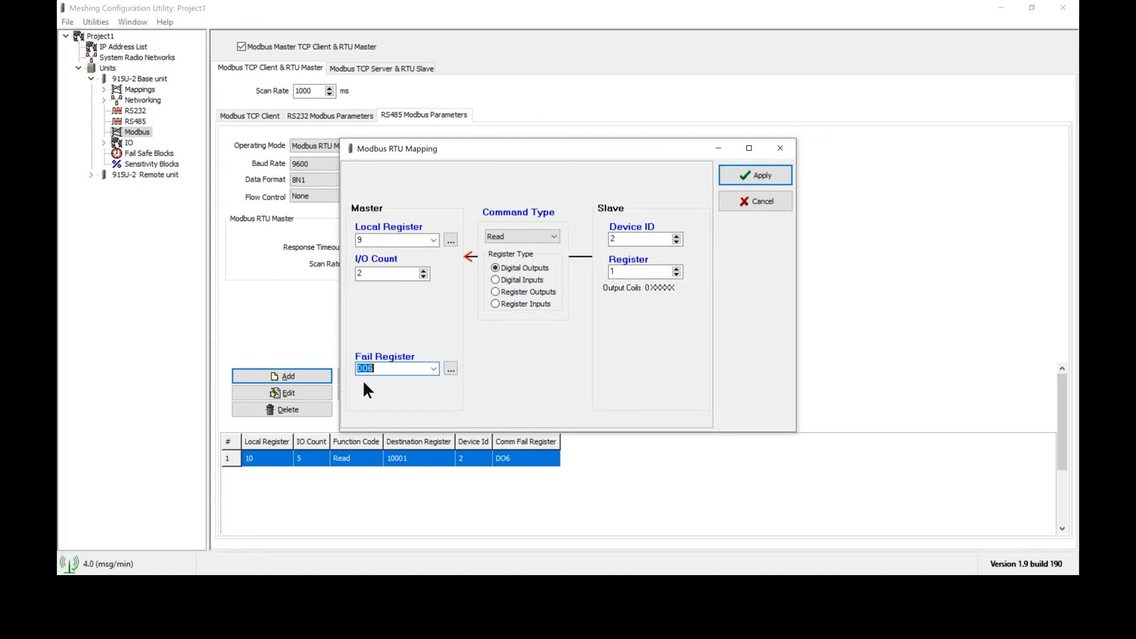
mouse_move(368, 389)
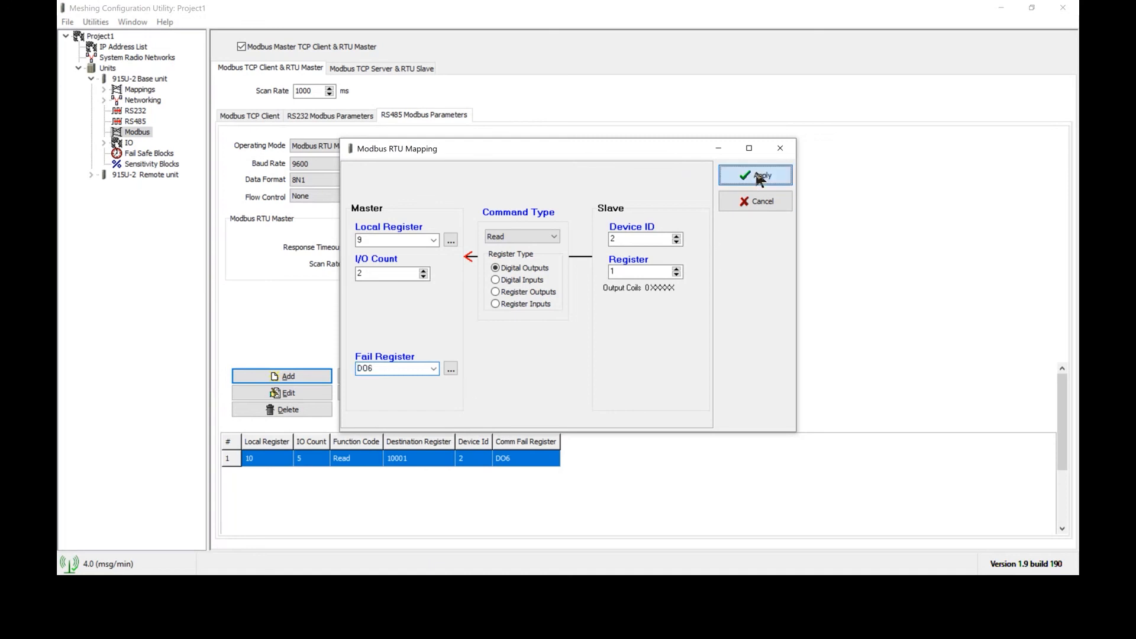
click(756, 175)
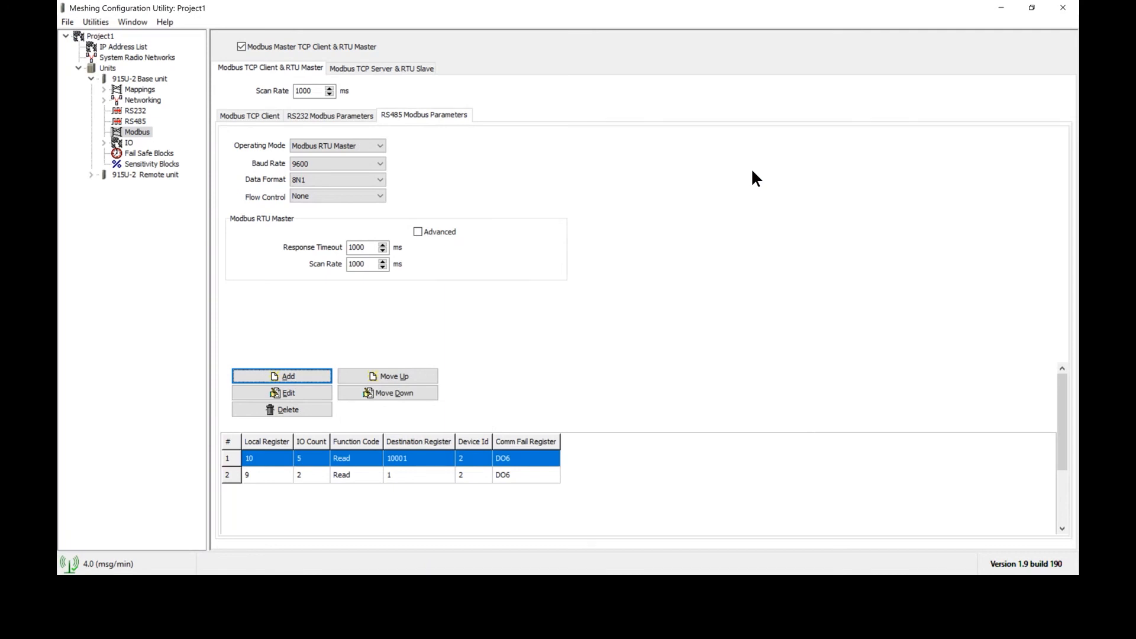
mouse_move(614, 180)
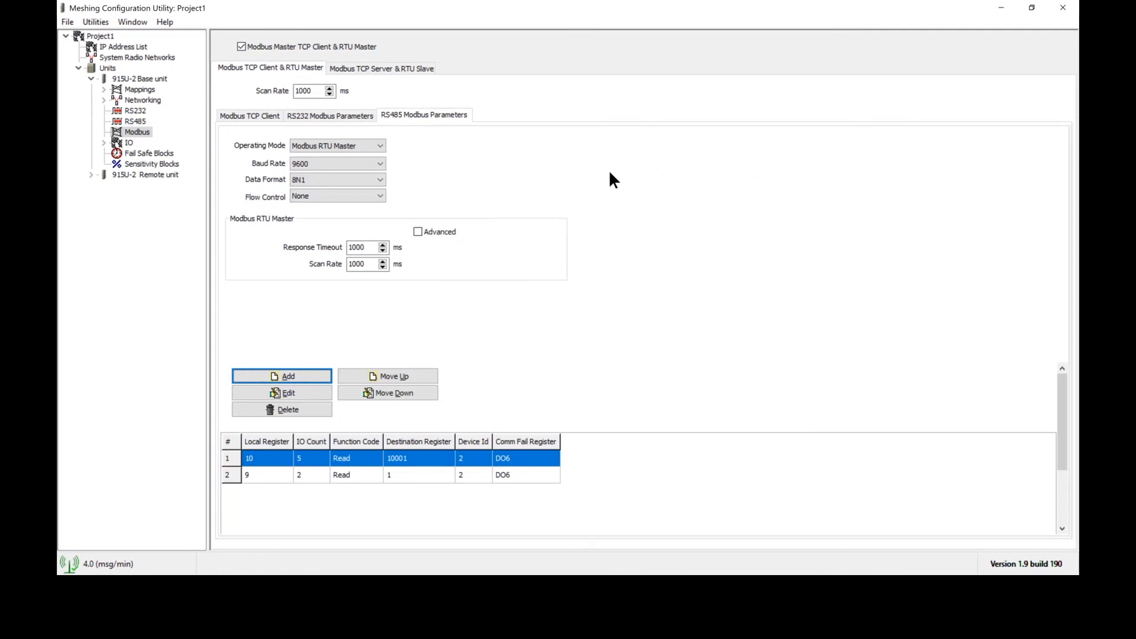
mouse_move(553, 185)
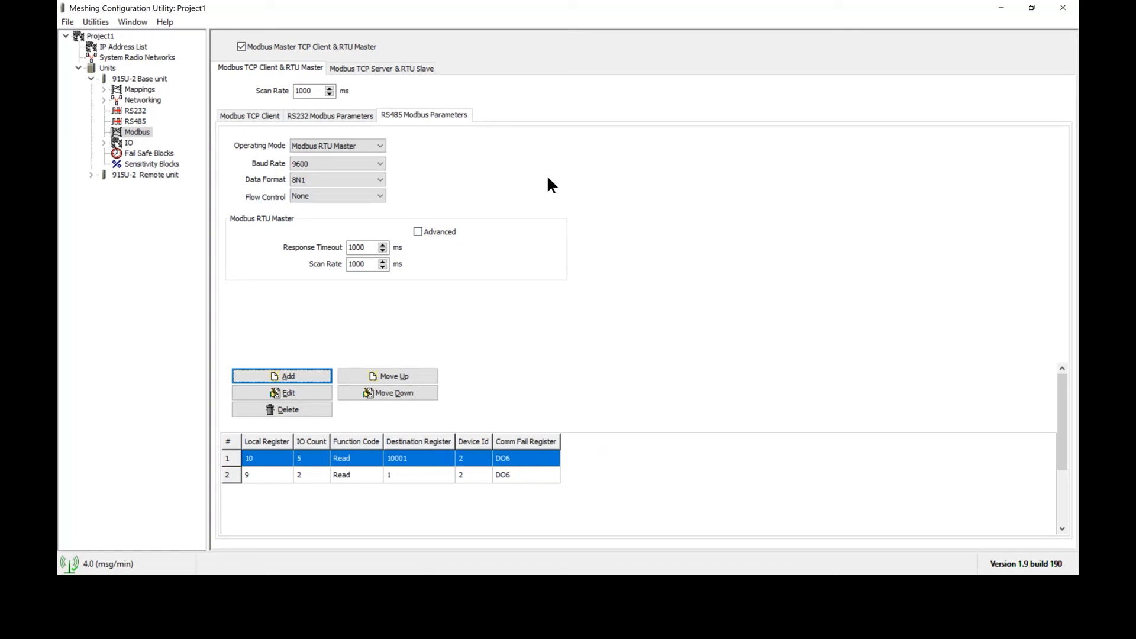
click(337, 146)
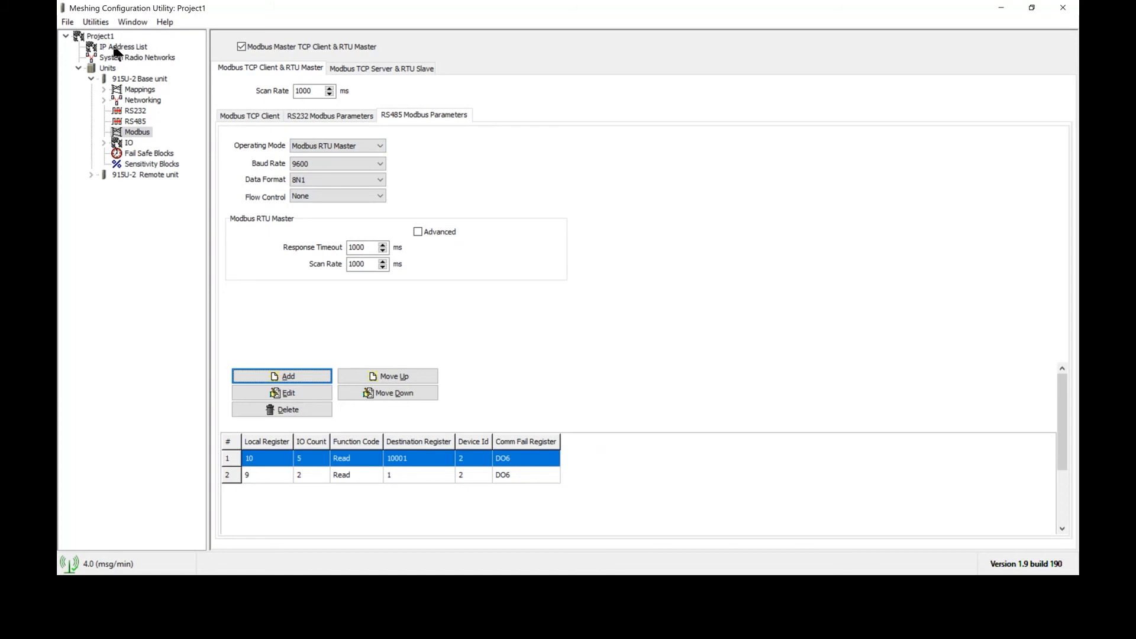
Step: Show the IP Address List for the base and remote units
click(123, 46)
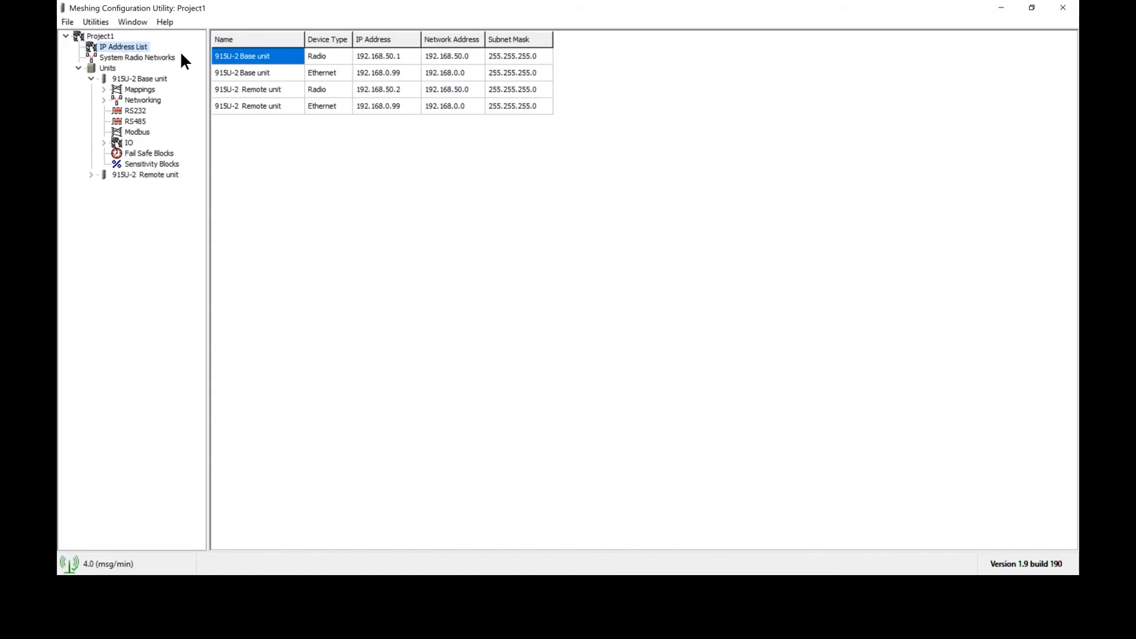
mouse_move(353, 117)
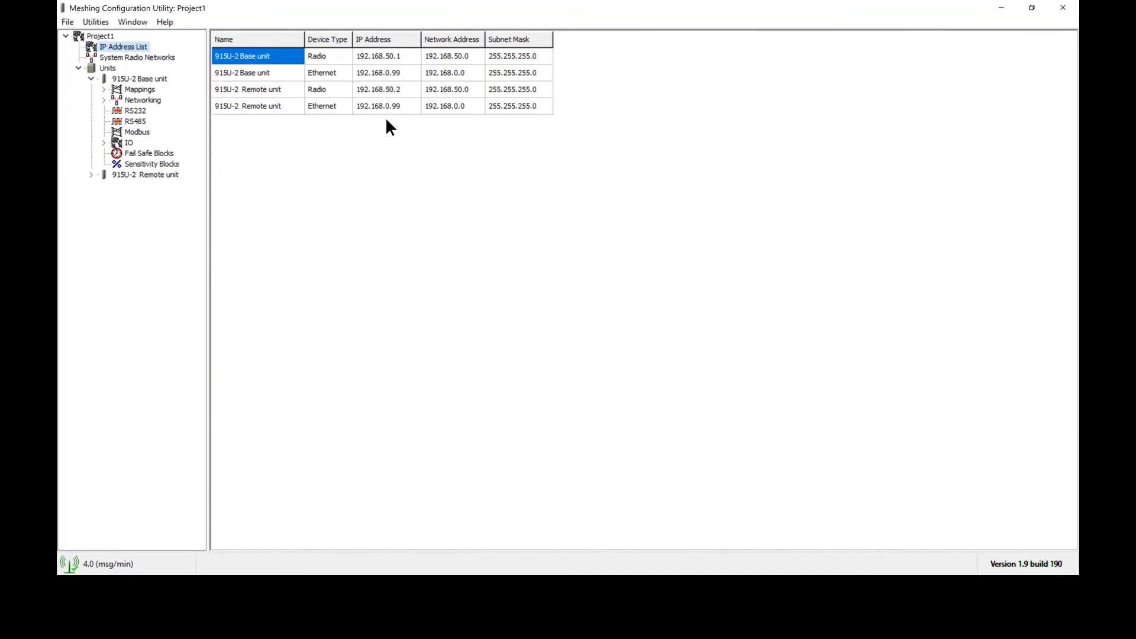
mouse_move(345, 80)
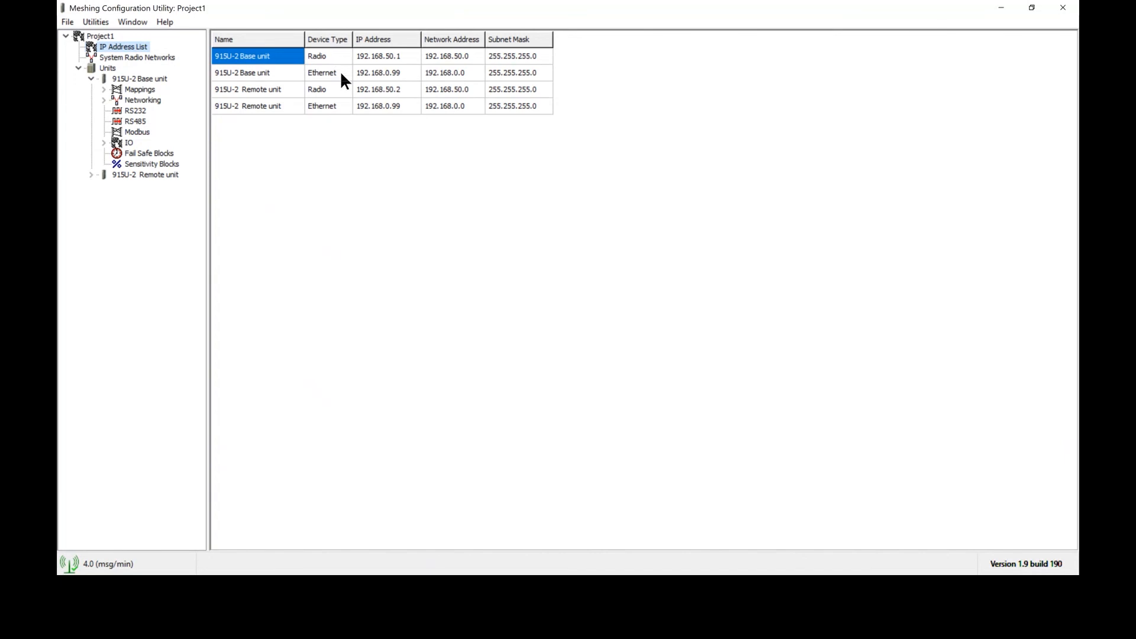
mouse_move(348, 80)
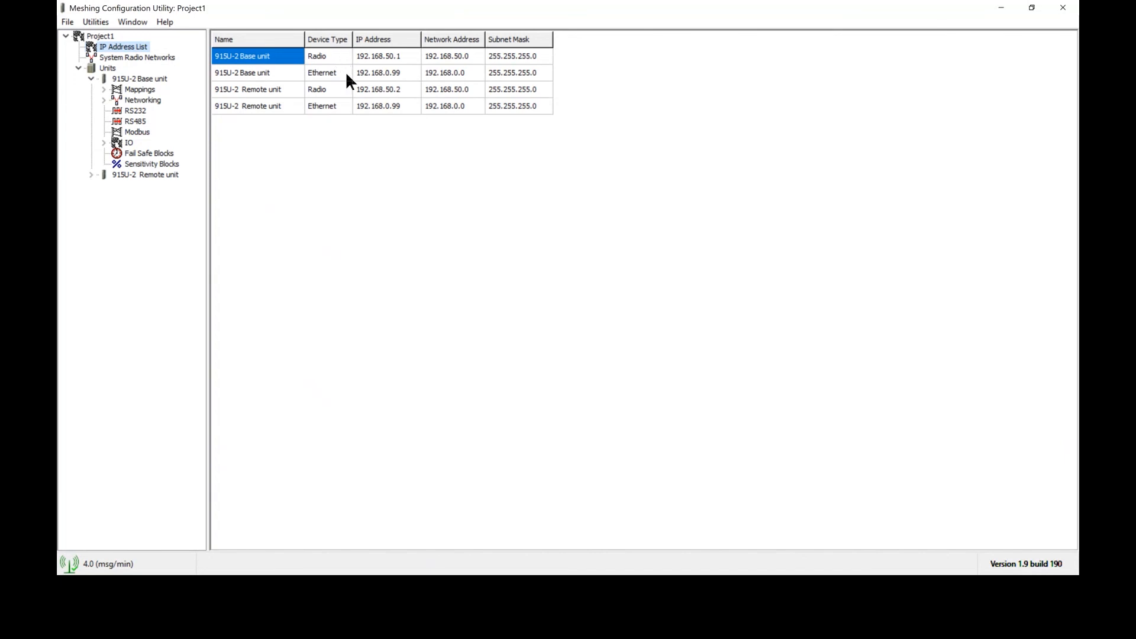
mouse_move(342, 64)
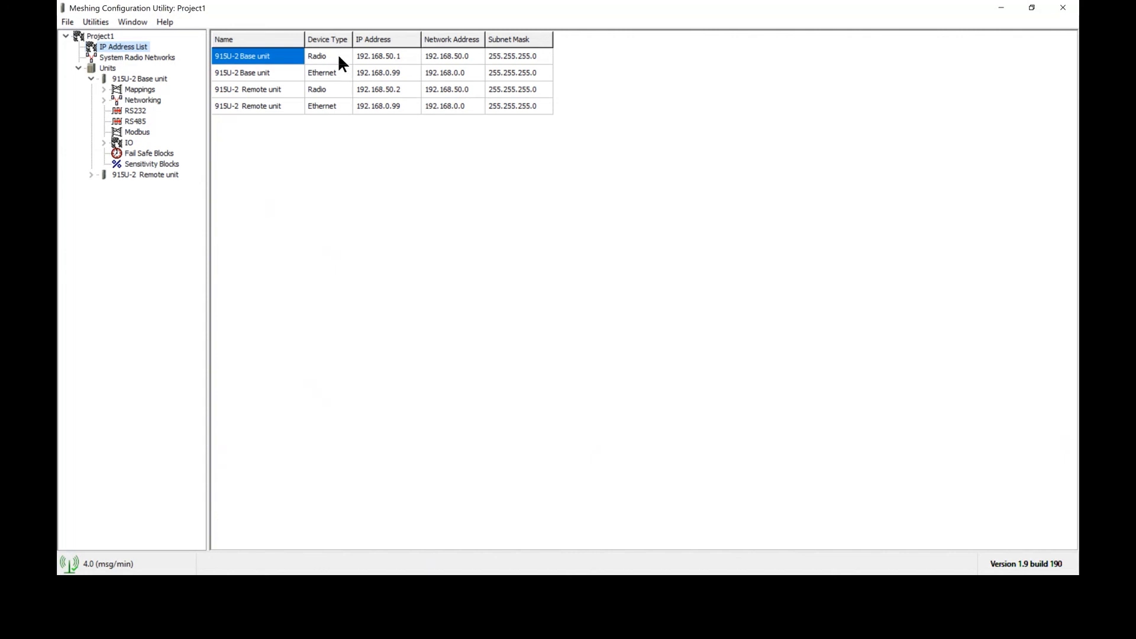
mouse_move(355, 84)
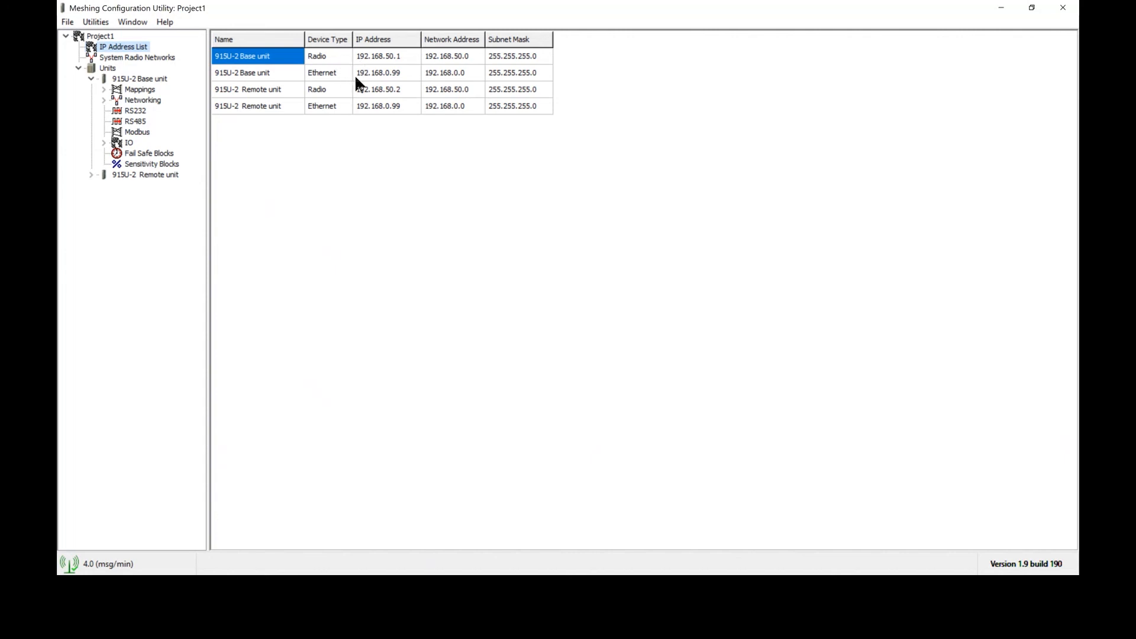
mouse_move(387, 84)
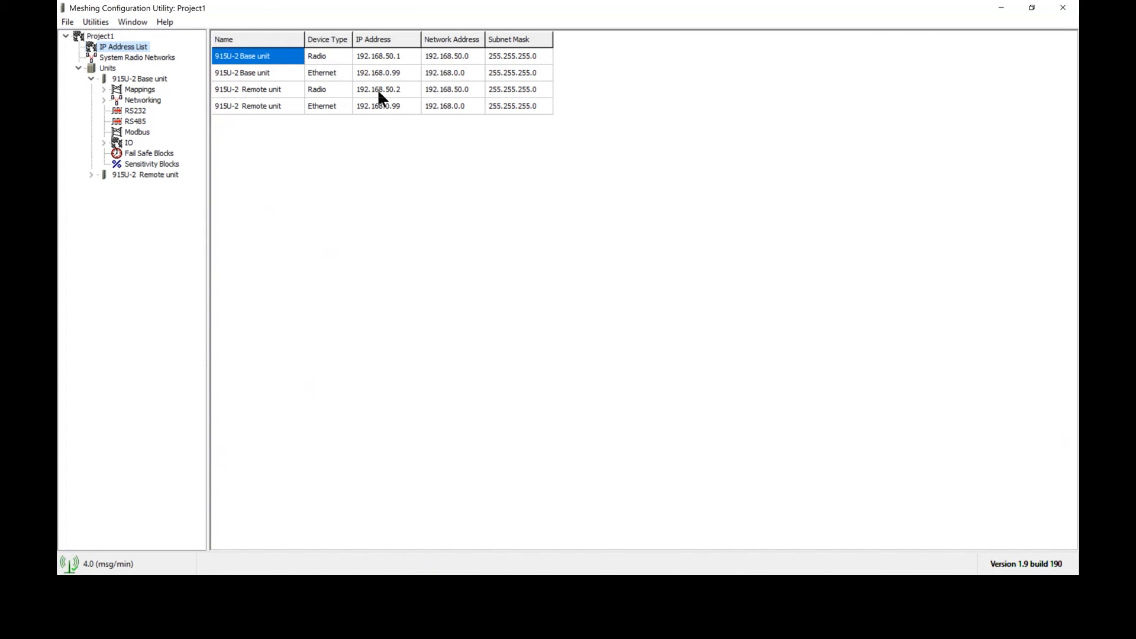
mouse_move(382, 59)
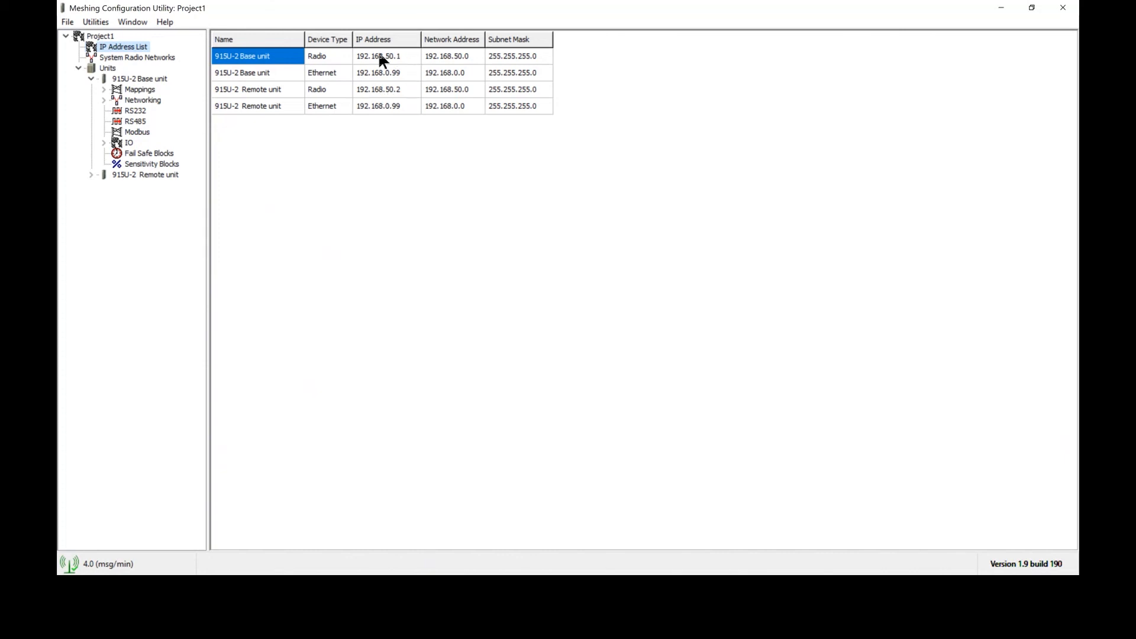
mouse_move(407, 61)
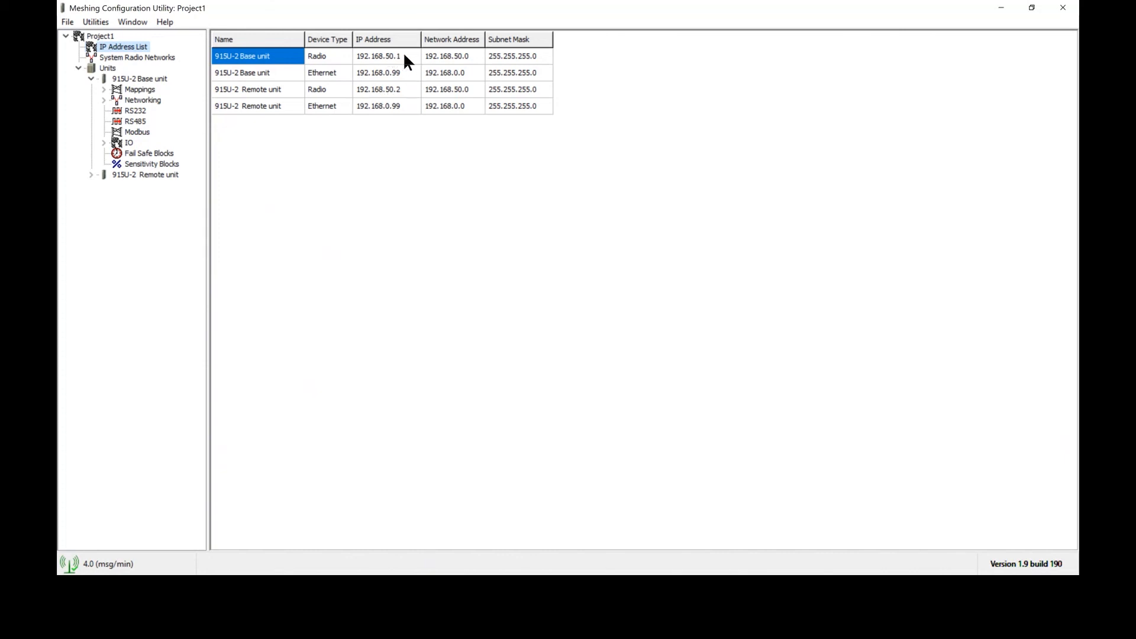
mouse_move(397, 98)
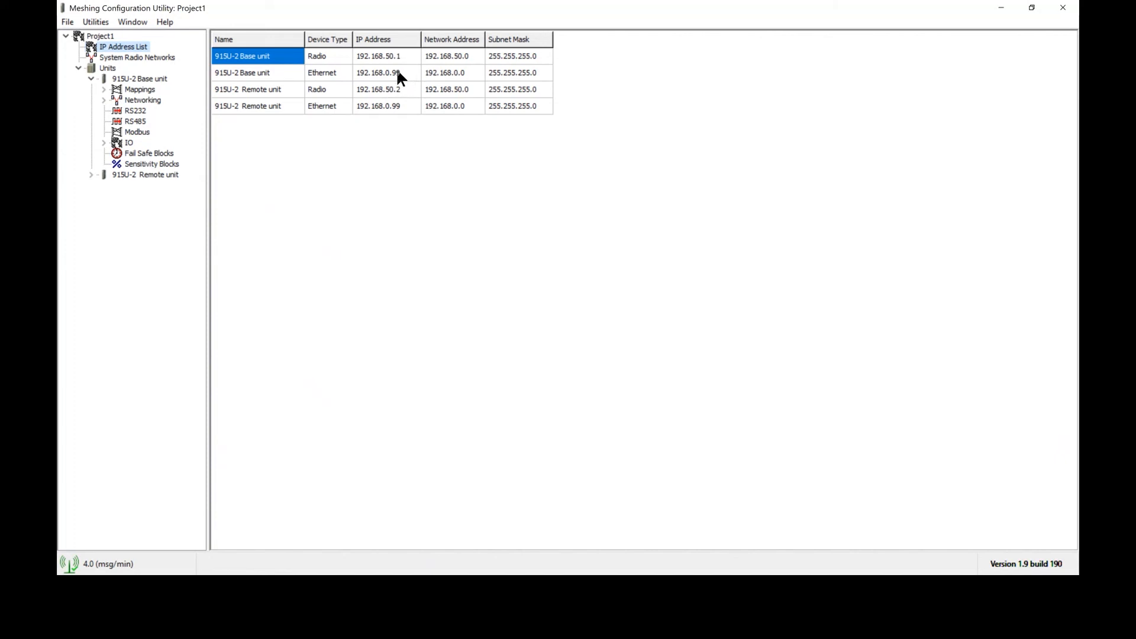
mouse_move(399, 109)
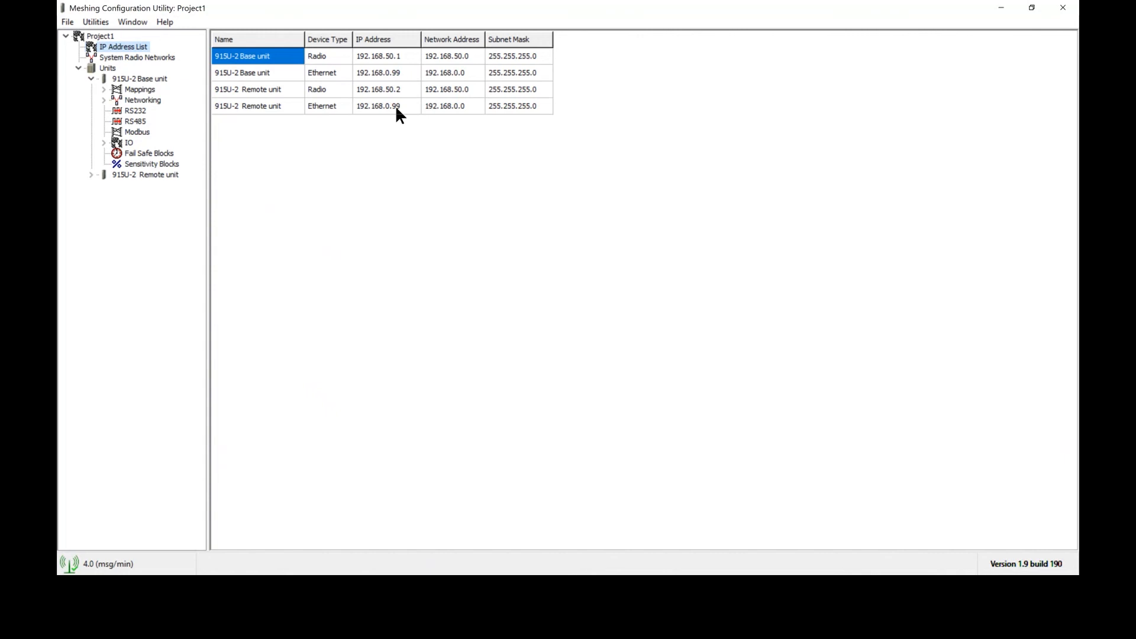
mouse_move(406, 113)
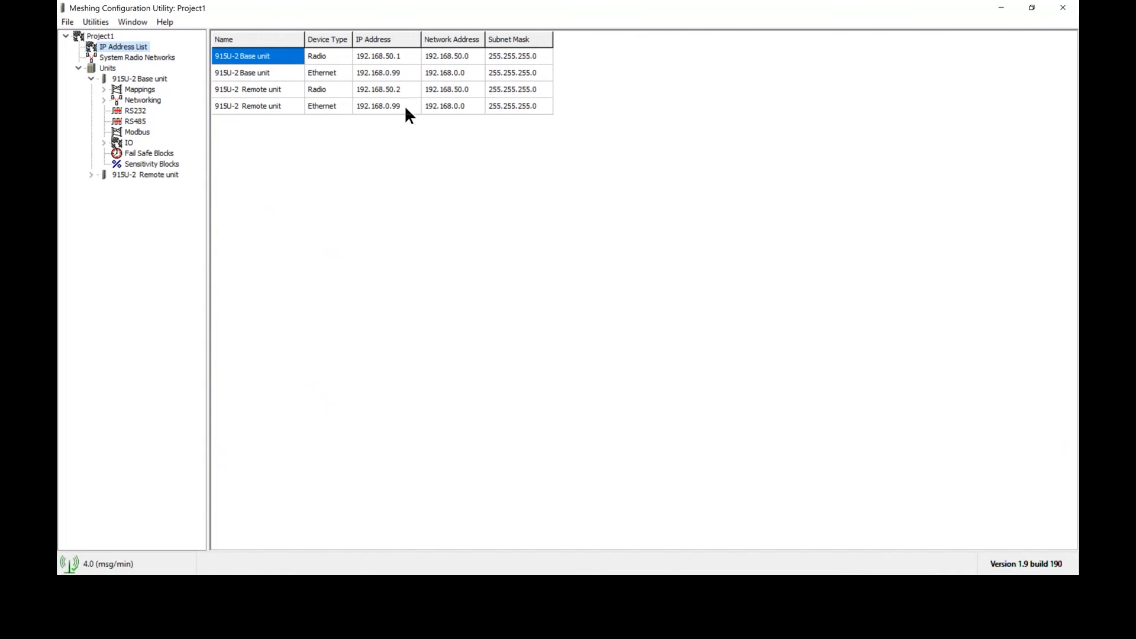
mouse_move(350, 136)
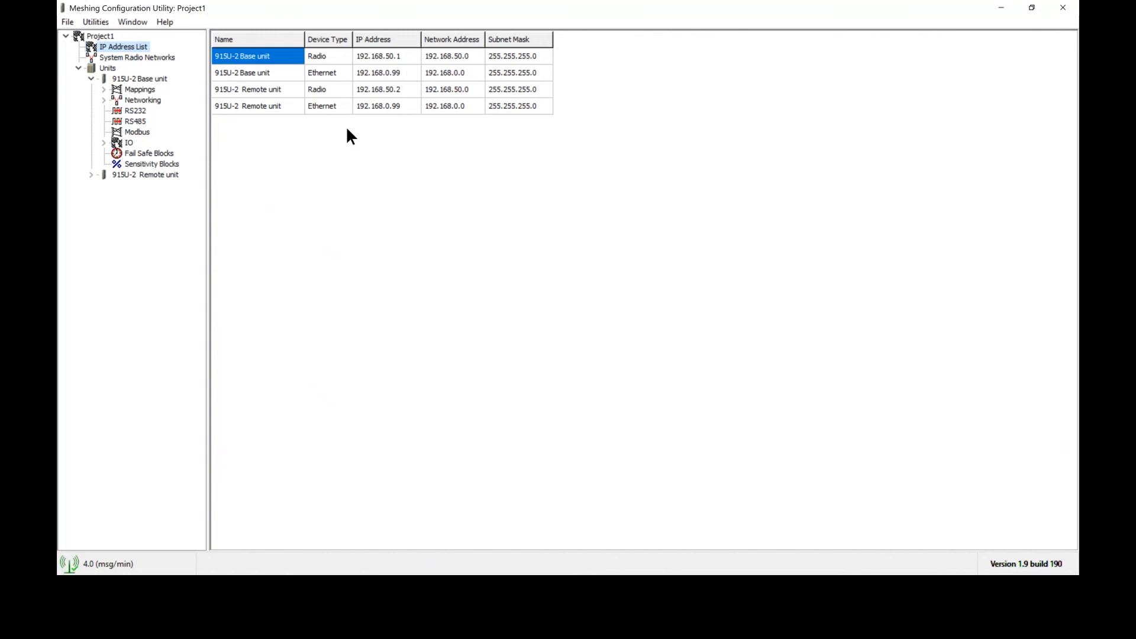
mouse_move(264, 162)
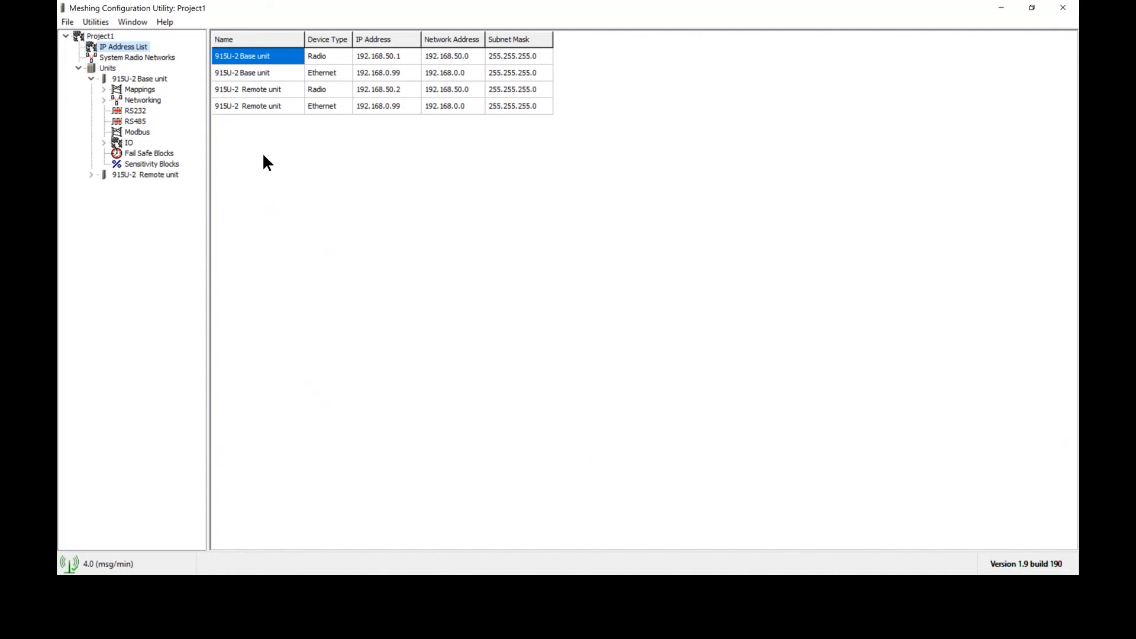